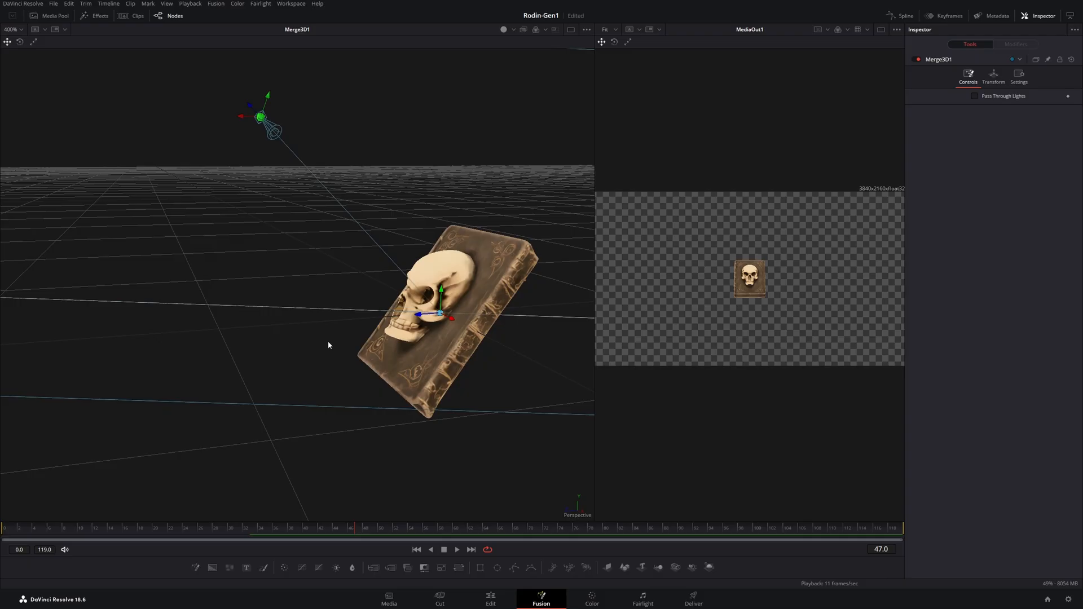
Generate a reference image from the prompt "A grimoire with a skull on it".
right_click(328, 346)
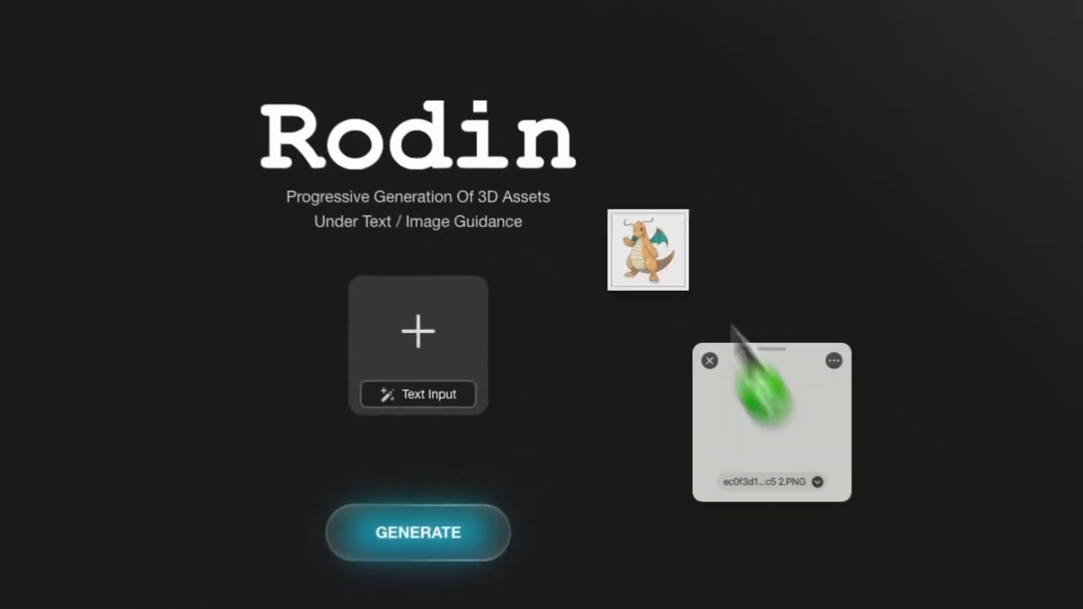
click(418, 531)
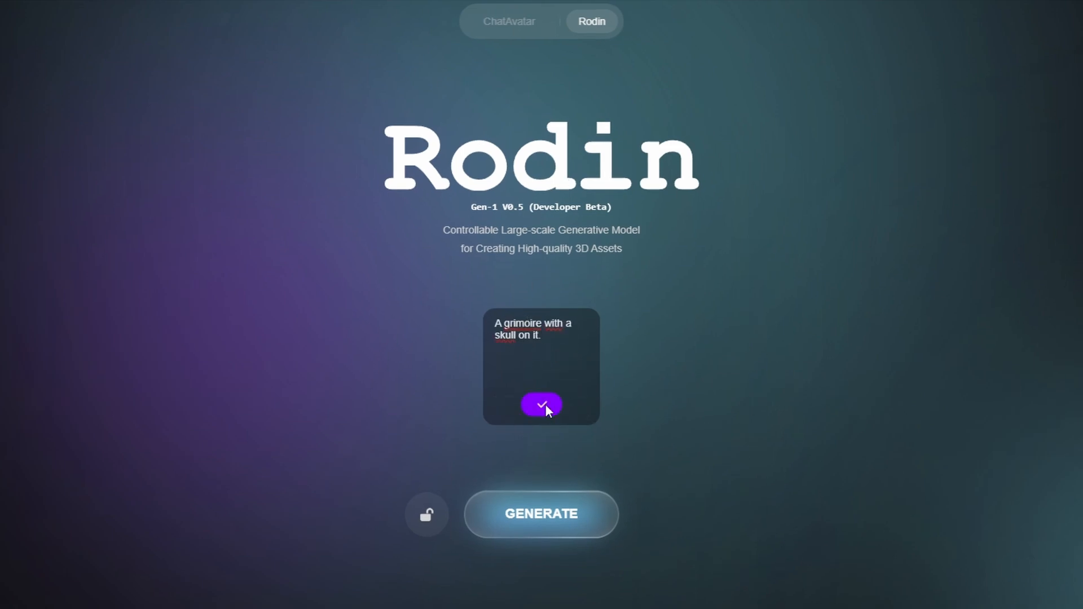
click(541, 405)
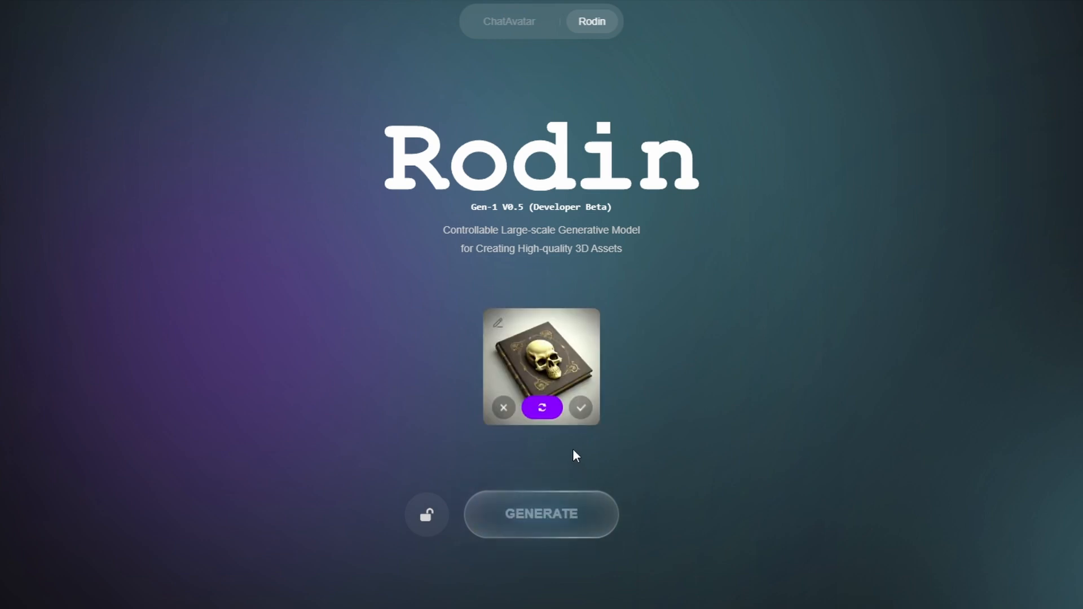
Regenerate the skull book image twice, then submit it for 3D generation.
click(540, 407)
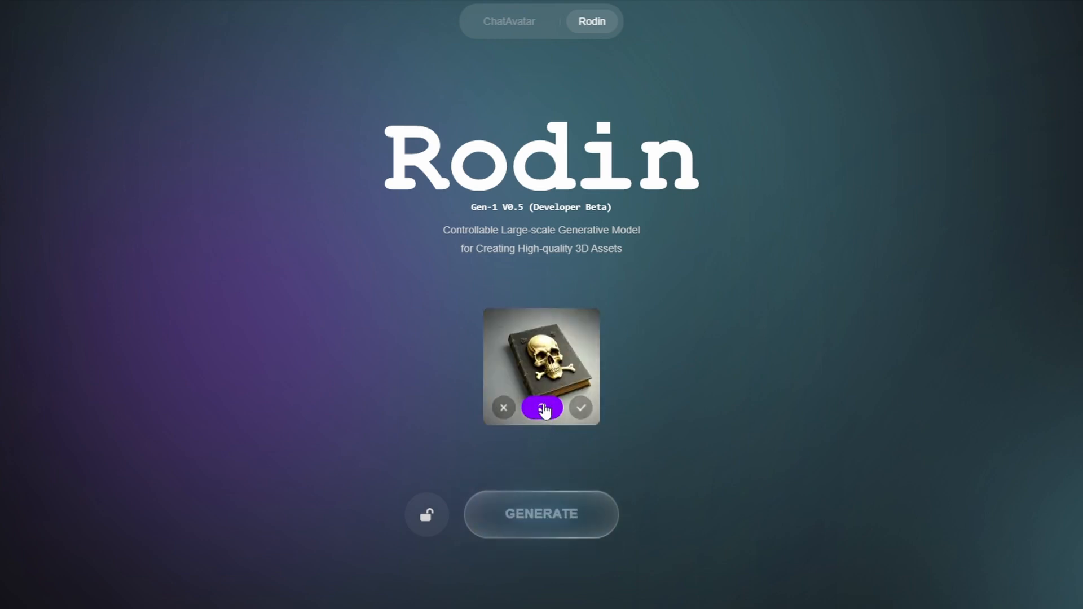
click(540, 407)
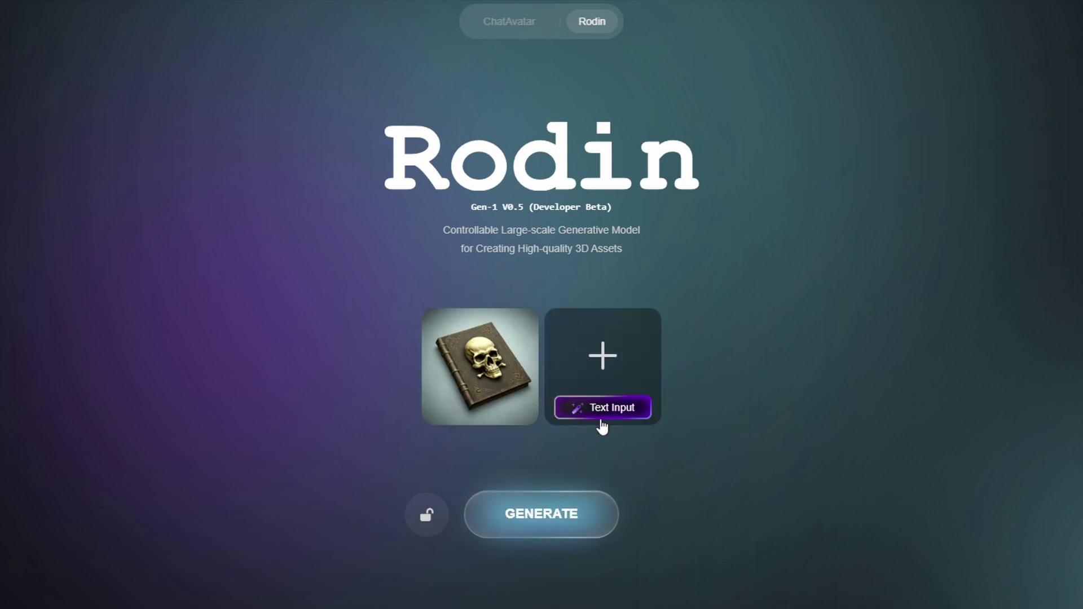
click(540, 513)
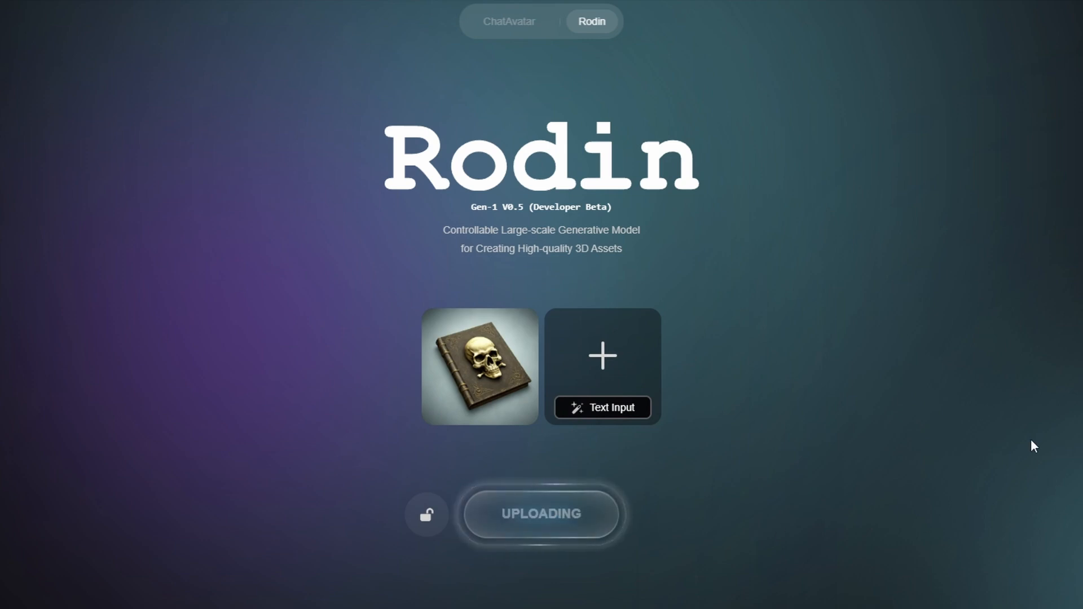
mouse_move(997, 437)
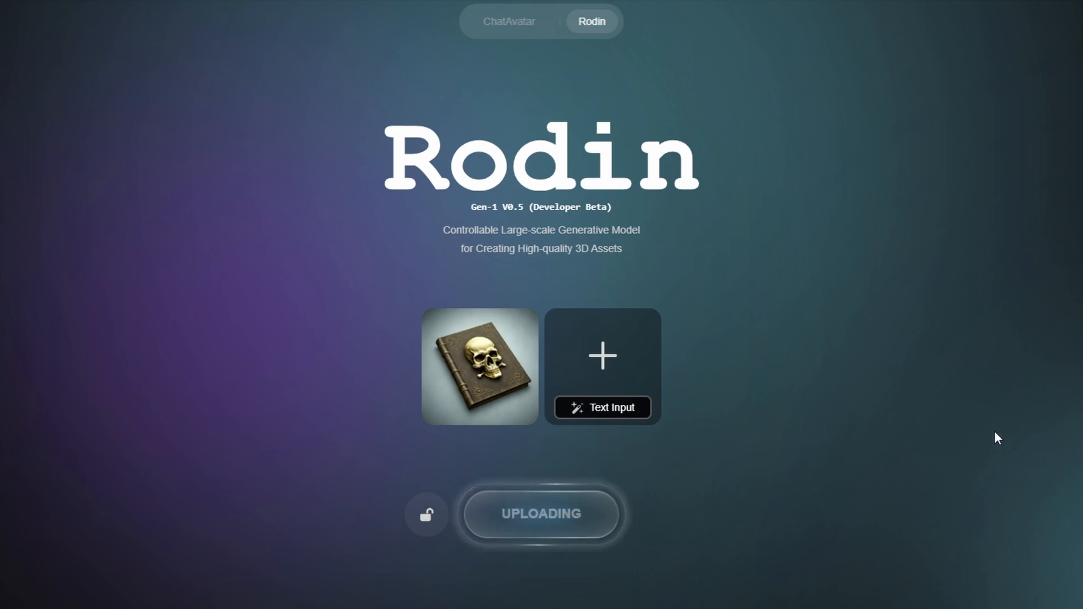
Confirm Hyper-detail geometry at 10000 polygons and mark the book as not symmetrical.
click(479, 366)
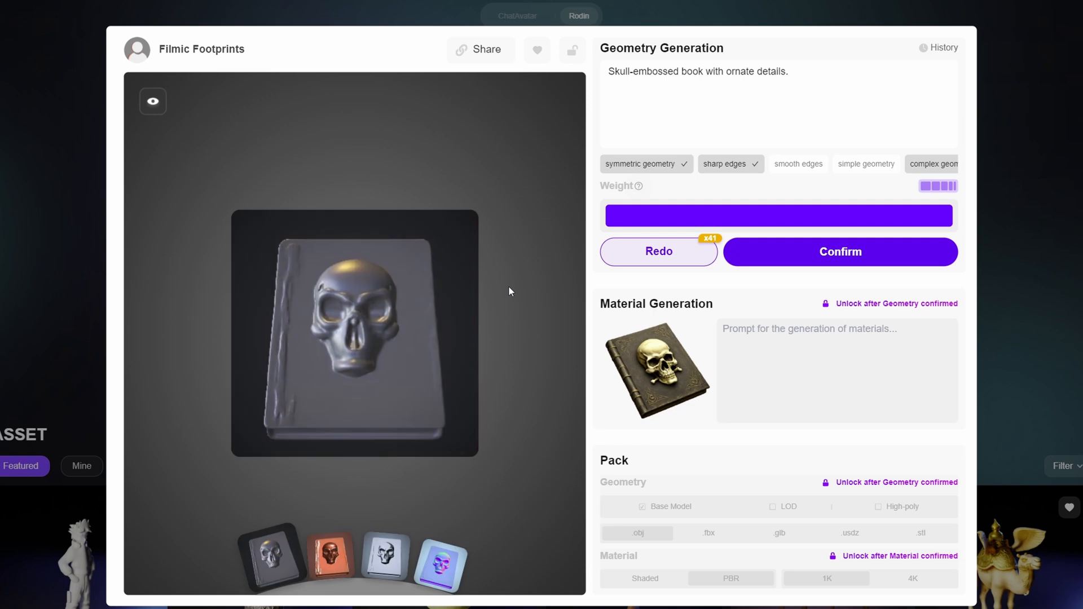
mouse_move(429, 348)
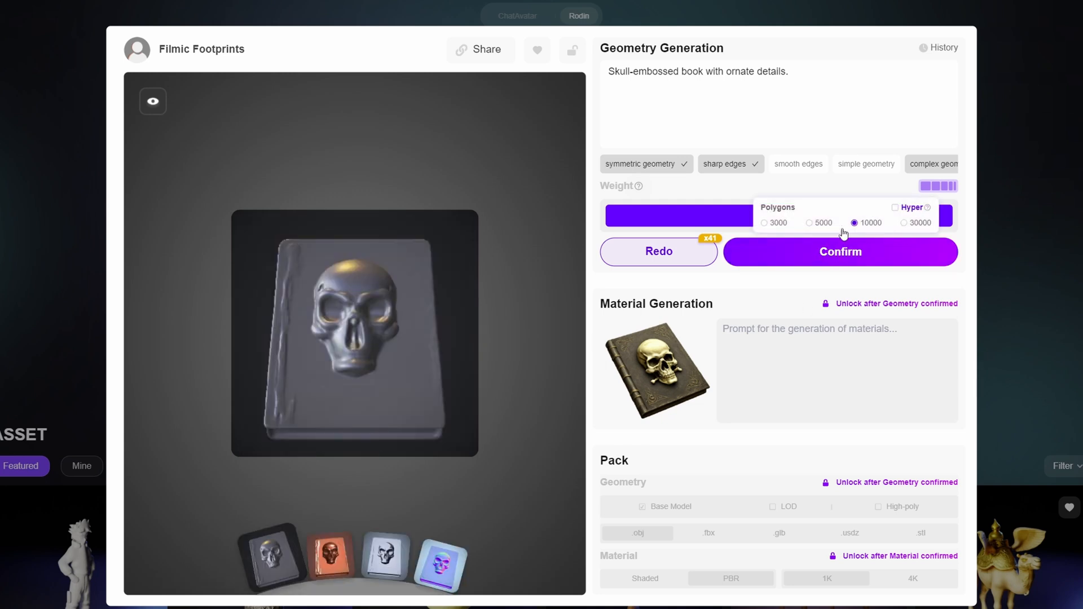
click(895, 207)
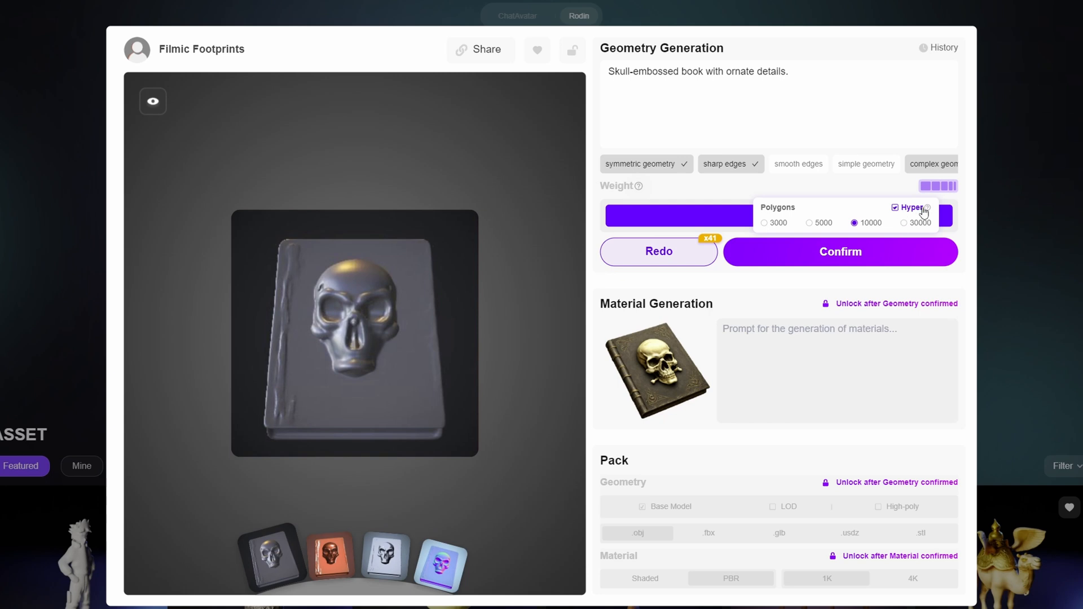
mouse_move(929, 208)
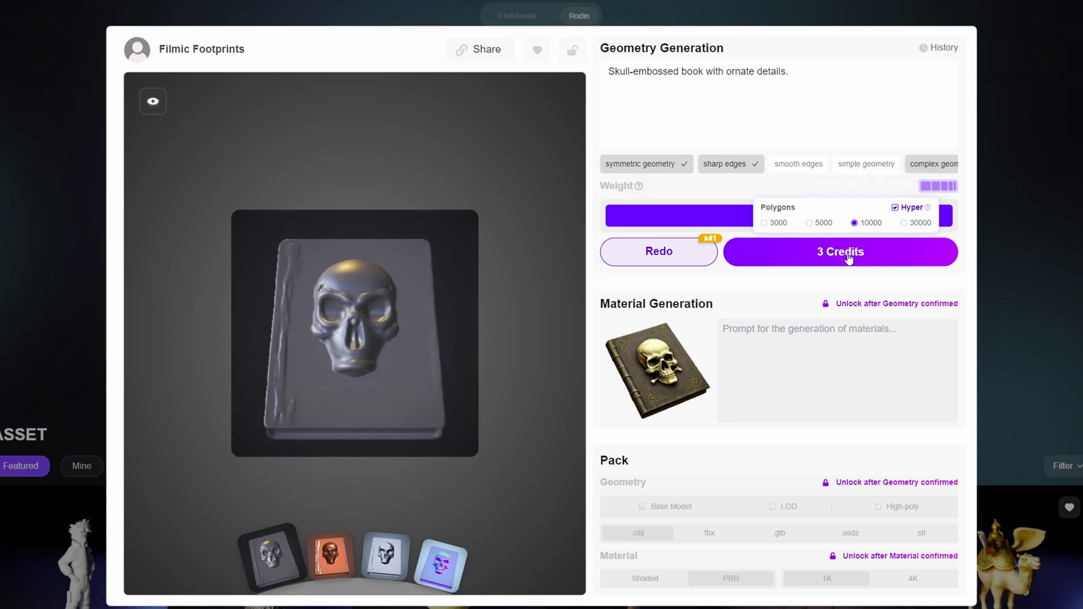
click(839, 251)
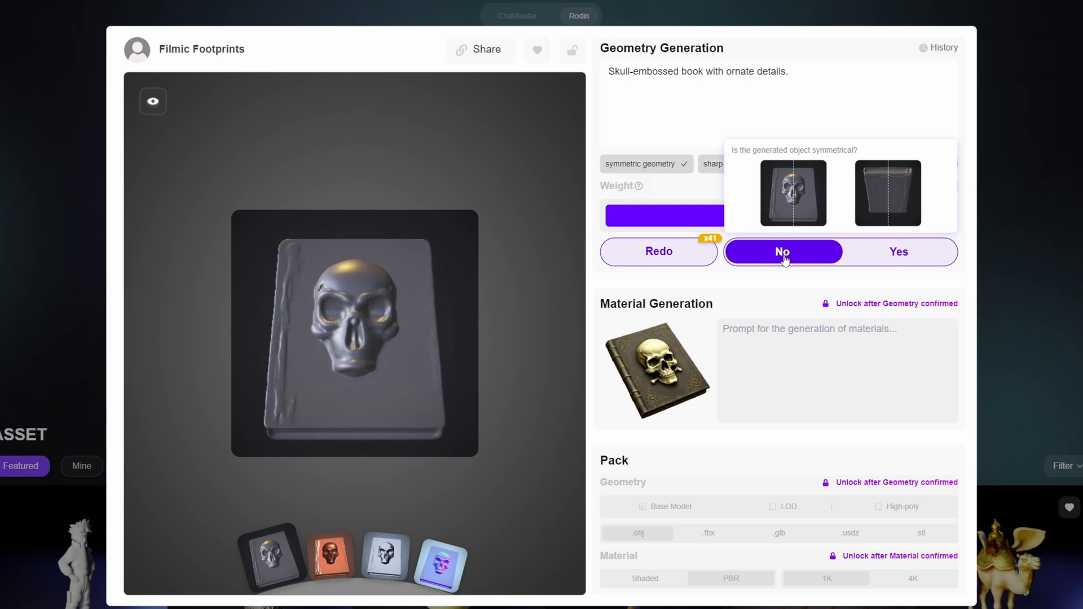
click(783, 250)
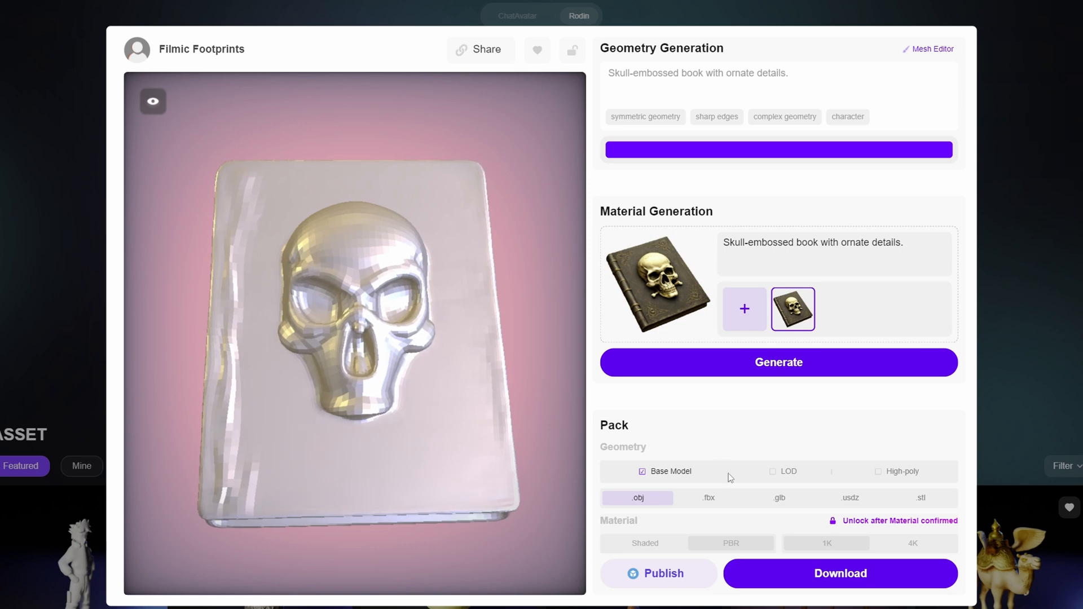
mouse_move(858, 266)
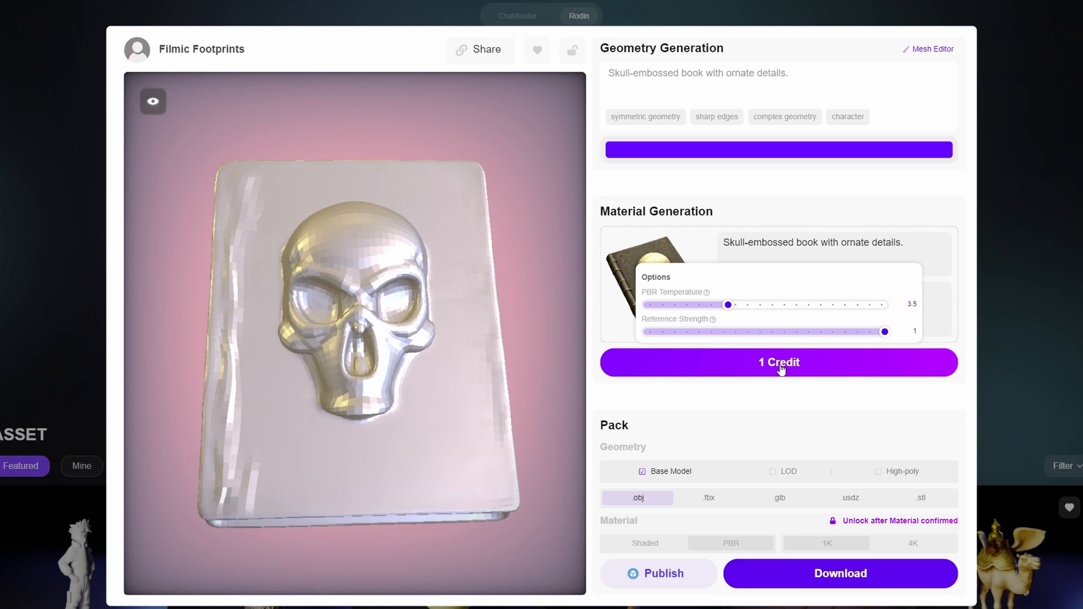
Generate the PBR material for the book, confirm it and download with PBR 1K textures.
click(778, 362)
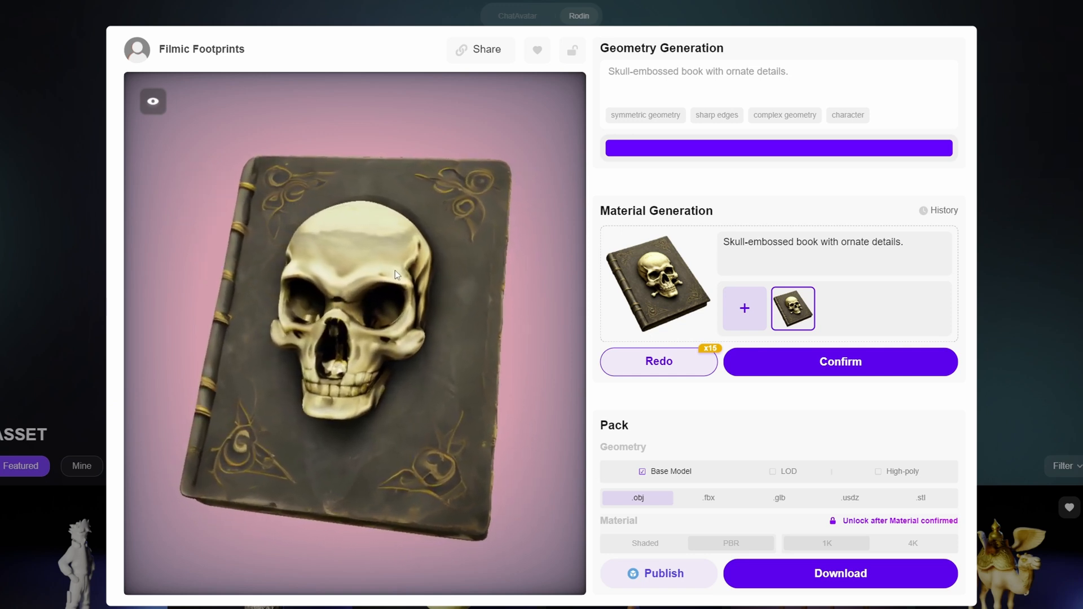
click(839, 360)
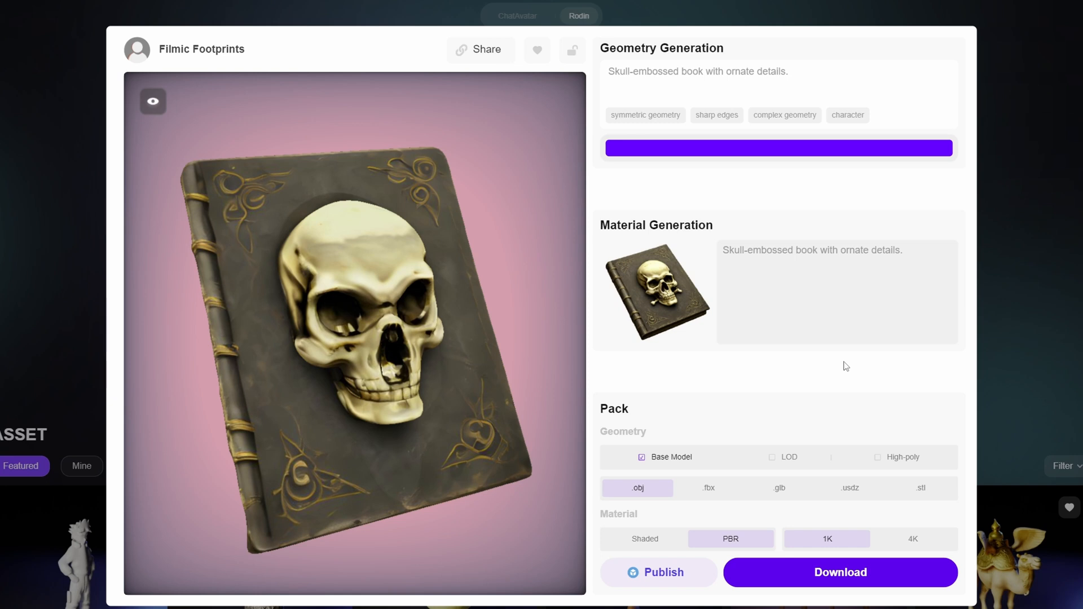
click(839, 572)
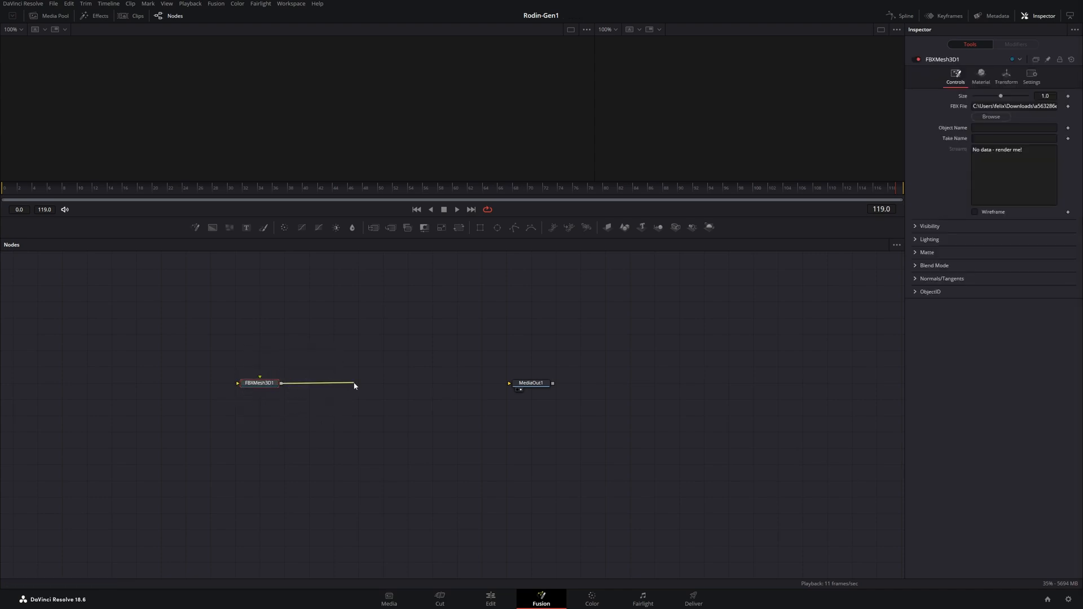
Add a Renderer3D between FBXMesh3D1 and MediaOut1 and view the output.
text(red)
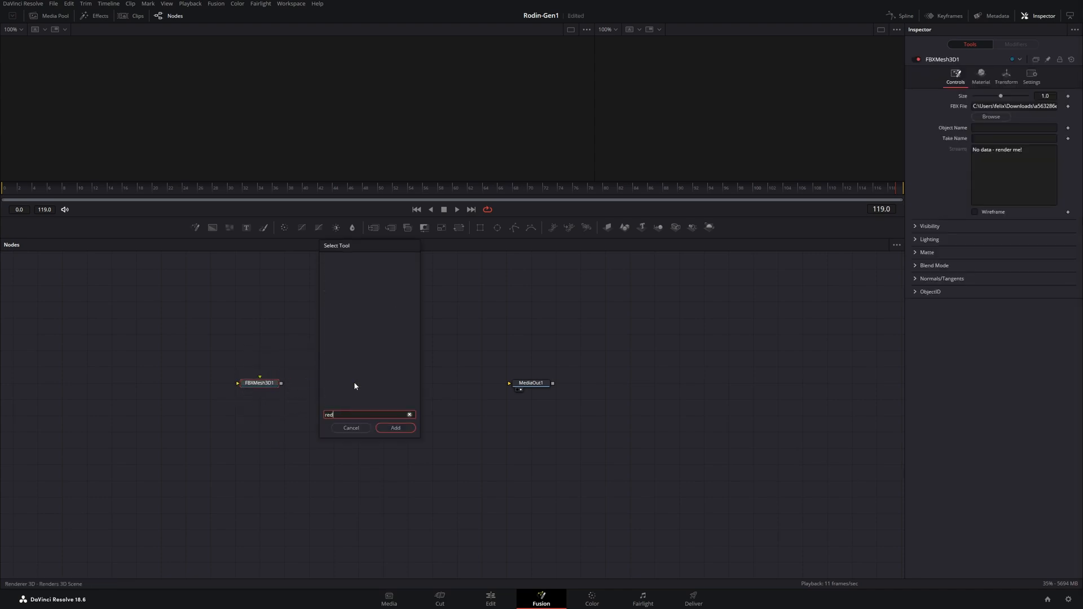
click(395, 428)
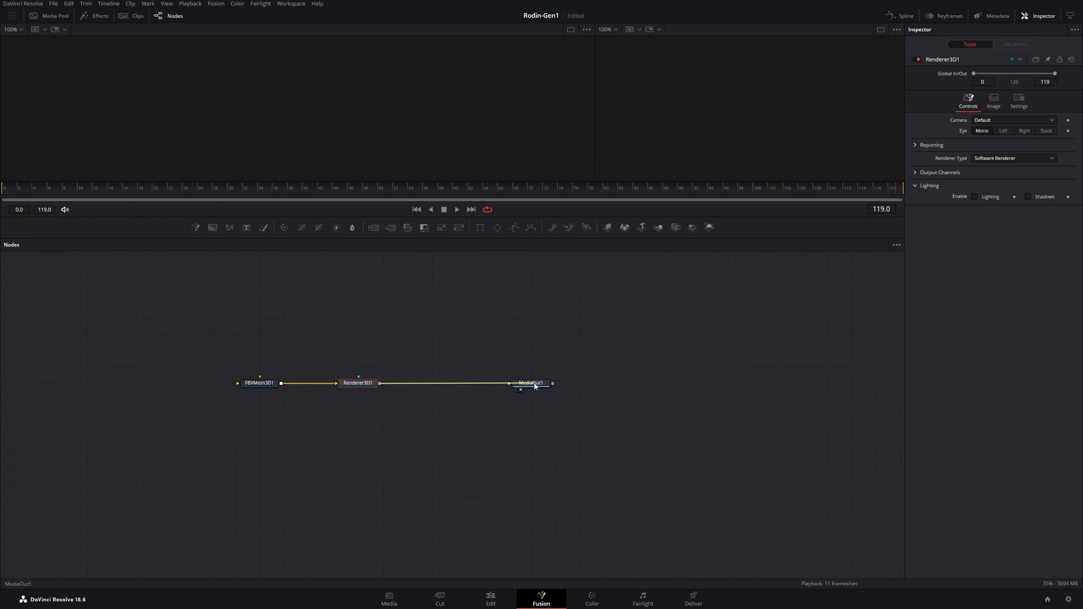
click(530, 382)
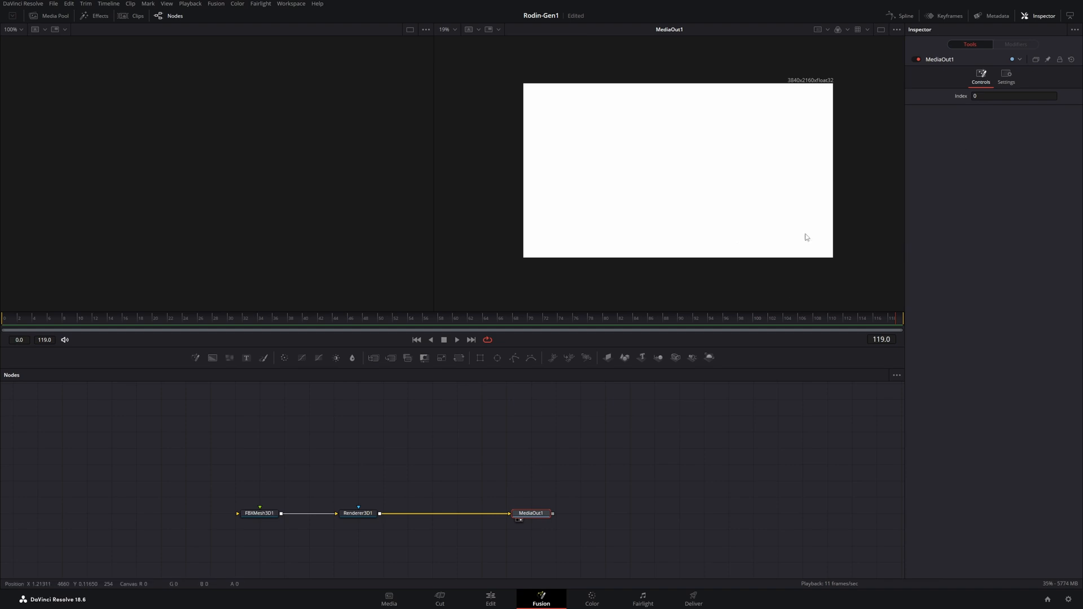
Insert a Merge3D between the skull book mesh and the renderer and view the merged scene.
click(258, 513)
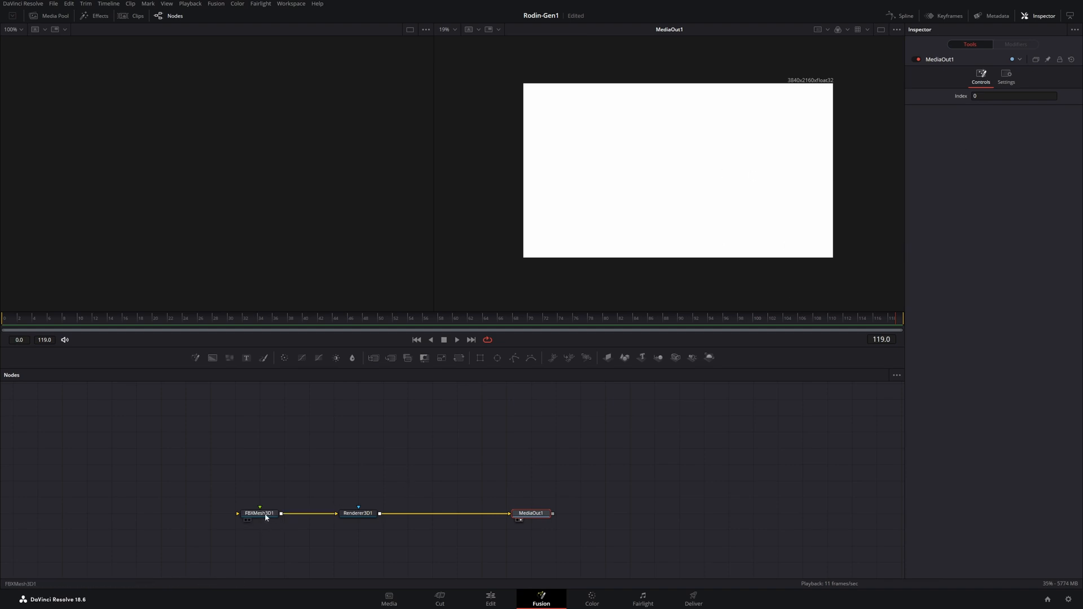
text(mer)
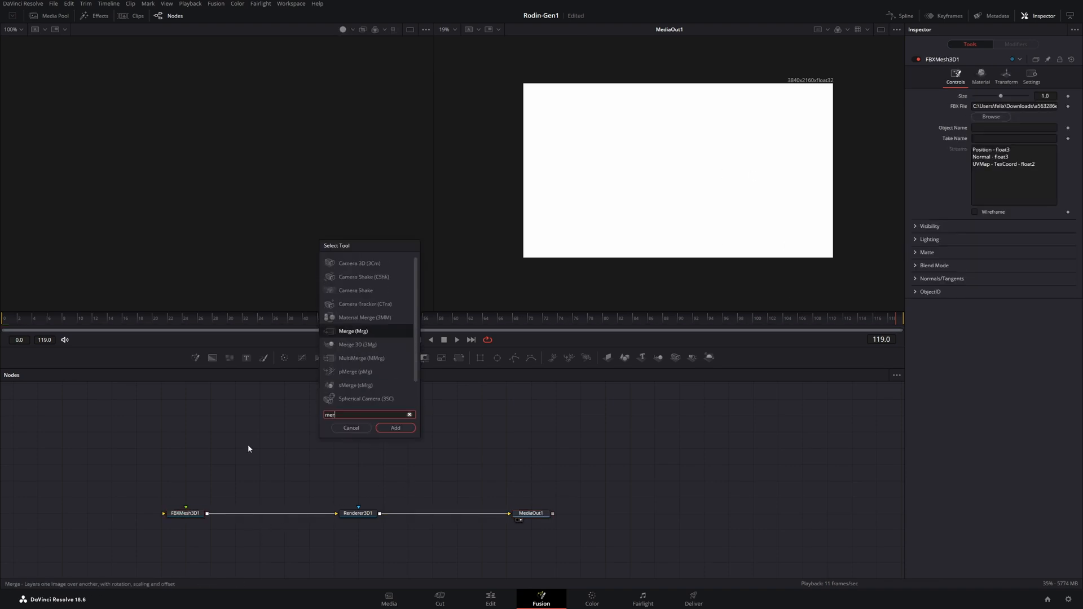
click(394, 428)
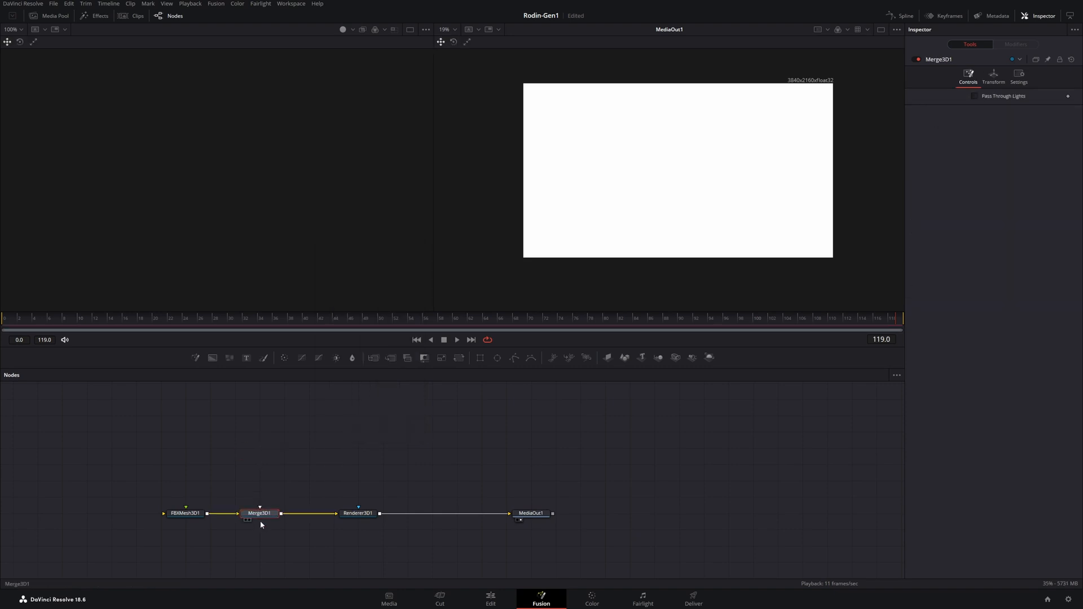
mouse_move(358, 512)
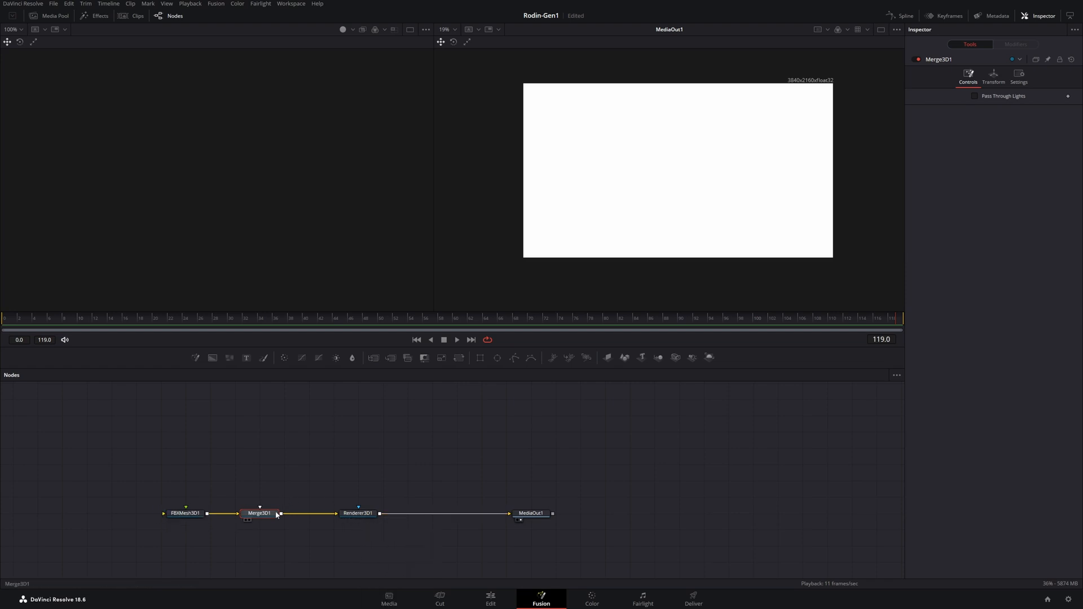
click(358, 513)
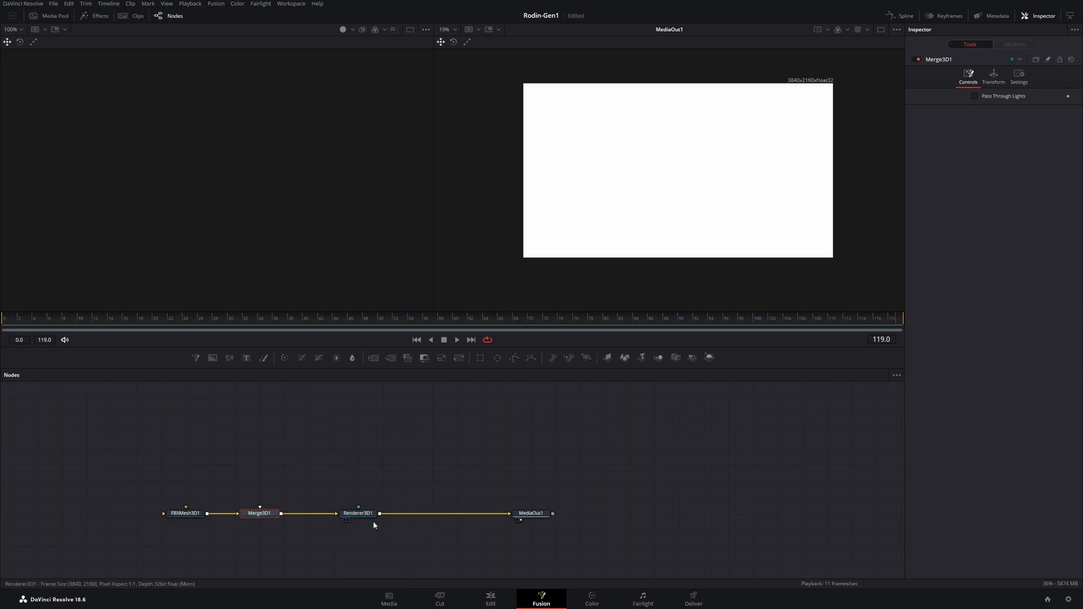
click(260, 512)
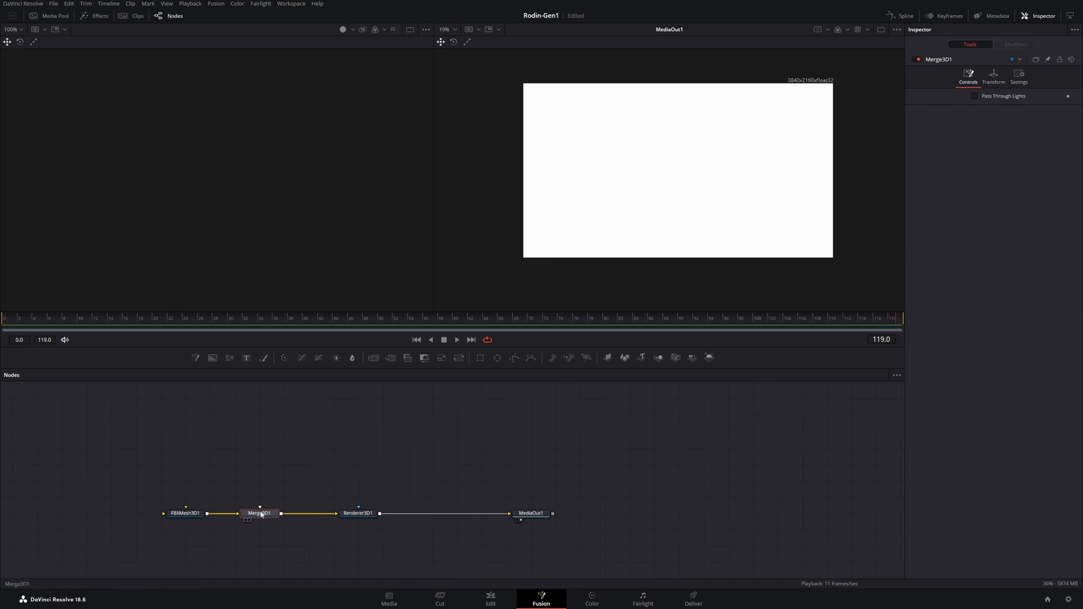
click(260, 513)
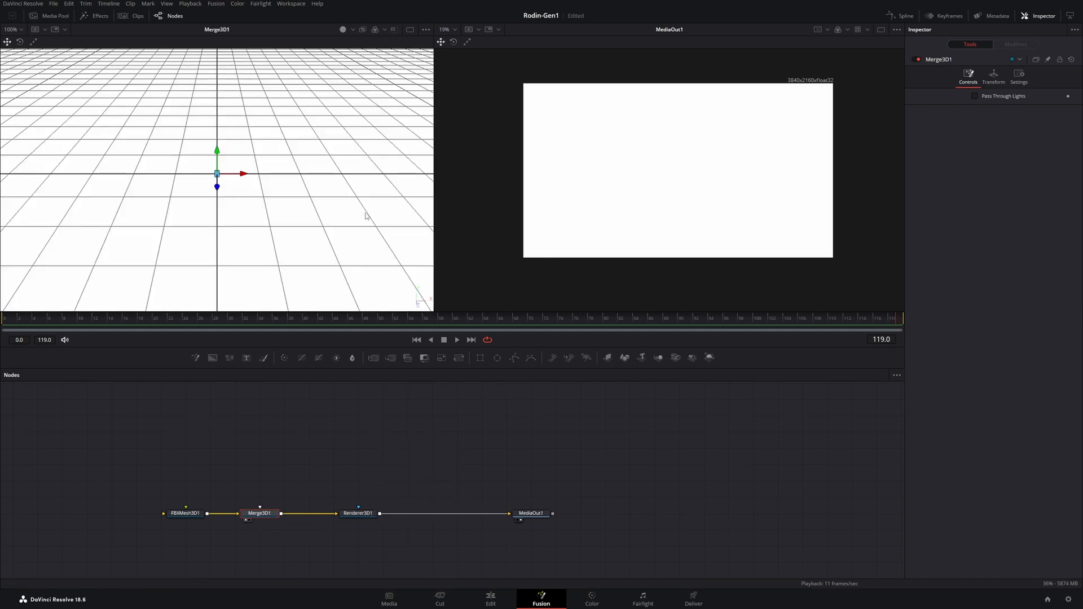
scroll(down, 3)
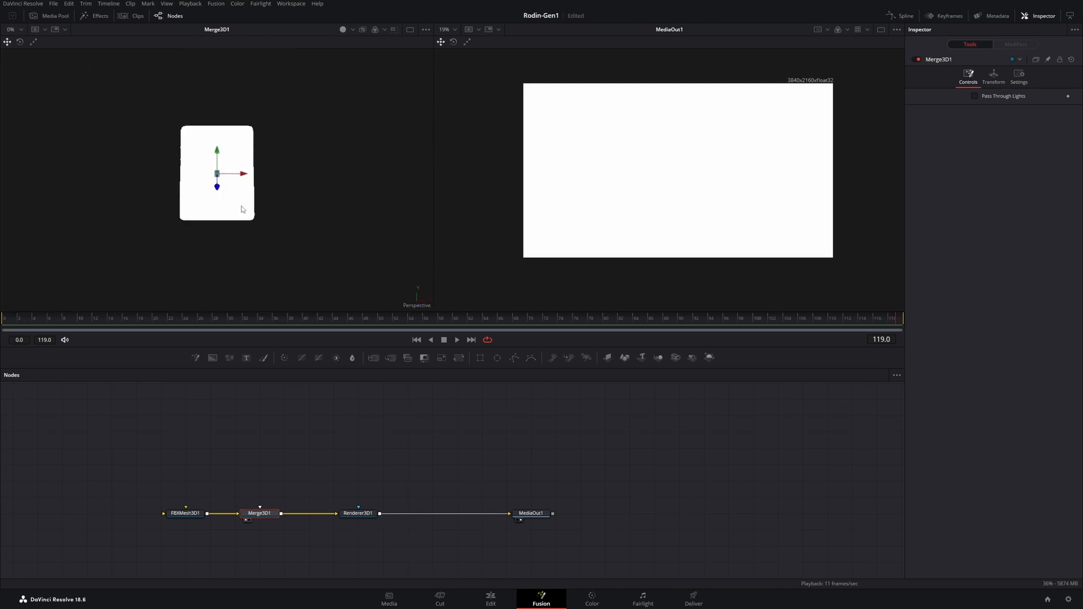
mouse_move(316, 223)
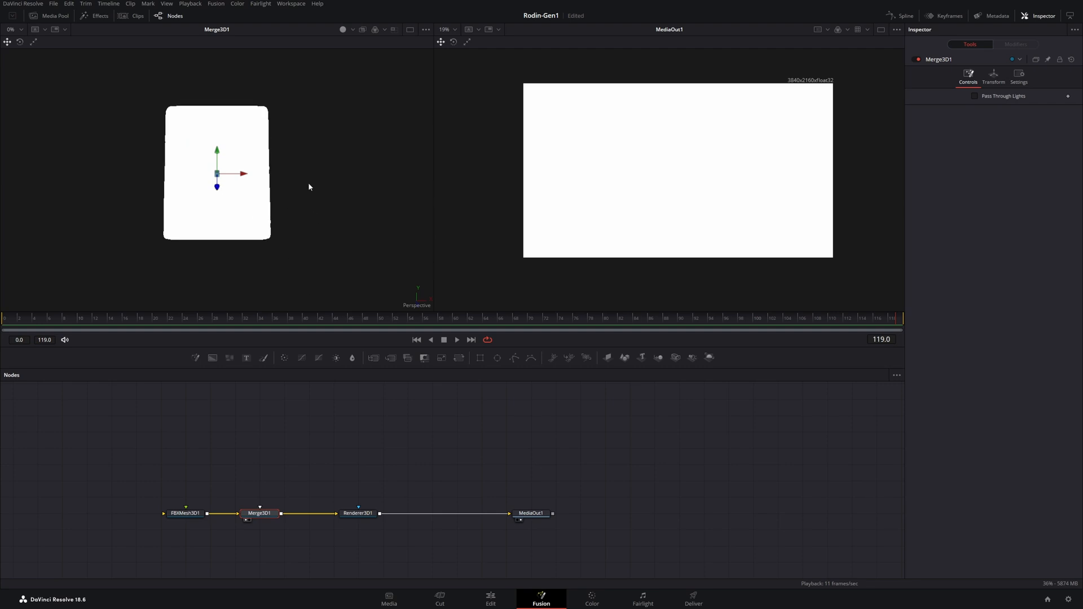
mouse_move(288, 253)
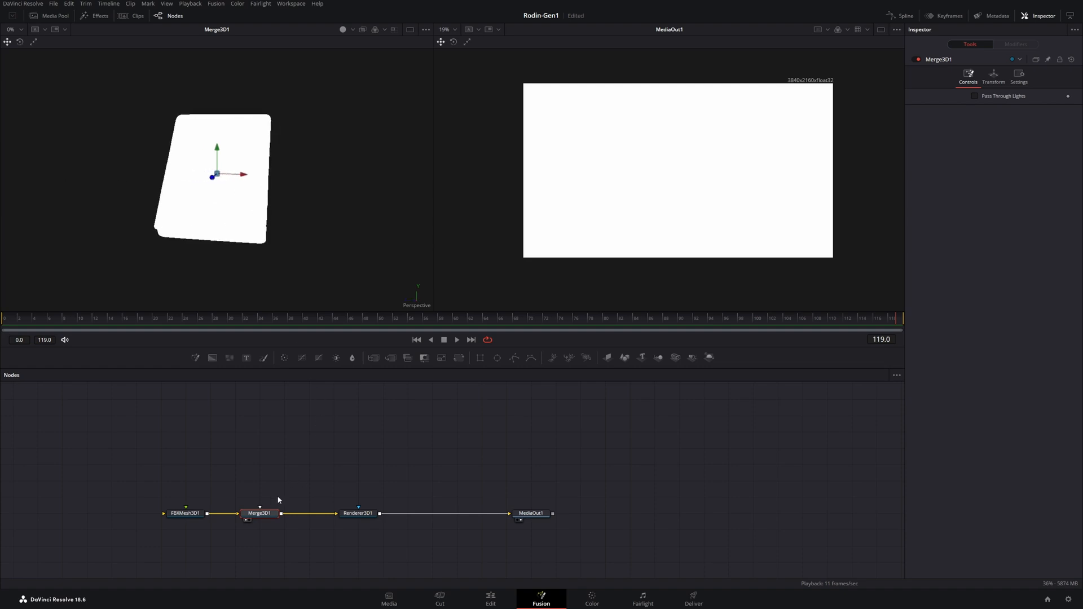
Add a Camera3D feeding Merge3D1, pulled back to frame the book.
text(merge)
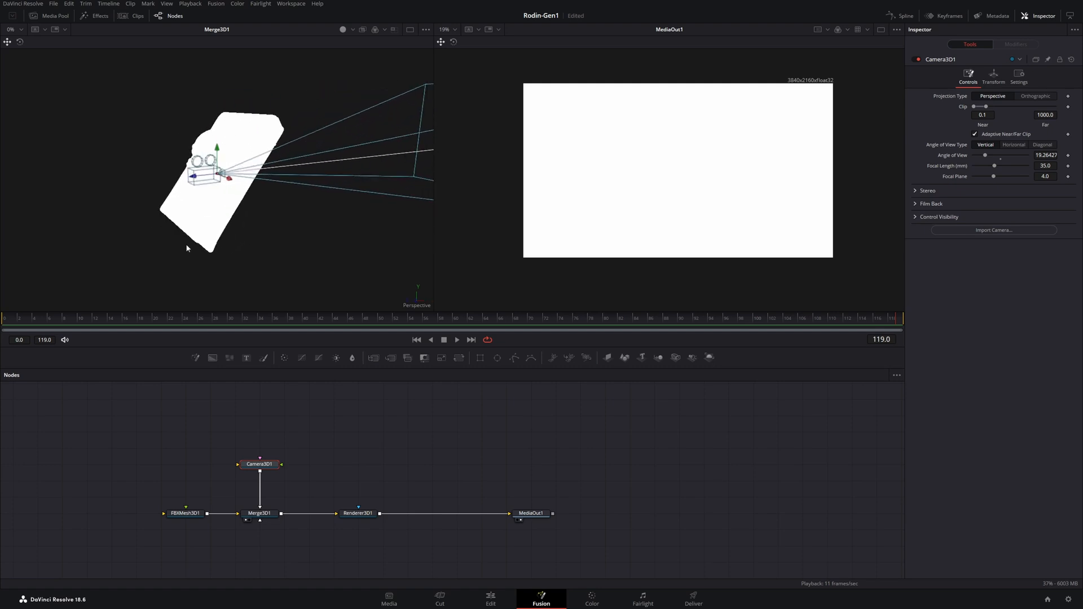
mouse_move(193, 200)
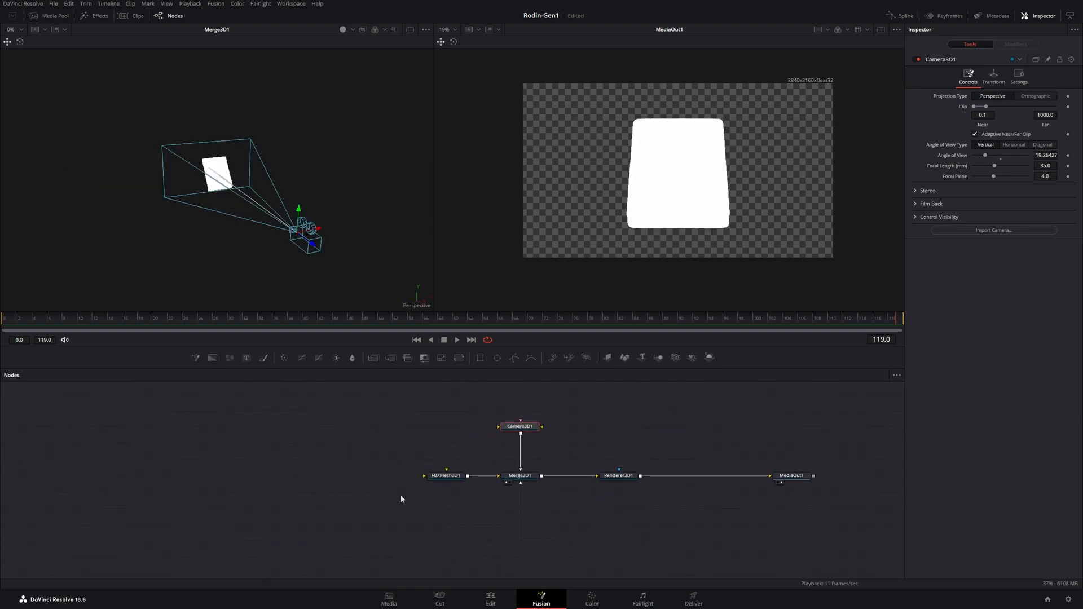
mouse_move(608, 493)
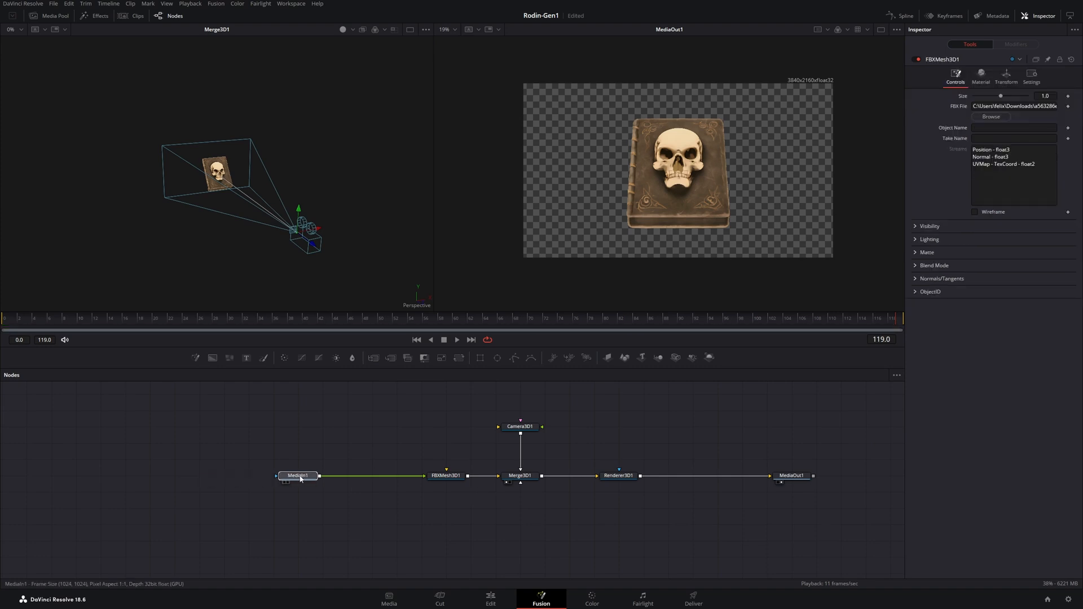
click(297, 475)
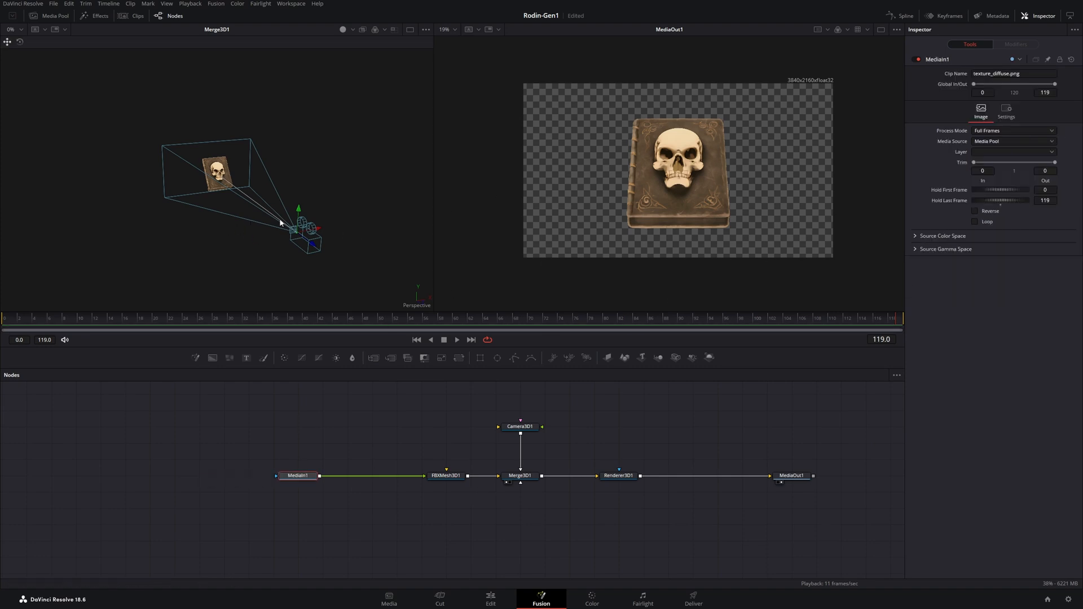
click(447, 475)
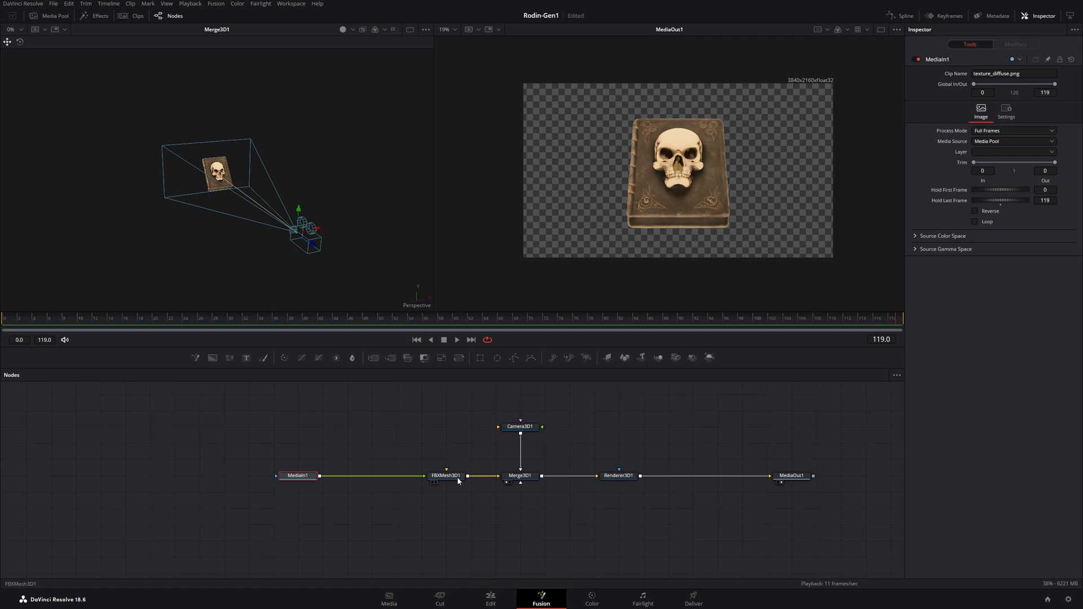
click(447, 475)
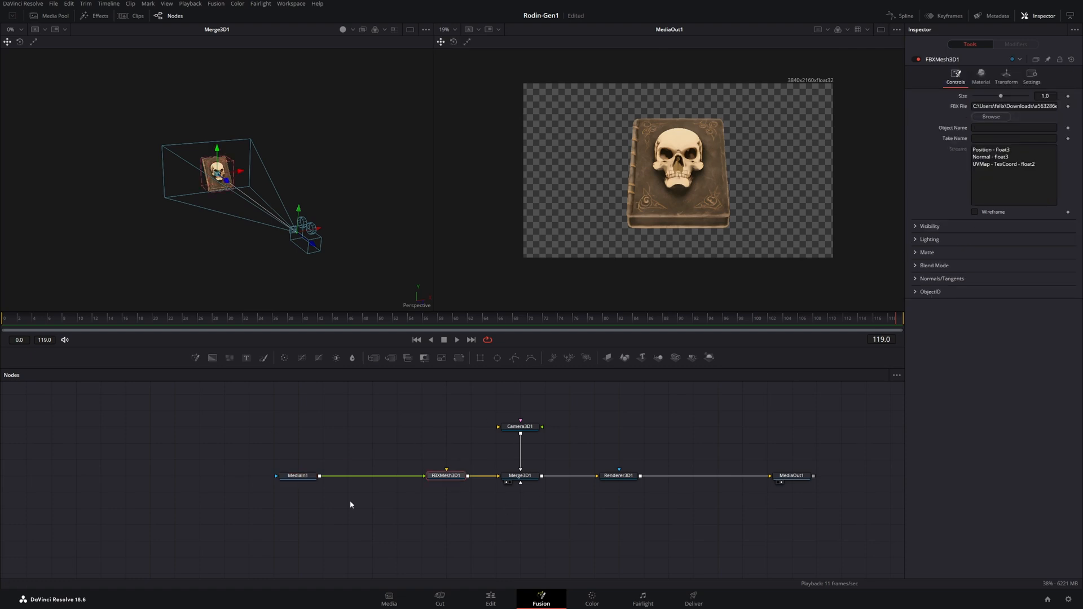
mouse_move(546, 426)
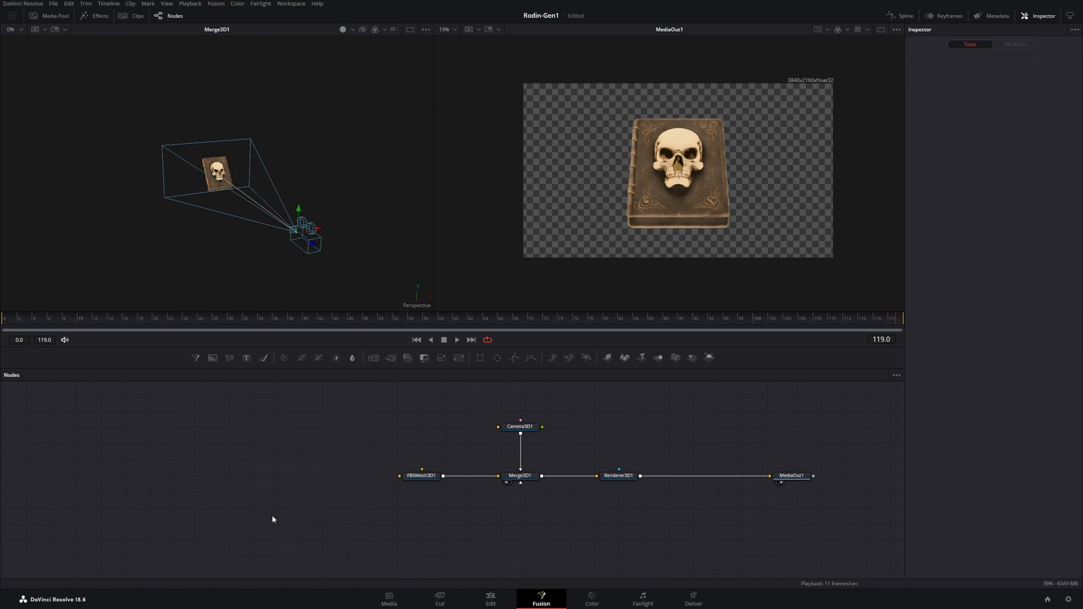
click(419, 475)
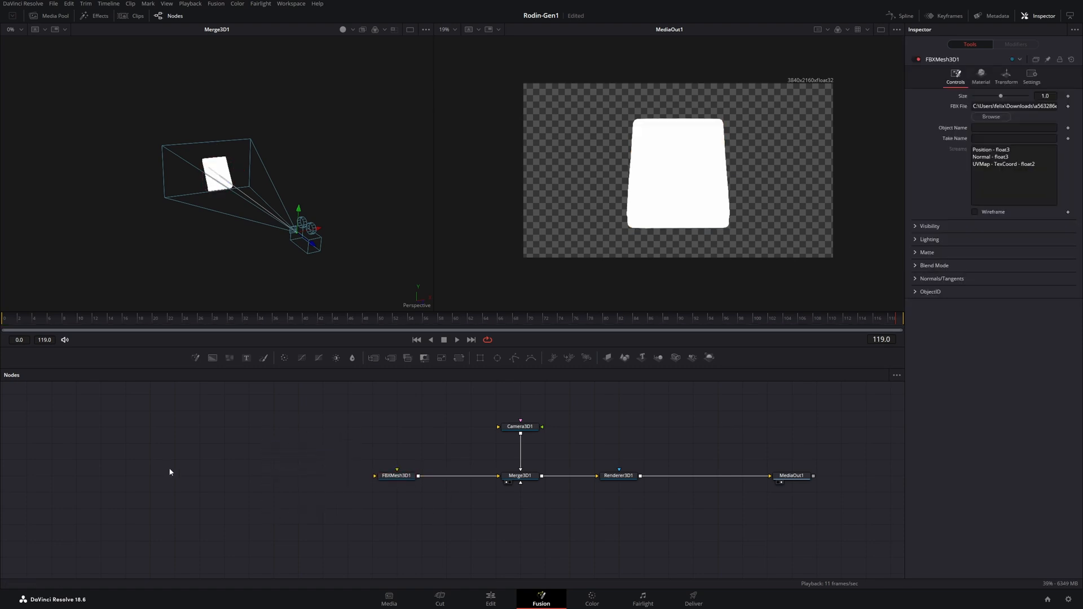
Add a CookTorrance material and connect the diffuse texture to it.
text(cook)
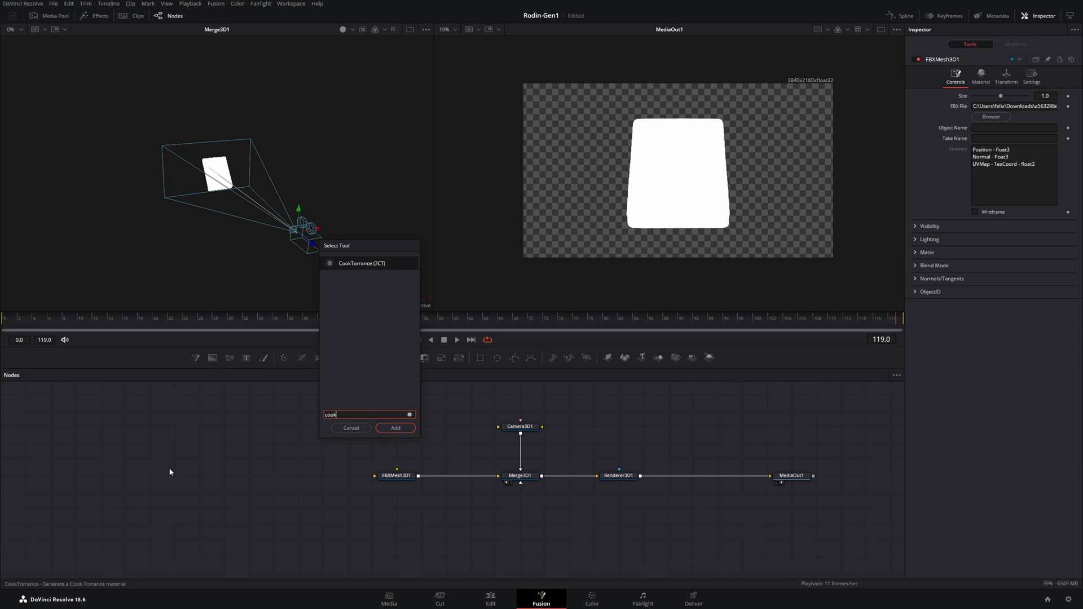
click(395, 428)
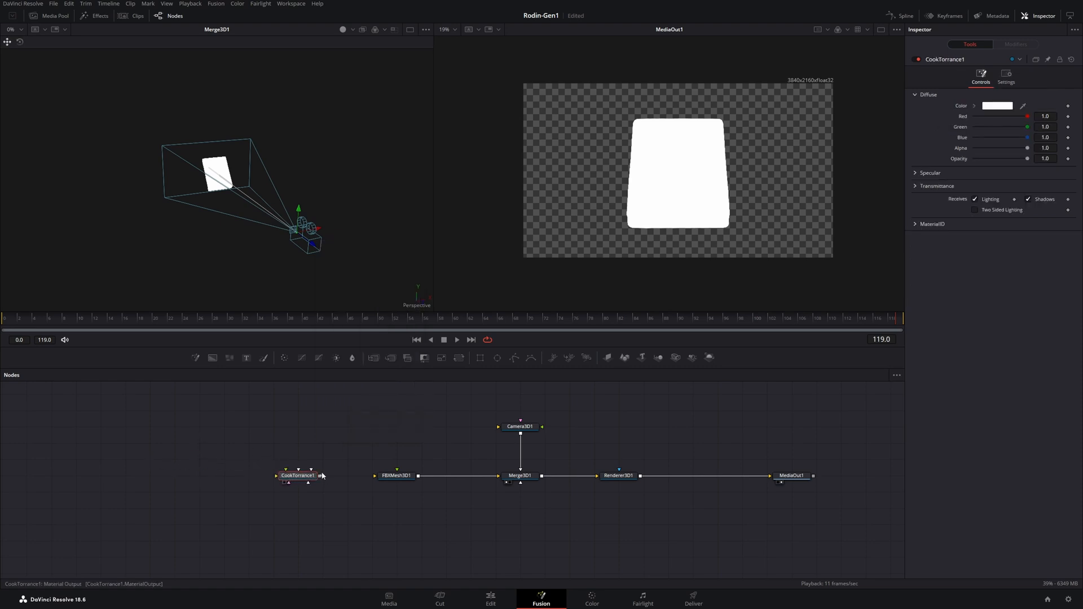
click(396, 475)
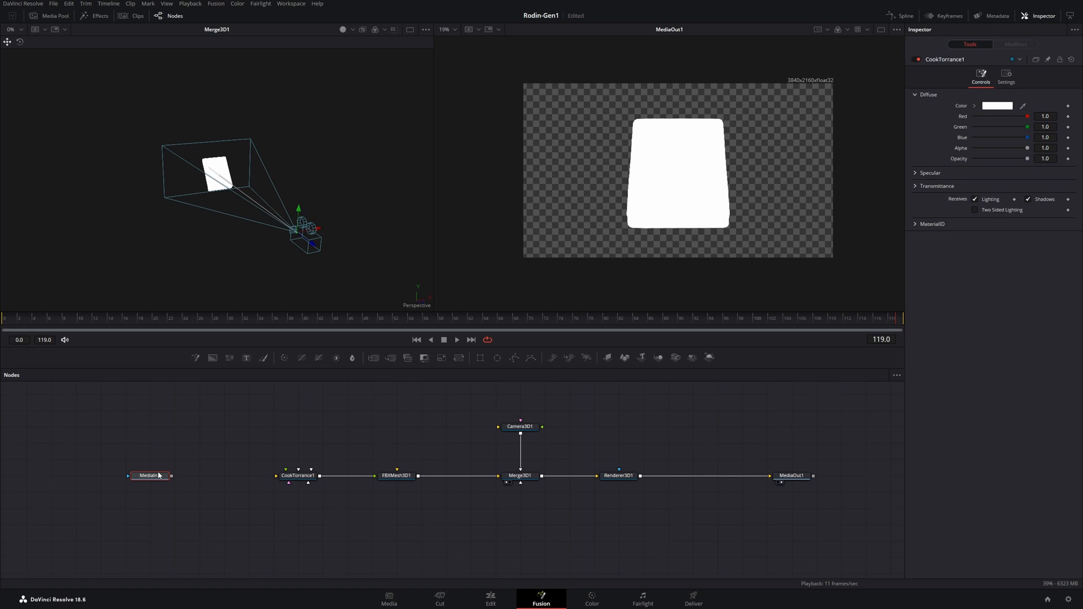
click(150, 475)
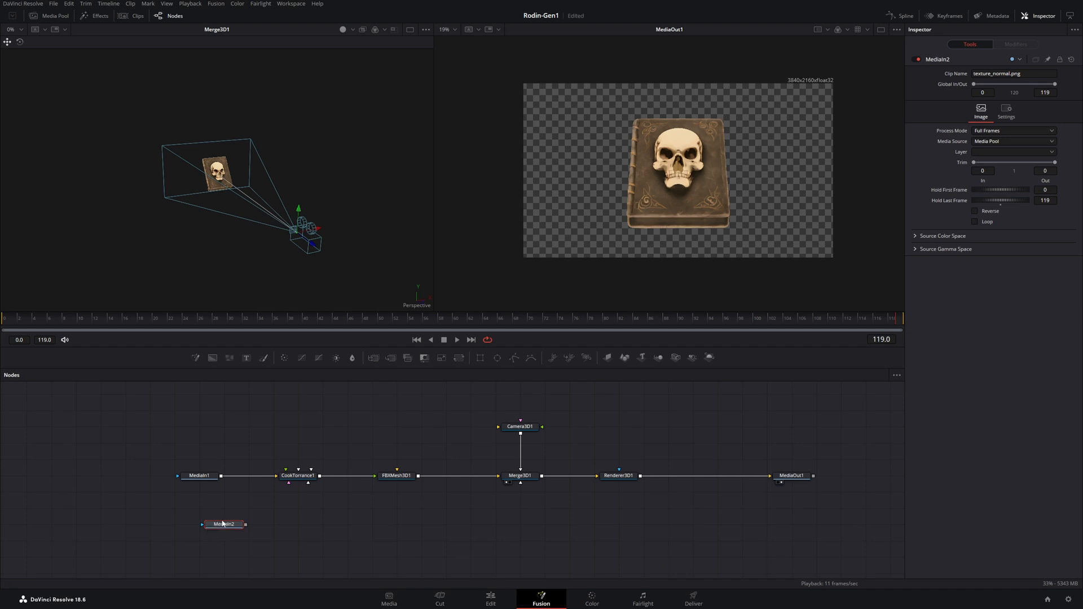
Plug the material into FBXMesh3D1 and detach the normal texture from the material.
click(224, 523)
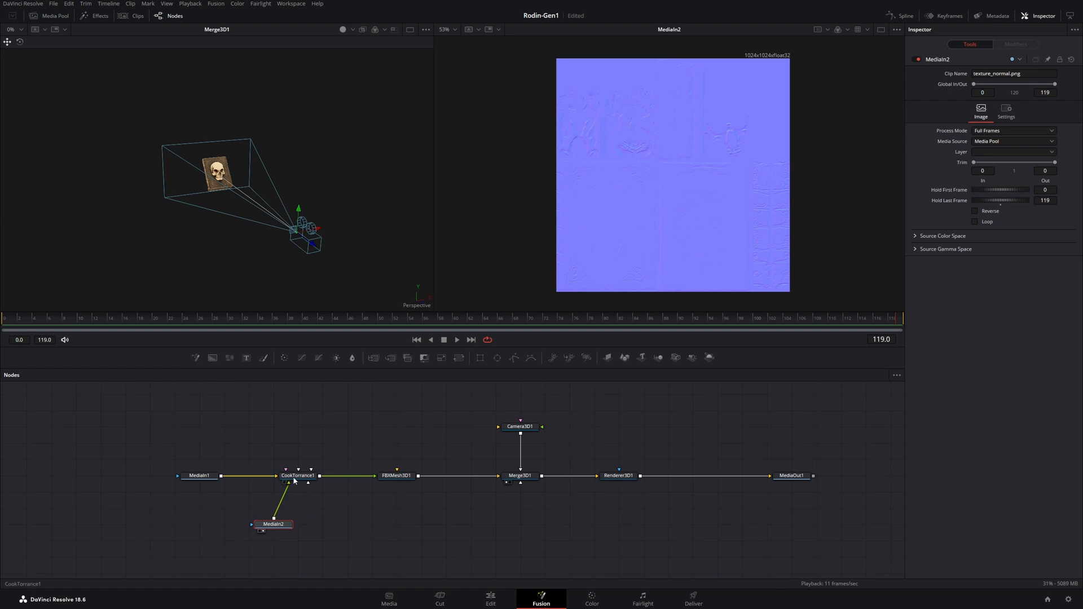
click(396, 474)
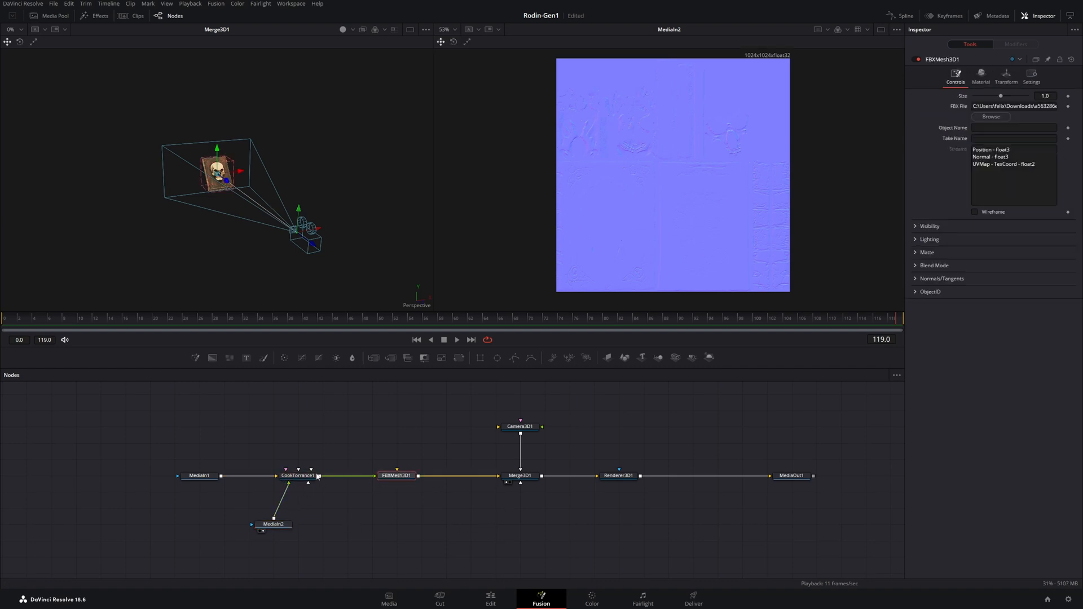
click(792, 475)
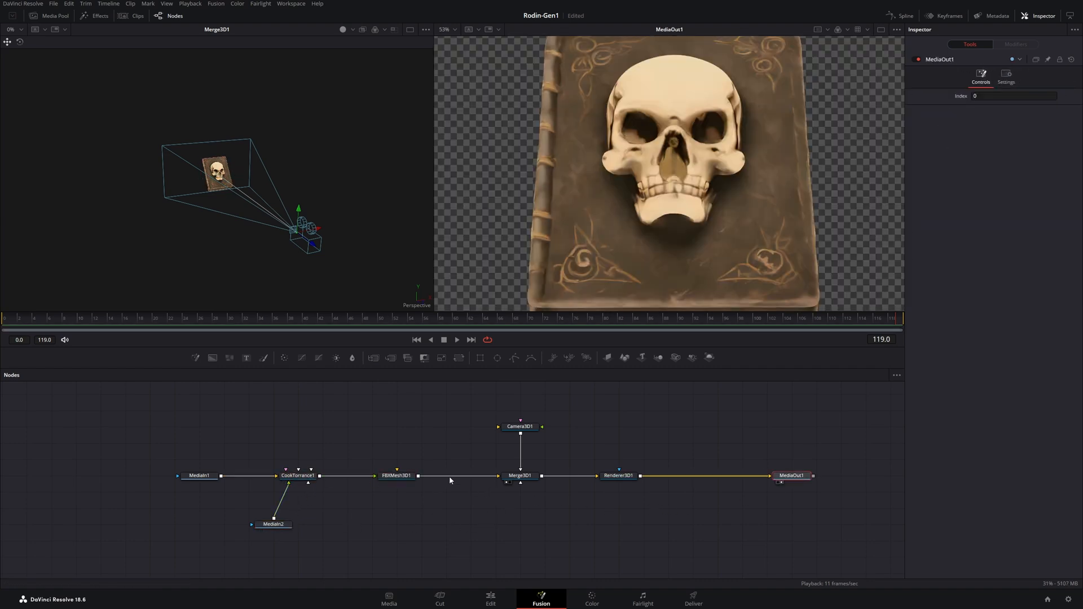
click(272, 523)
text(cook)
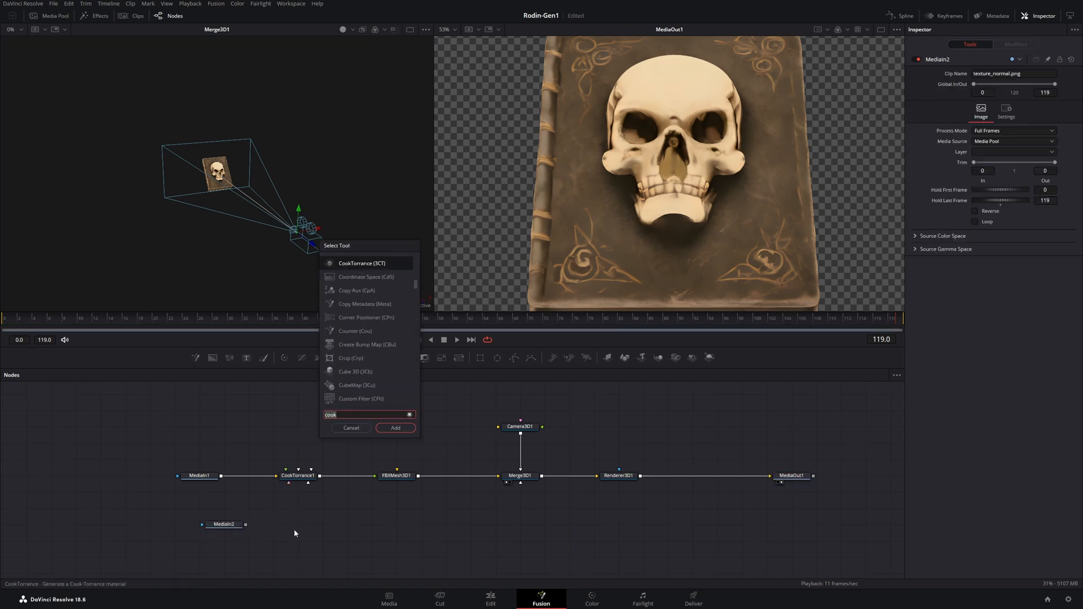
Insert a BumpMap after the normal texture and feed it into CookTorrance1's Bumpmap input.
click(394, 428)
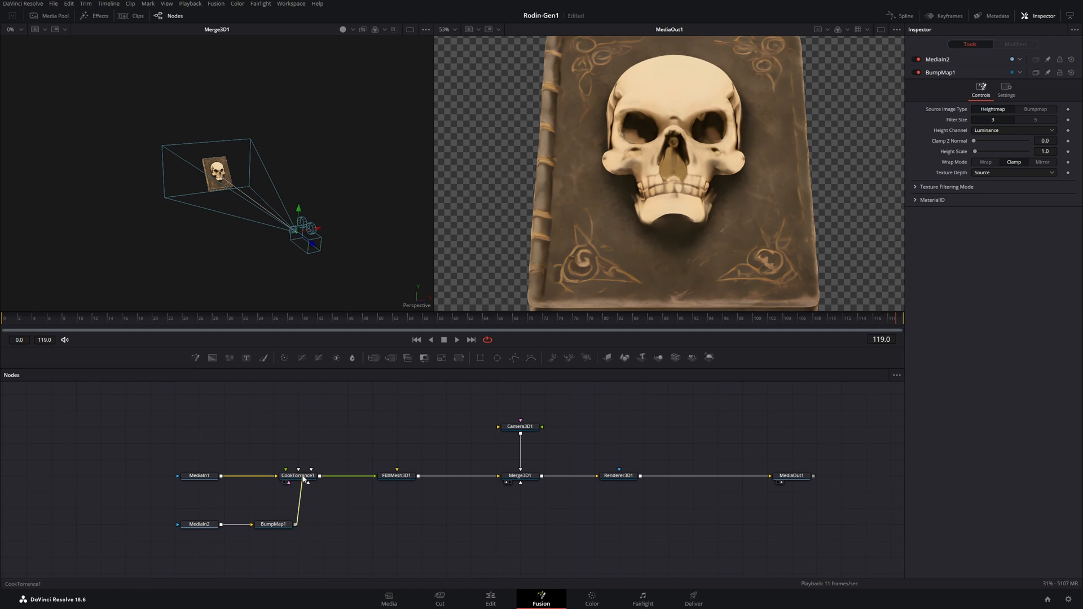
click(298, 475)
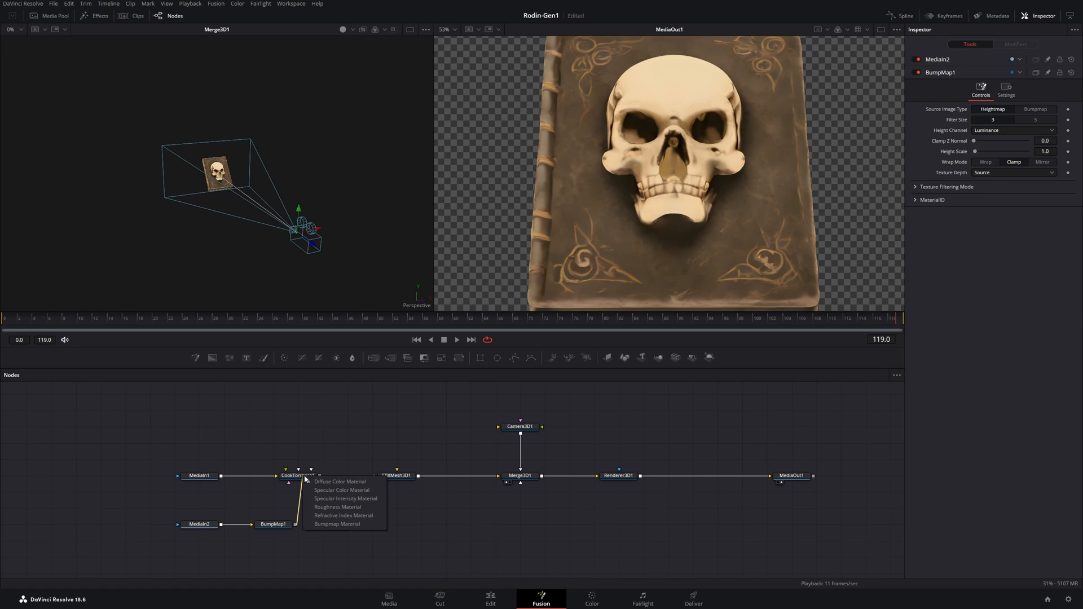
mouse_move(345, 515)
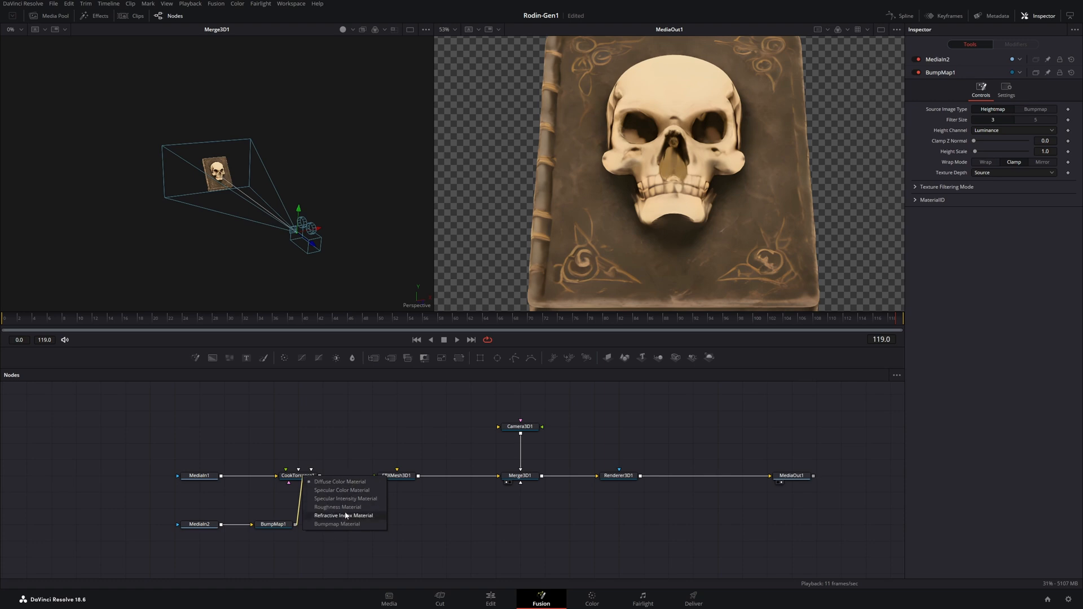
mouse_move(337, 523)
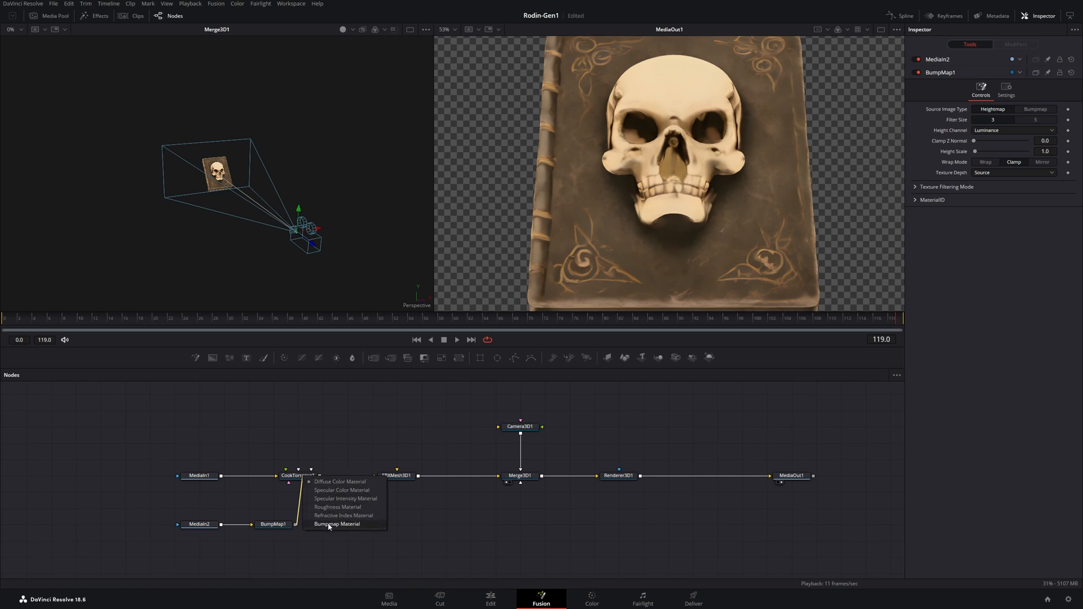
click(338, 523)
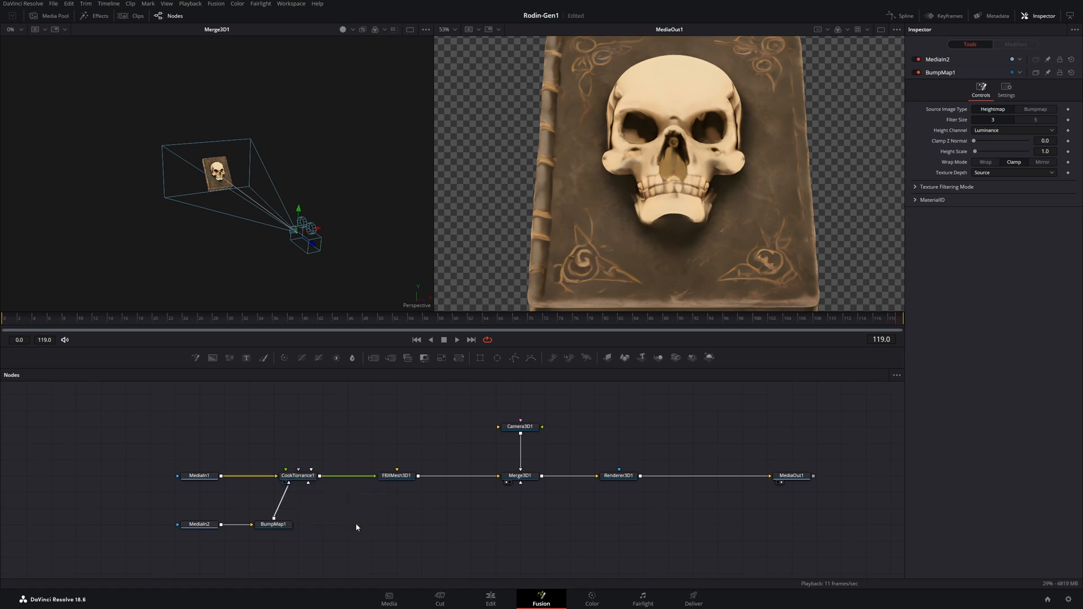
click(200, 523)
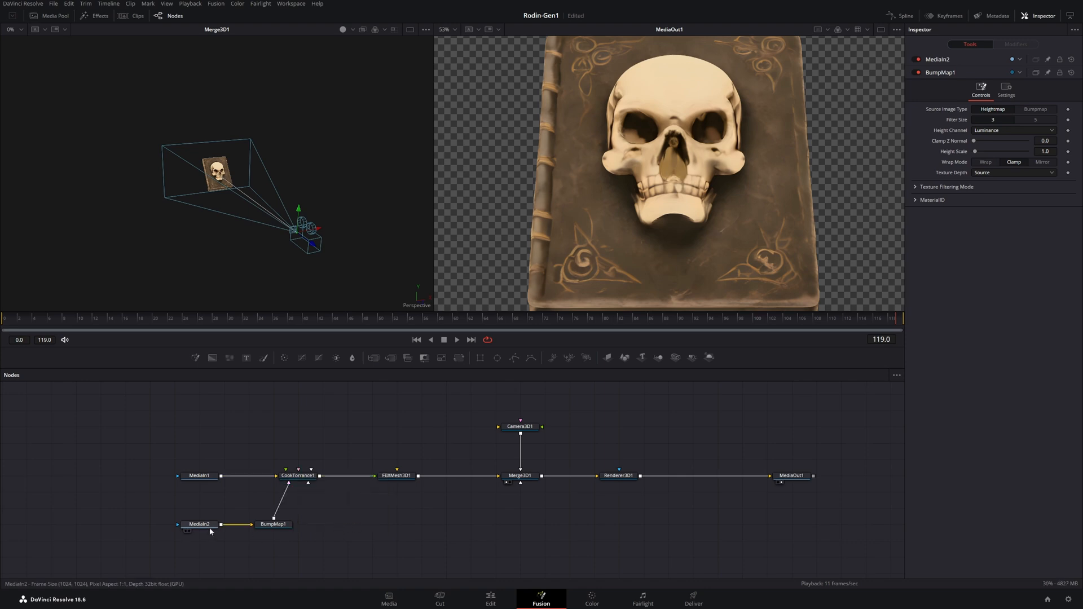
Rename the diffuse and normal texture MediaIns to Diffuse and Normal.
click(200, 475)
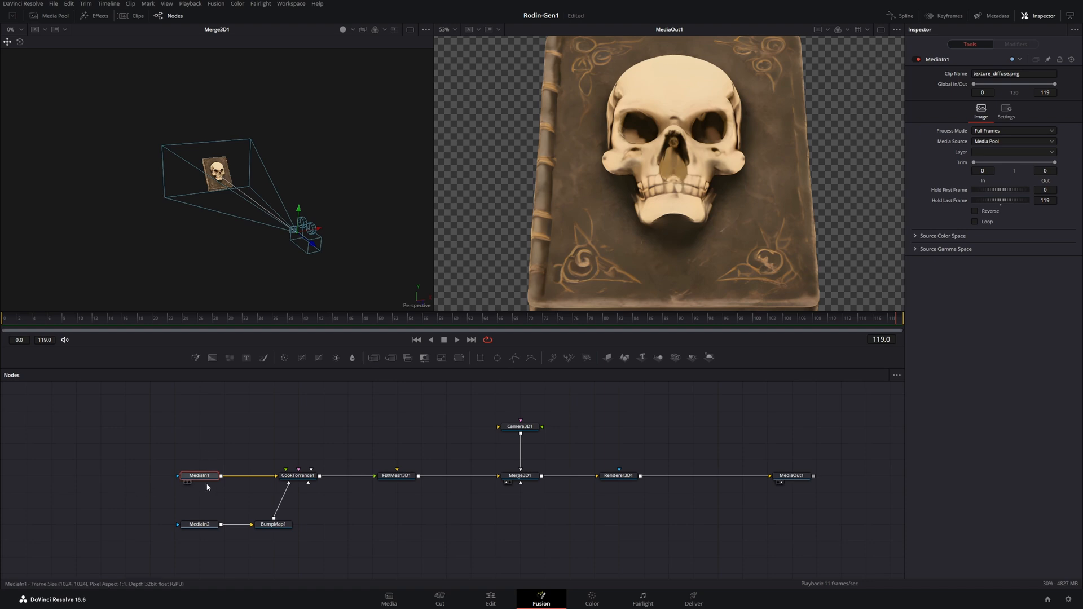
double_click(199, 474)
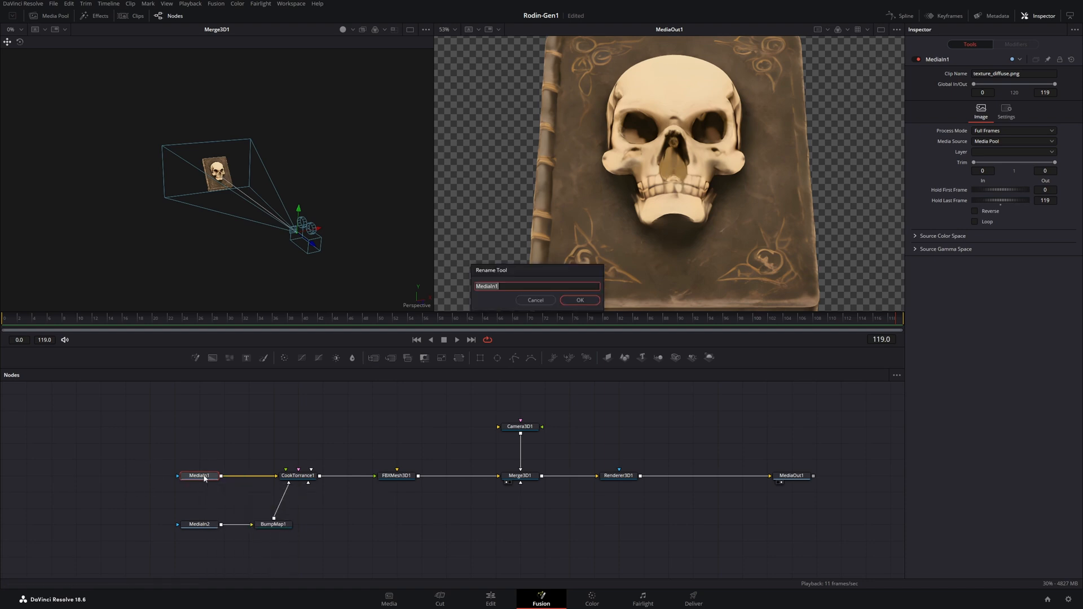
text(D)
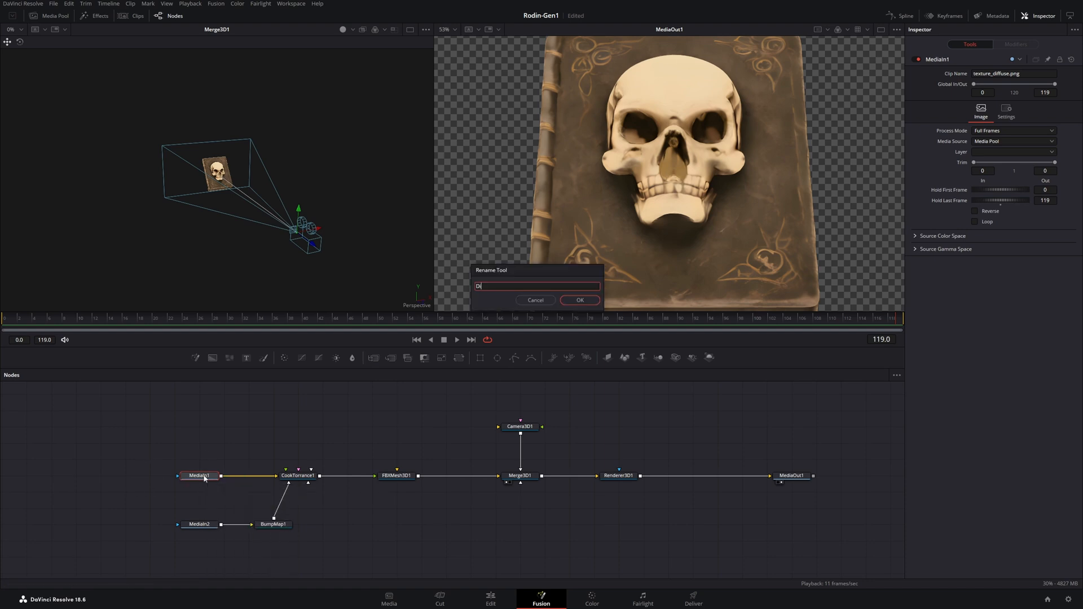
text(iffuse)
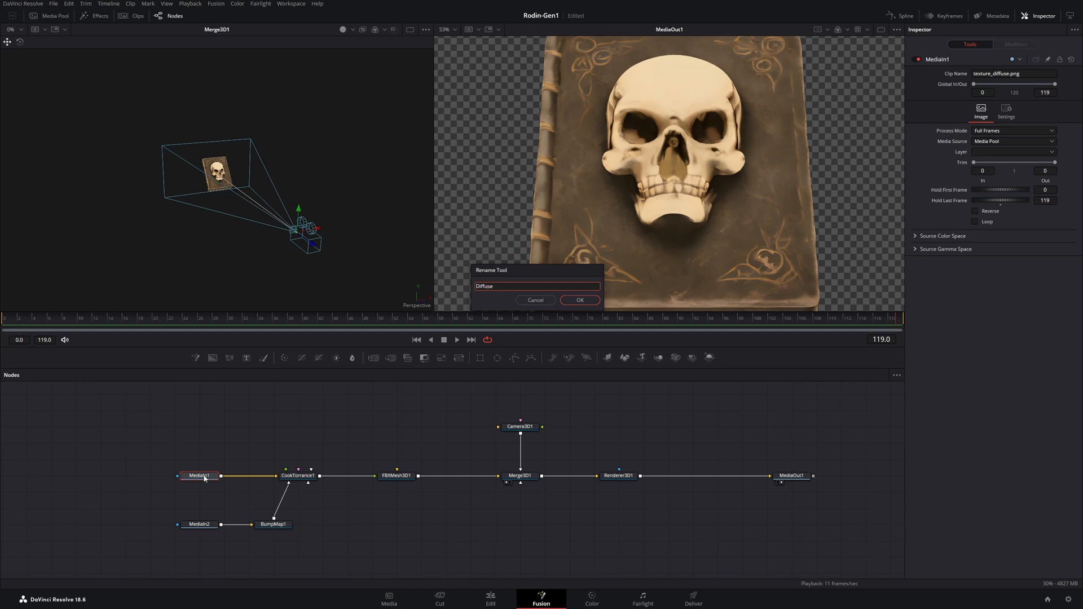
click(579, 300)
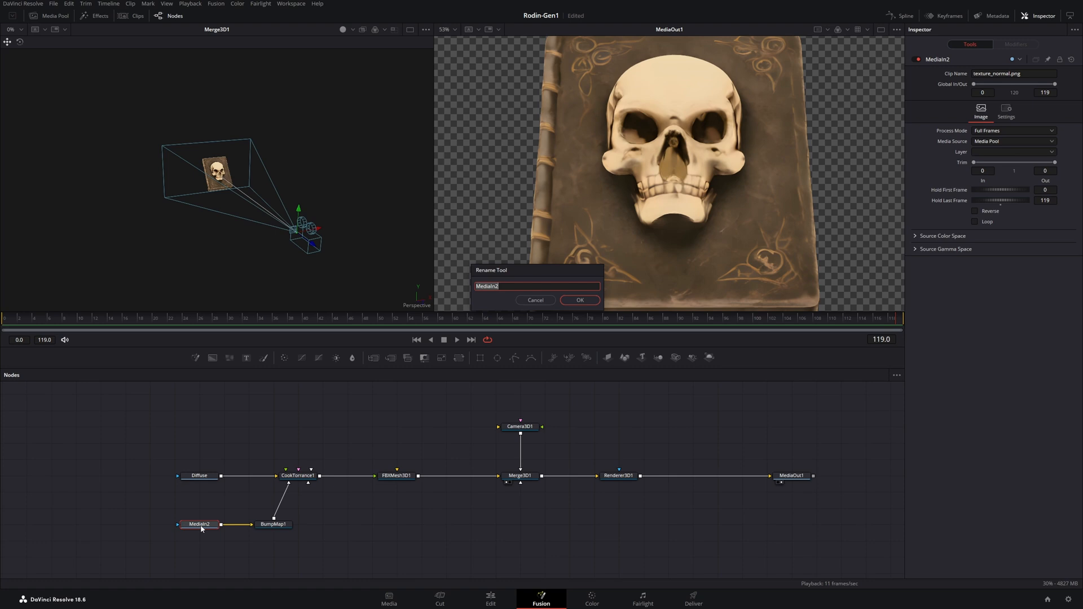
click(579, 300)
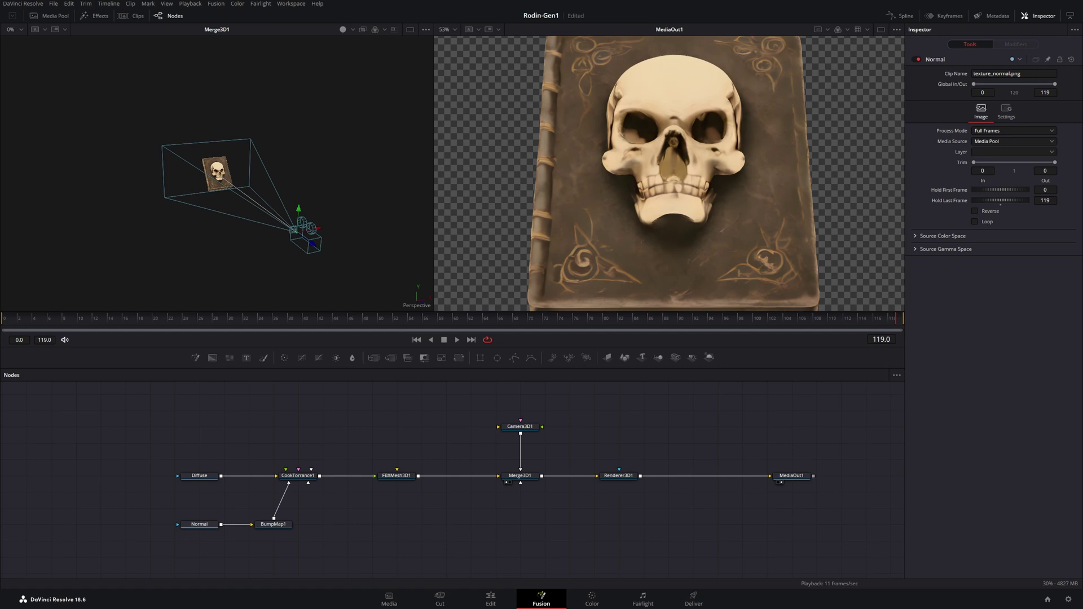
click(346, 525)
text(rough)
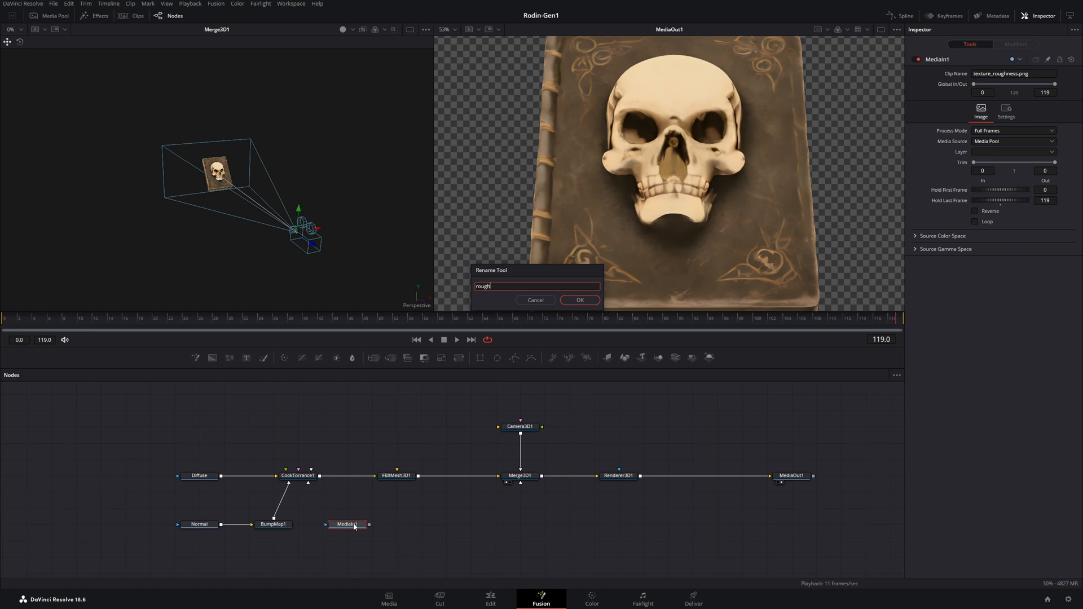
Rename the new MediaIn to roughness and wire it into the material's Roughness input.
click(578, 300)
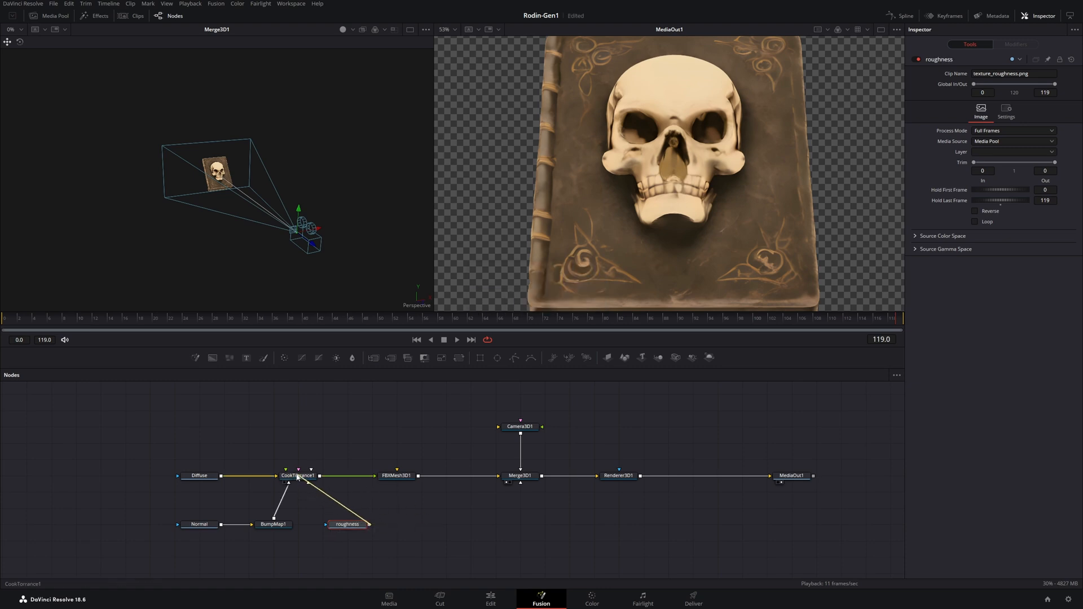
click(298, 474)
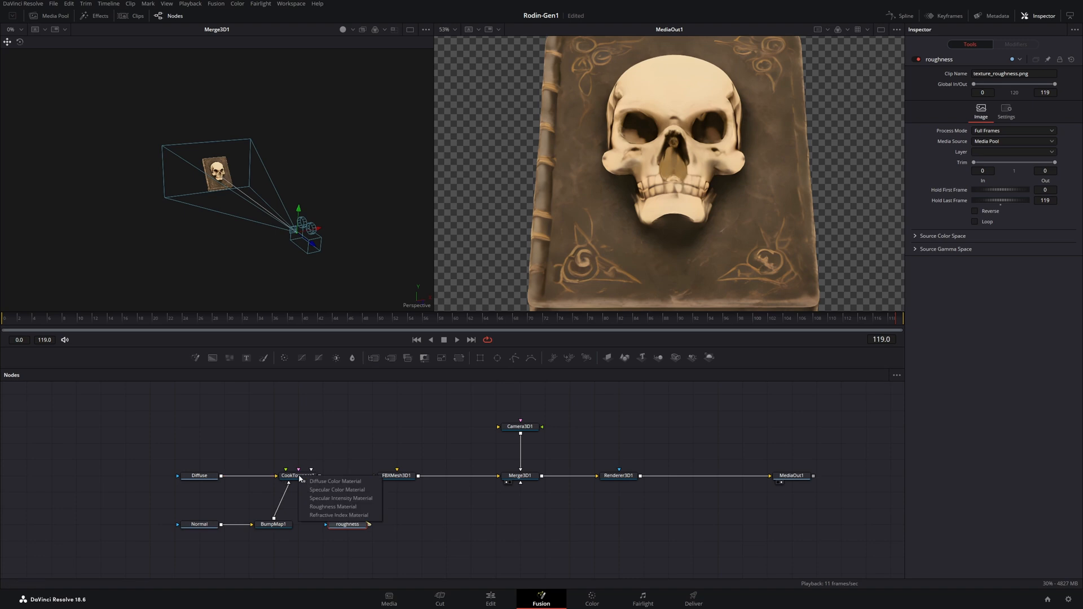
mouse_move(332, 506)
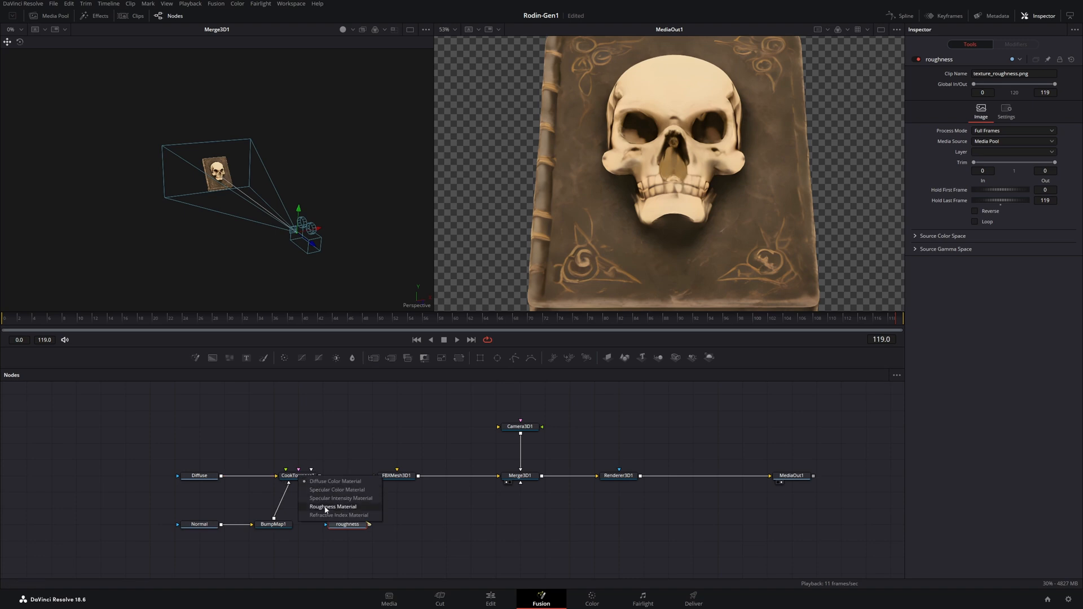
click(333, 506)
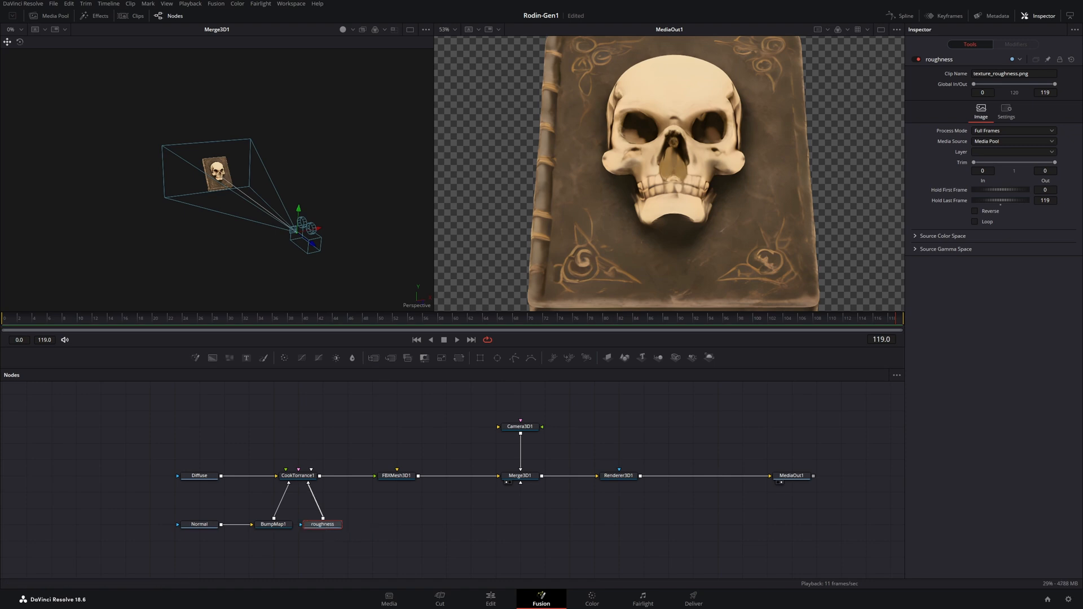
mouse_move(1052, 325)
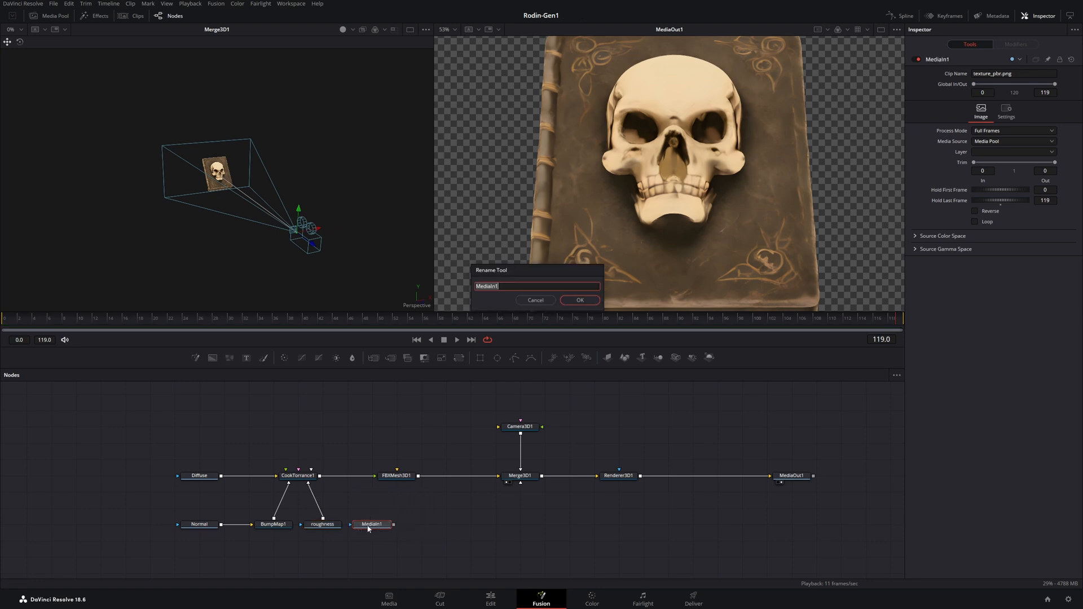
Rename the added texture_pbr MediaIn to TexturePBR.
text(TEx)
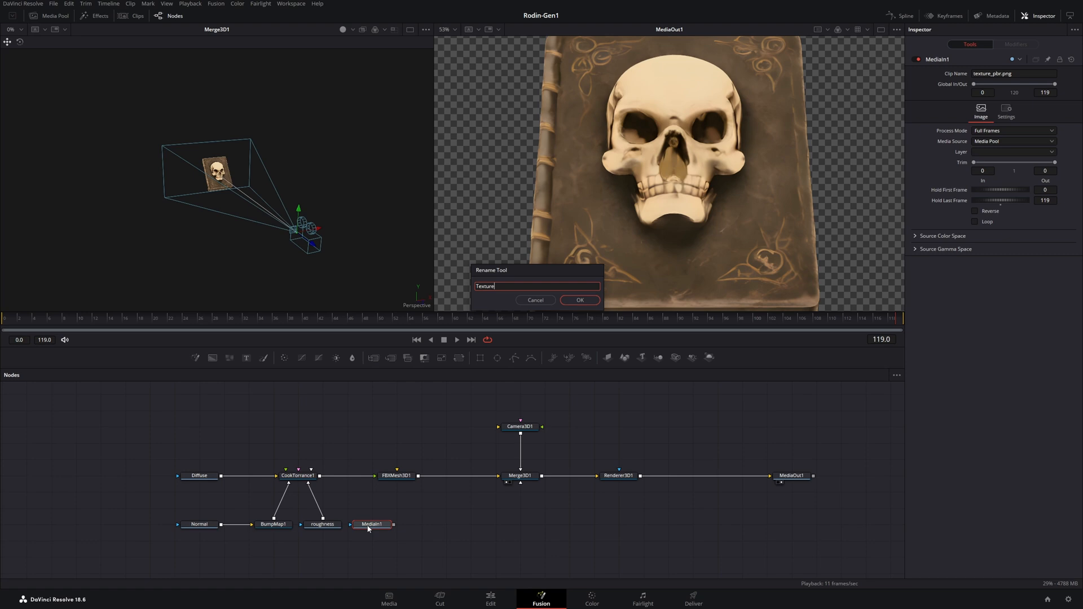
click(579, 300)
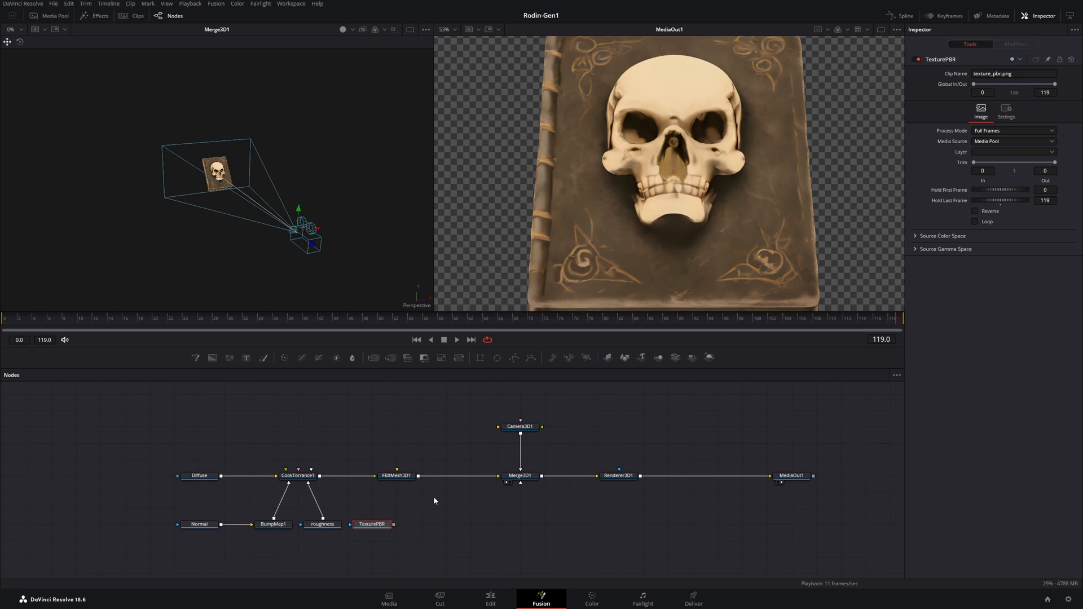
Feed TexturePBR as the material's Specular Color and texture_metallic as its Specular Intensity.
click(371, 523)
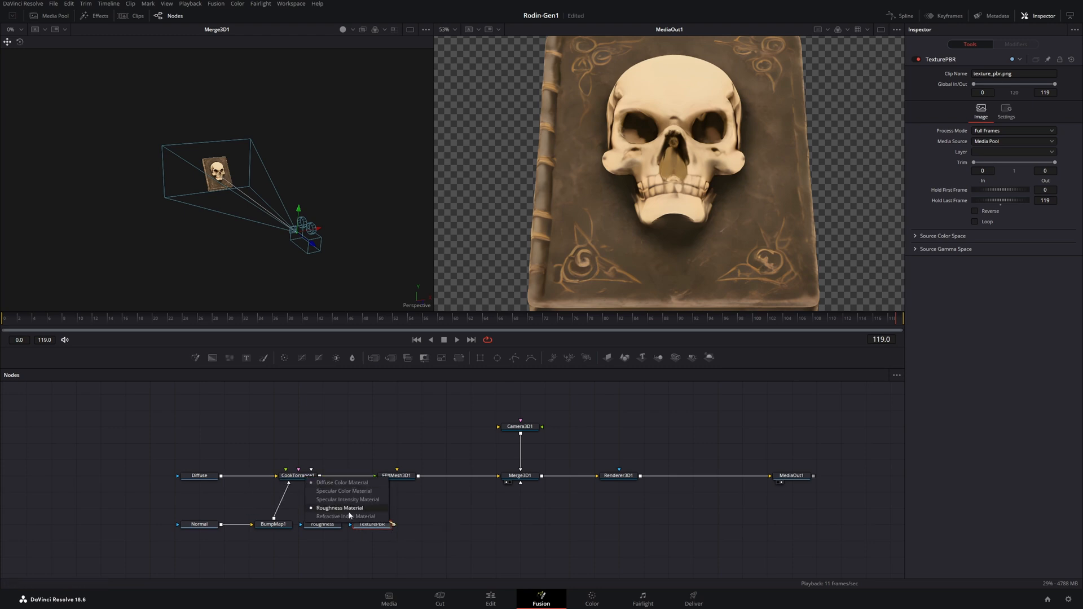
mouse_move(344, 490)
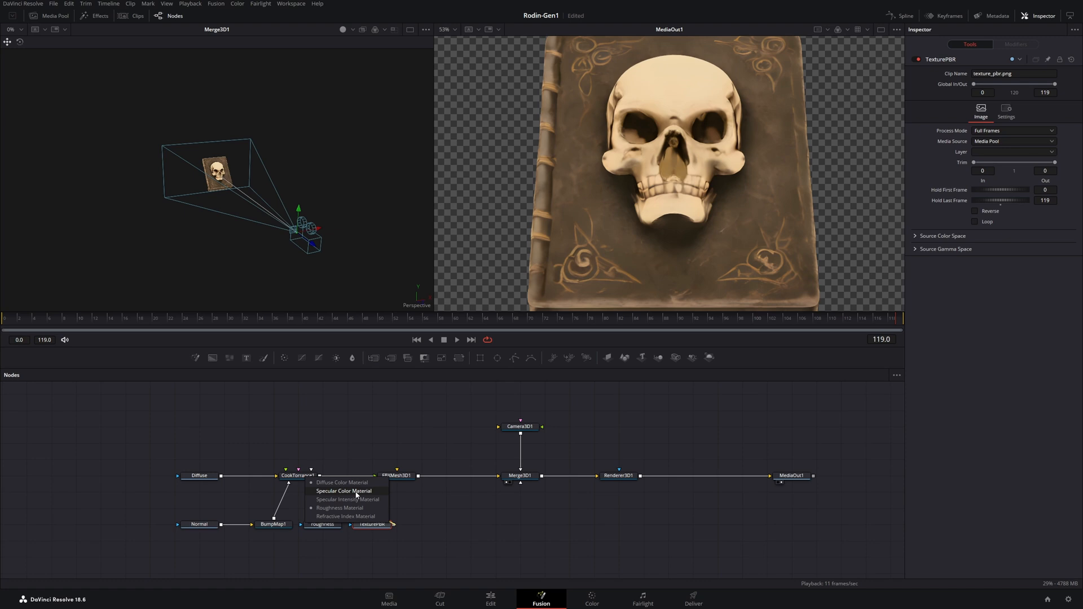
mouse_move(354, 495)
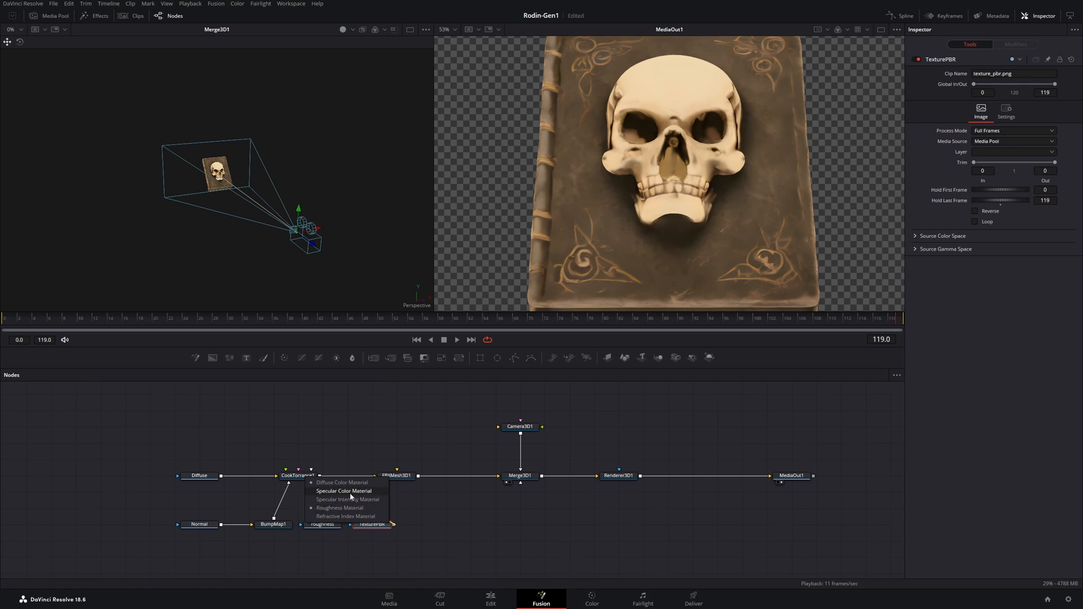
click(343, 490)
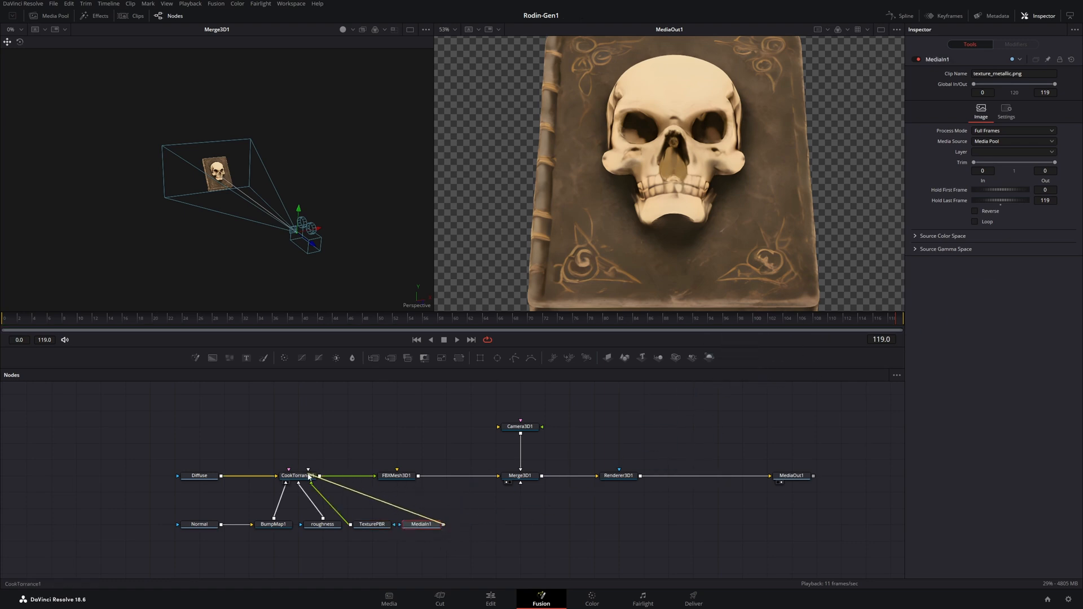
click(309, 475)
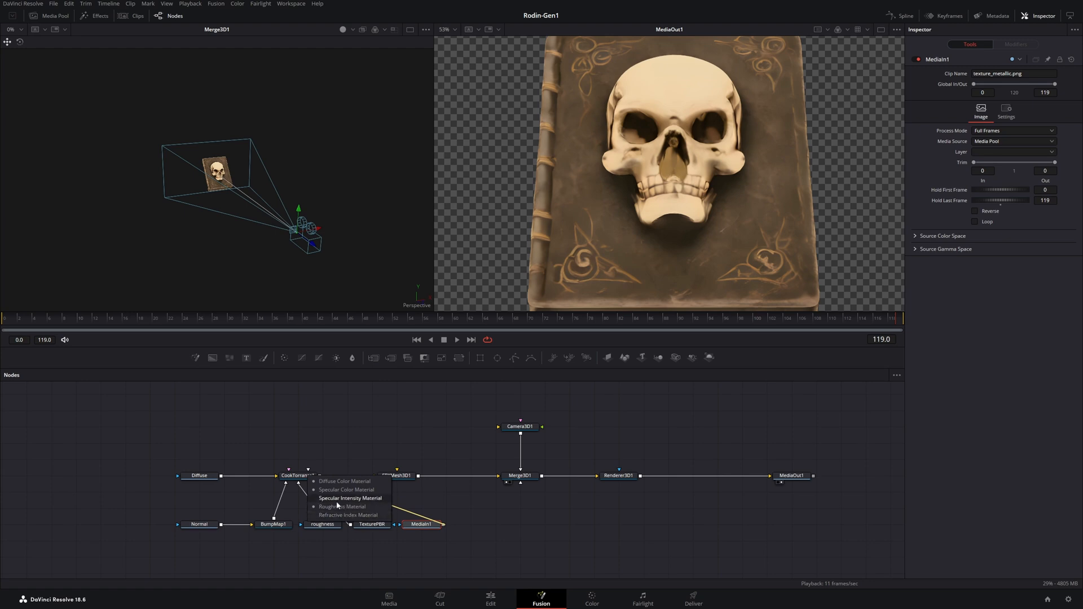
mouse_move(360, 504)
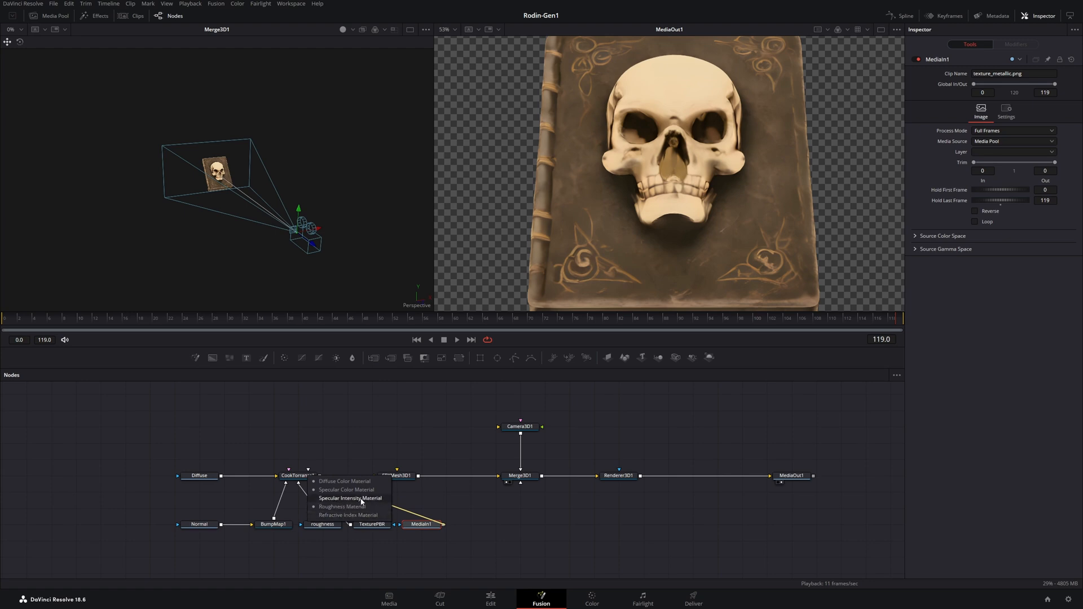
click(347, 489)
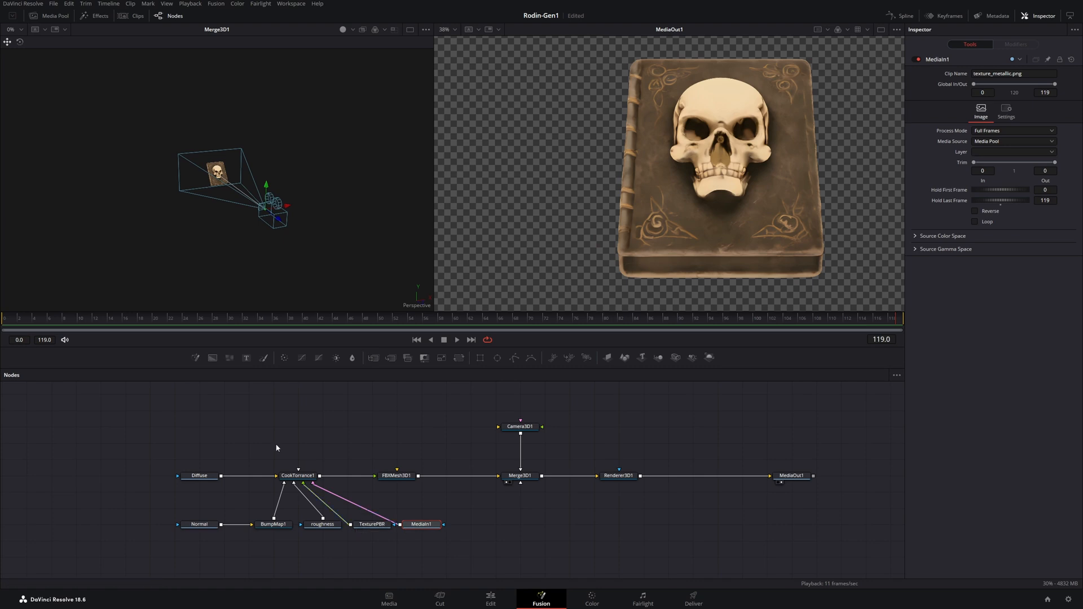
Add a SpotLight, wire it into the Merge3D scene and enable Use Target on its transform.
click(396, 475)
text(s)
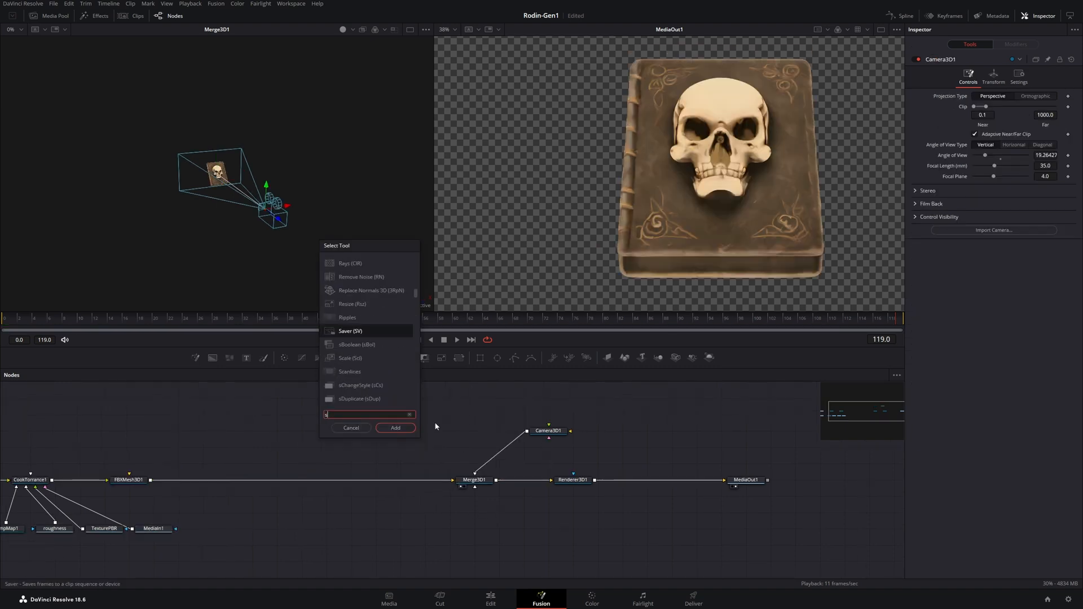
click(395, 427)
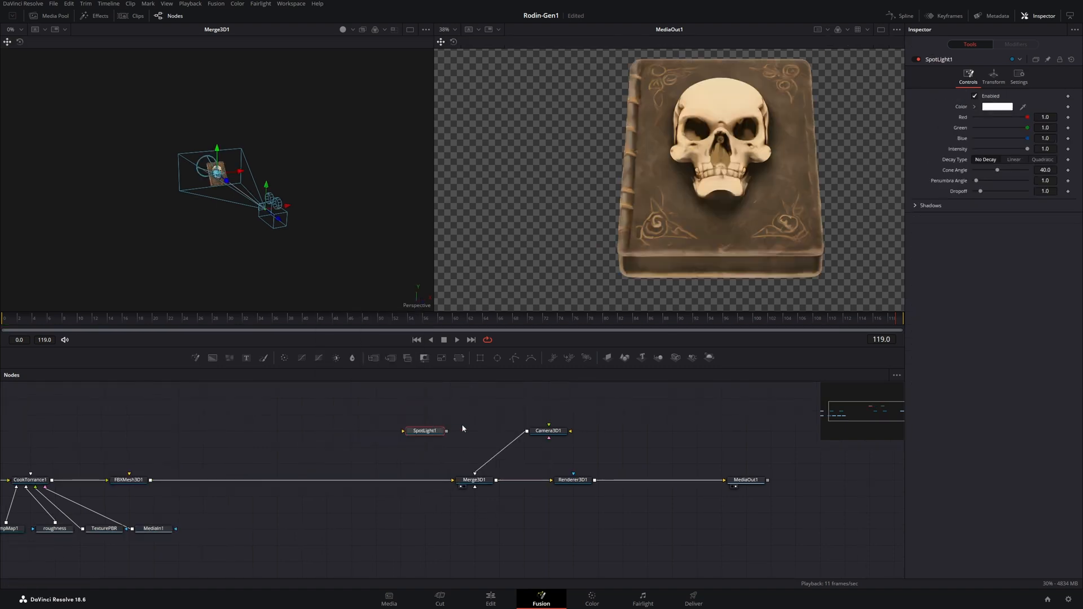
click(475, 480)
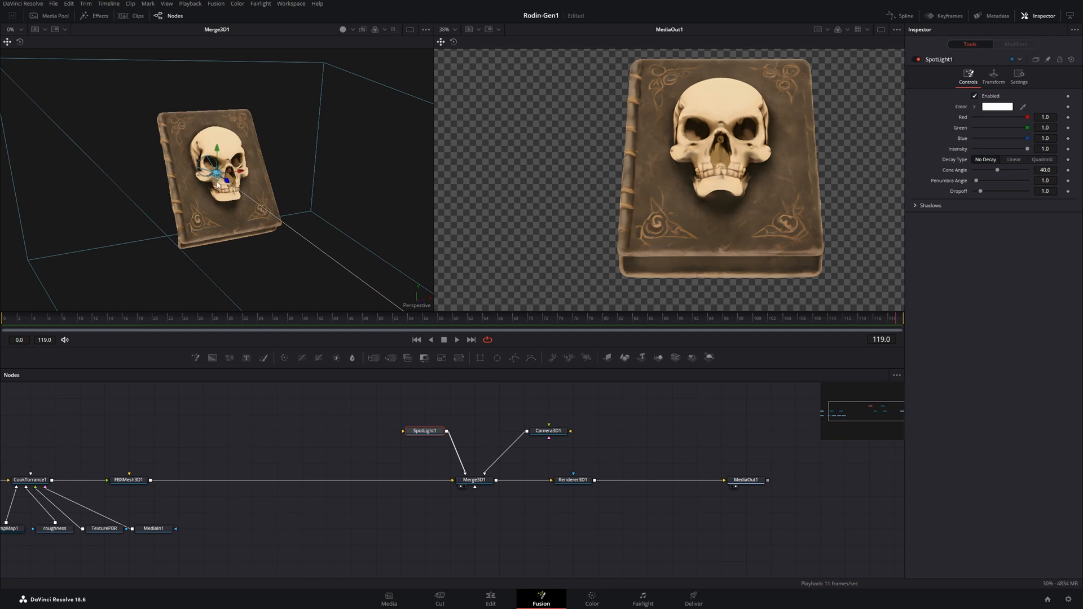
mouse_move(867, 192)
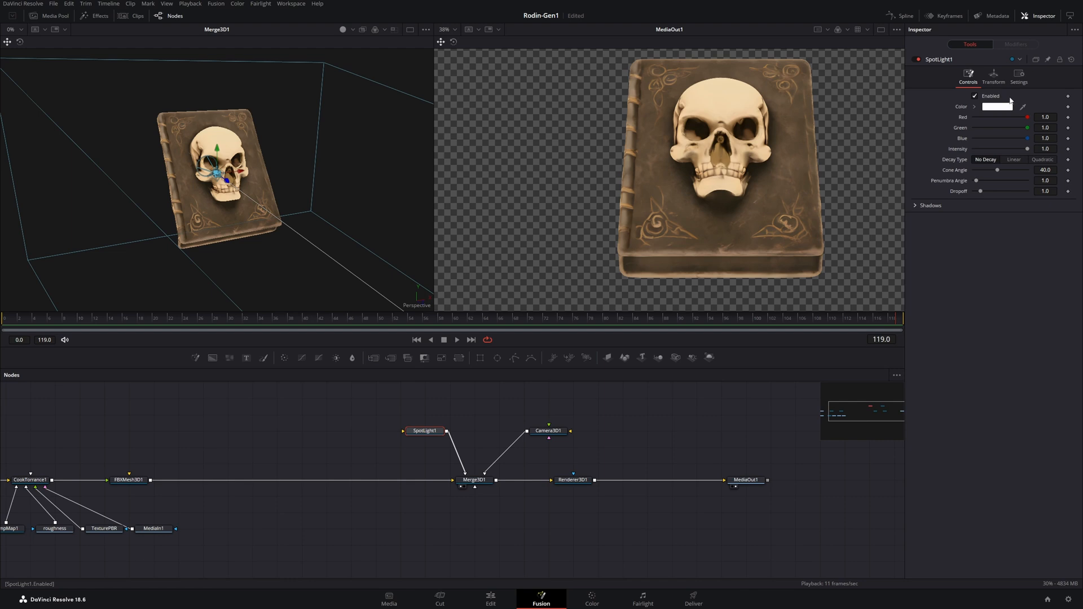
click(992, 75)
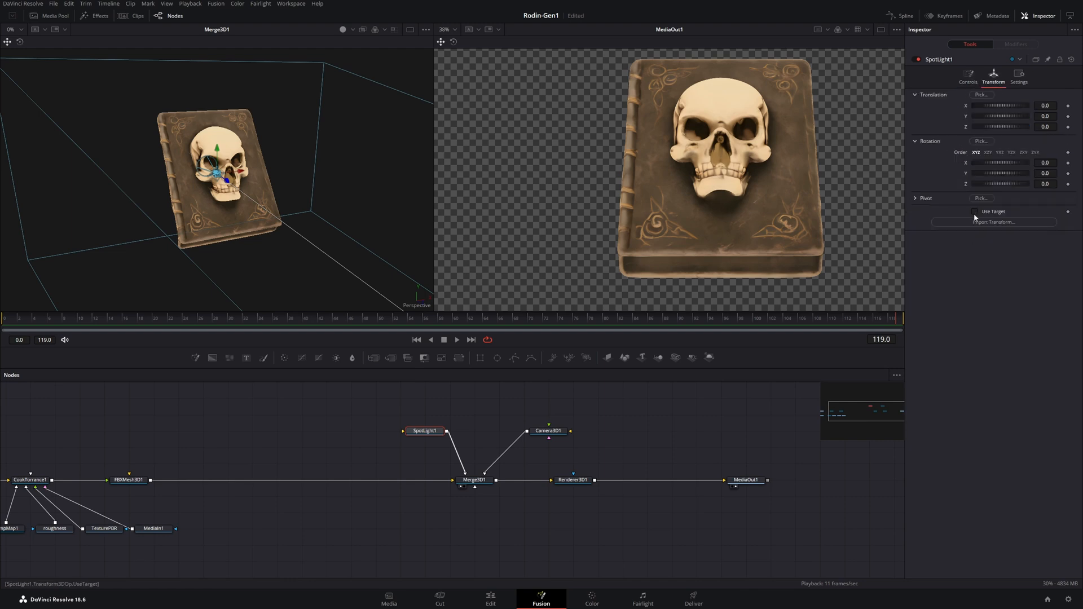
click(974, 211)
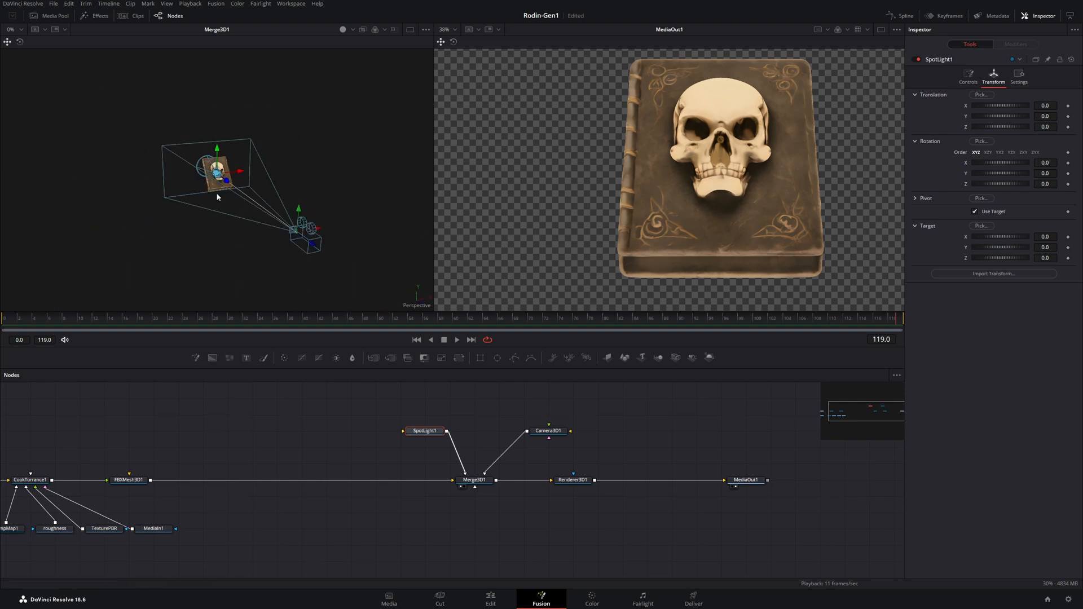
Drag the spot light in the 3D viewer up and to the left, pulled back toward the camera.
click(1044, 236)
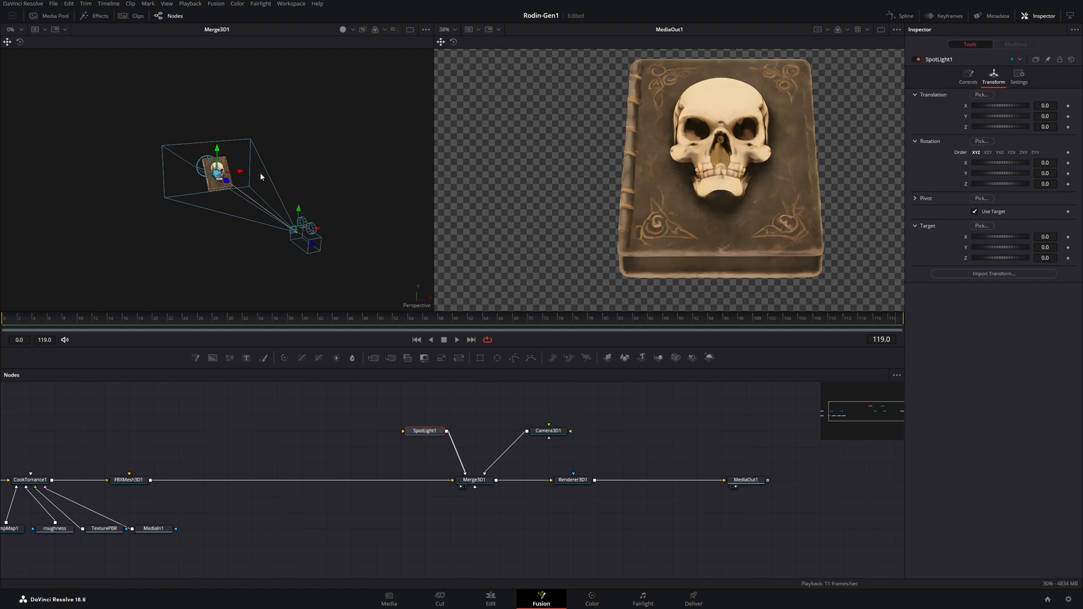
drag(218, 171, 169, 180)
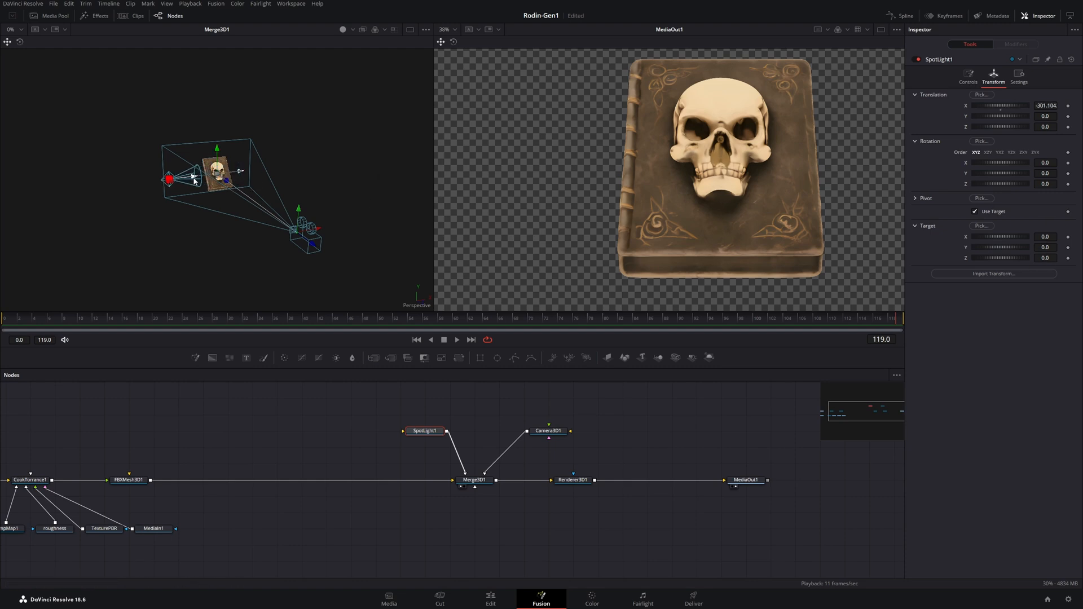
drag(193, 180, 193, 211)
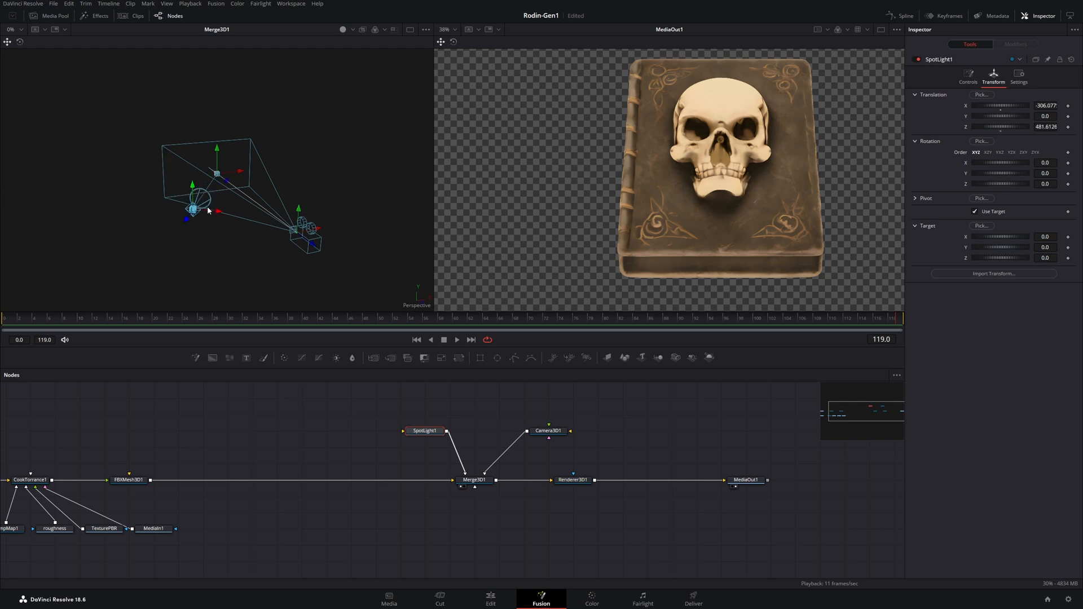
drag(195, 211, 217, 172)
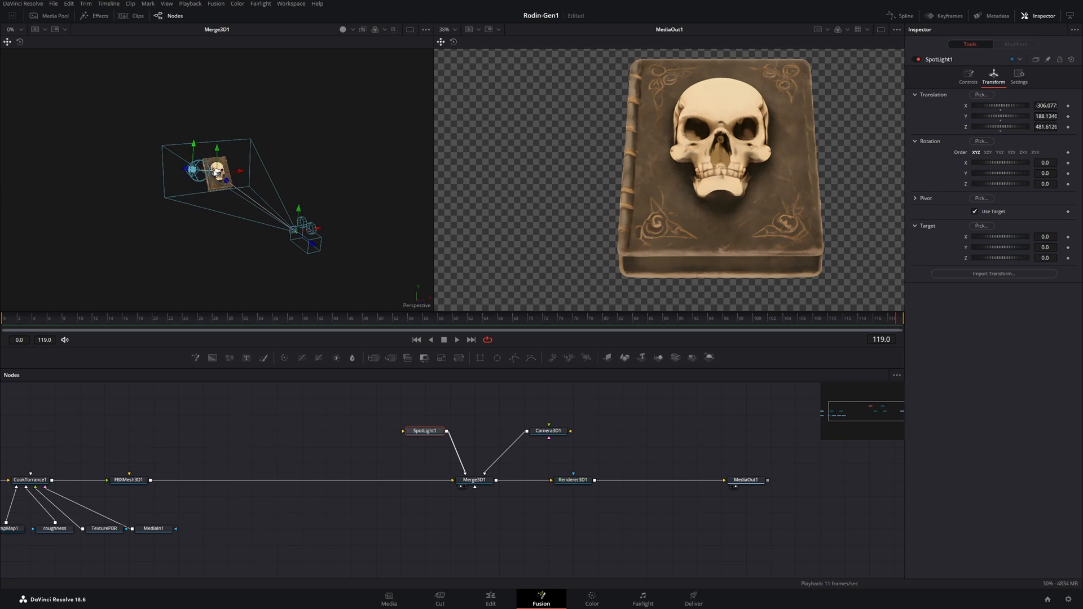
drag(217, 170, 204, 170)
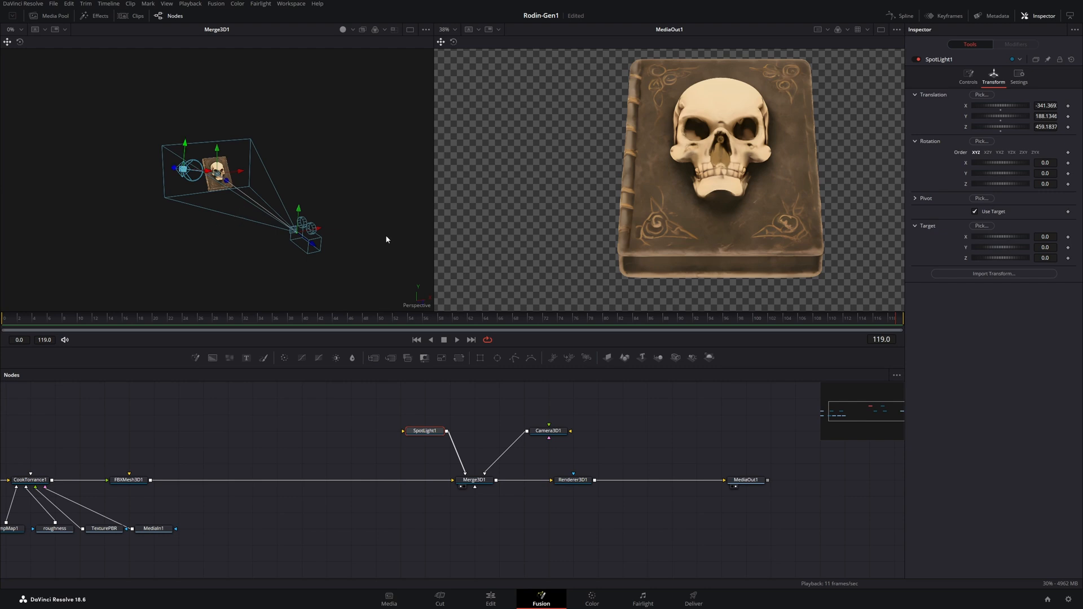
mouse_move(453, 220)
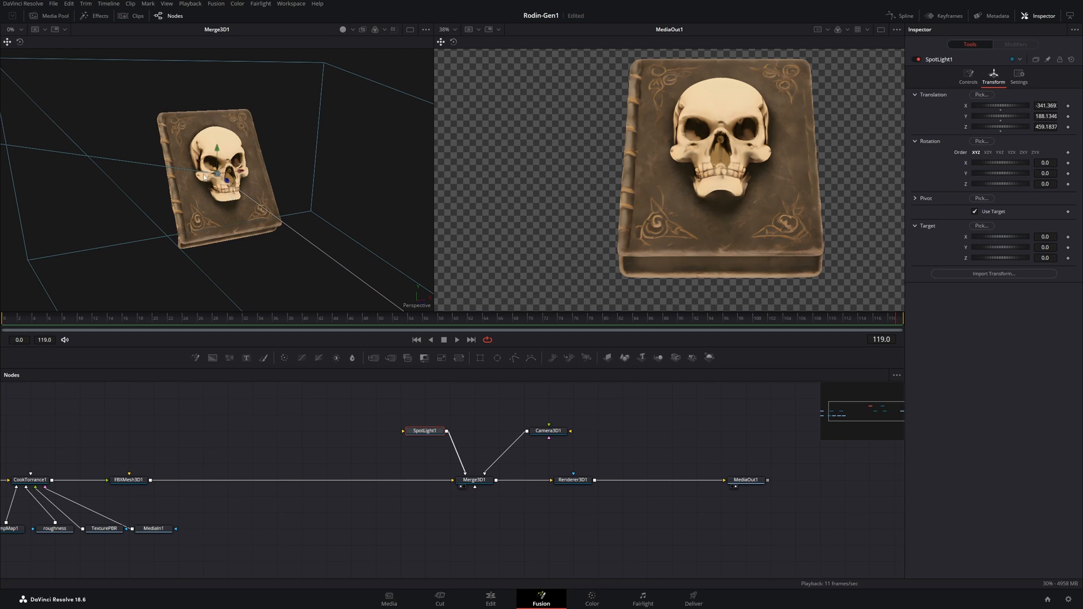
right_click(218, 195)
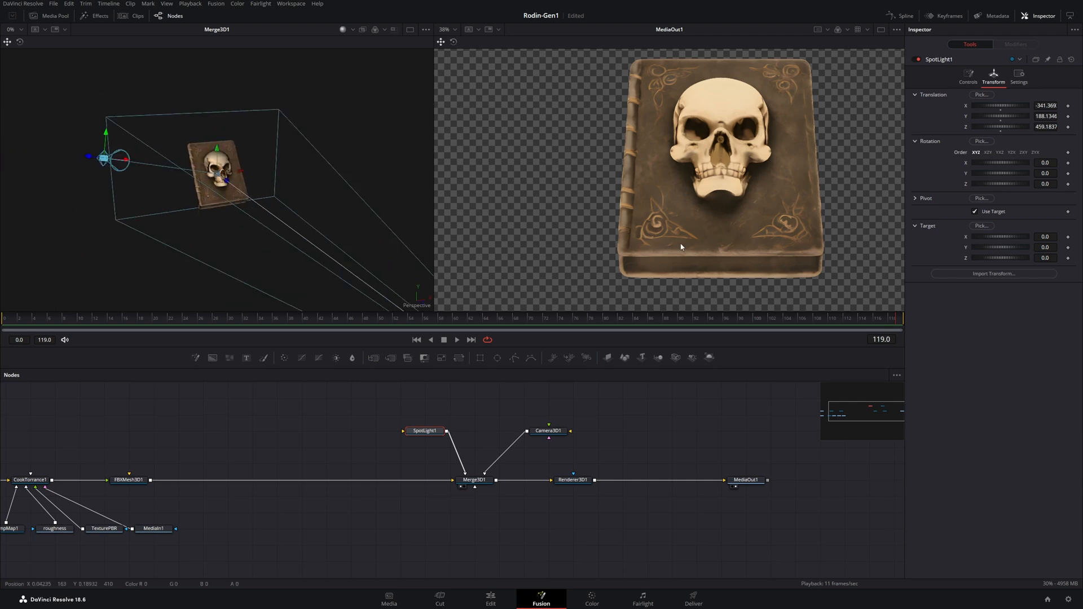
mouse_move(741, 184)
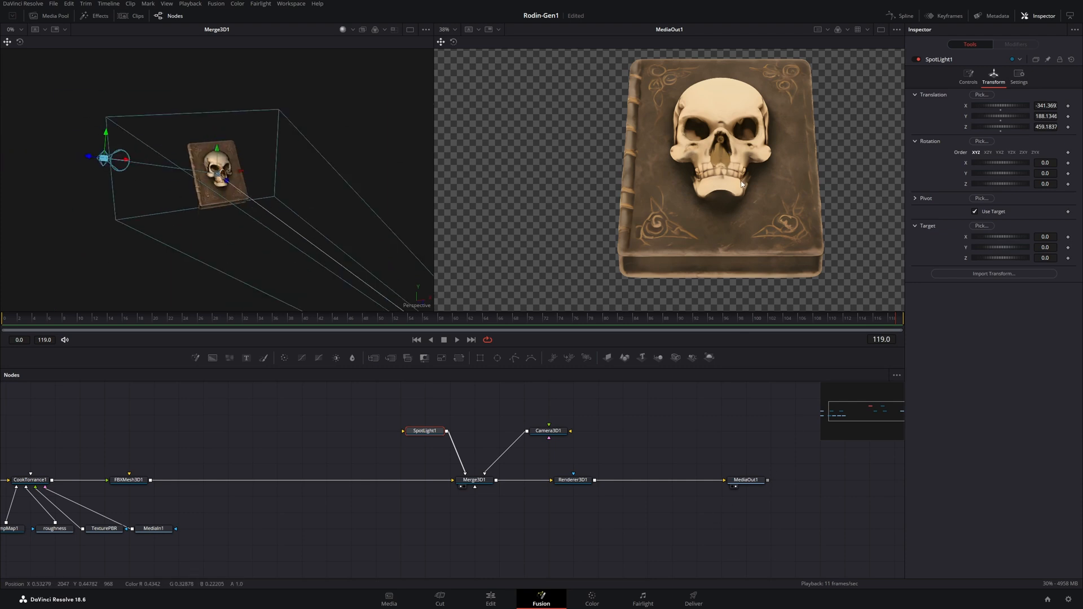
mouse_move(601, 494)
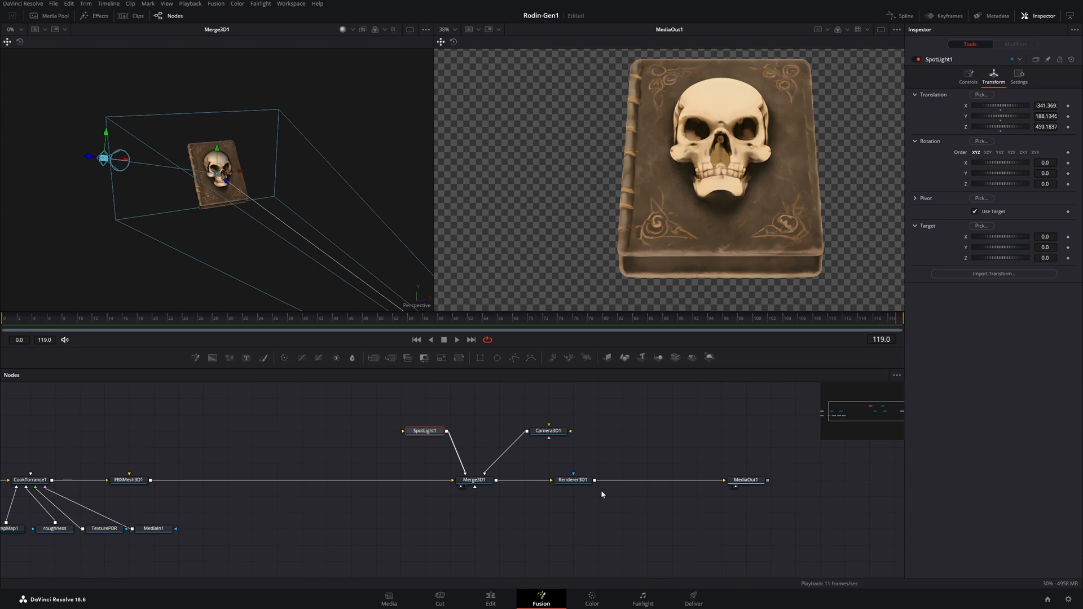
Enable Lighting and Shadows on Renderer3D1, then select SpotLight1's cone and colour controls.
click(573, 480)
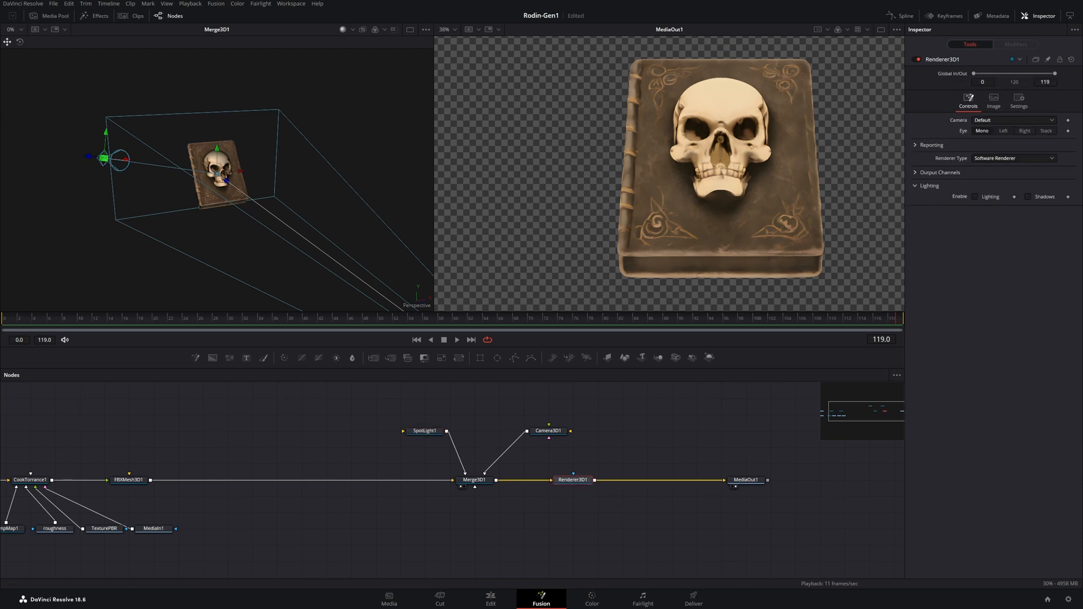
click(974, 196)
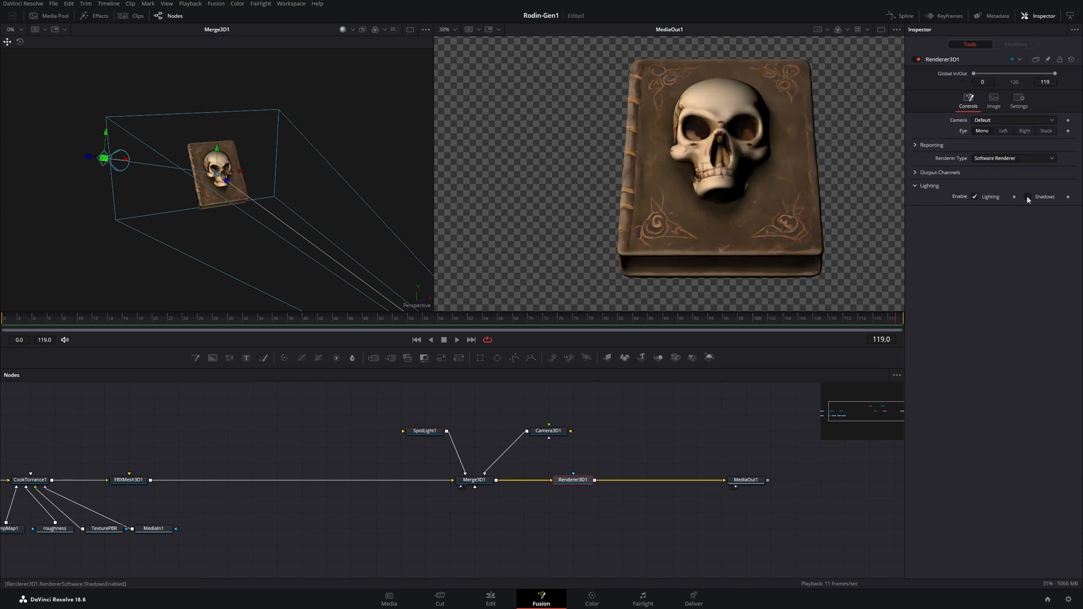
click(1029, 196)
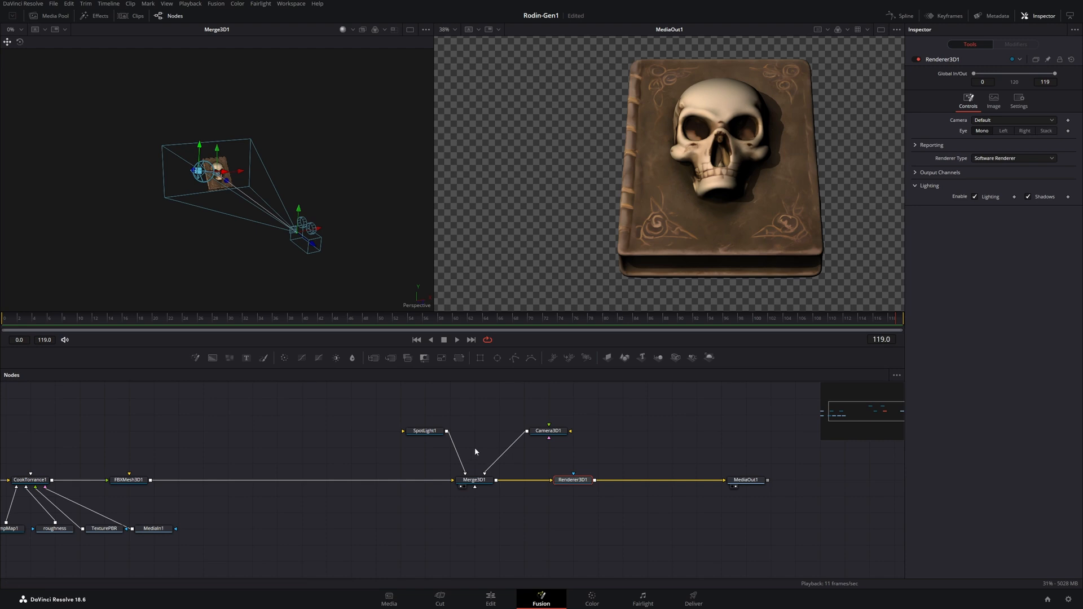
click(424, 429)
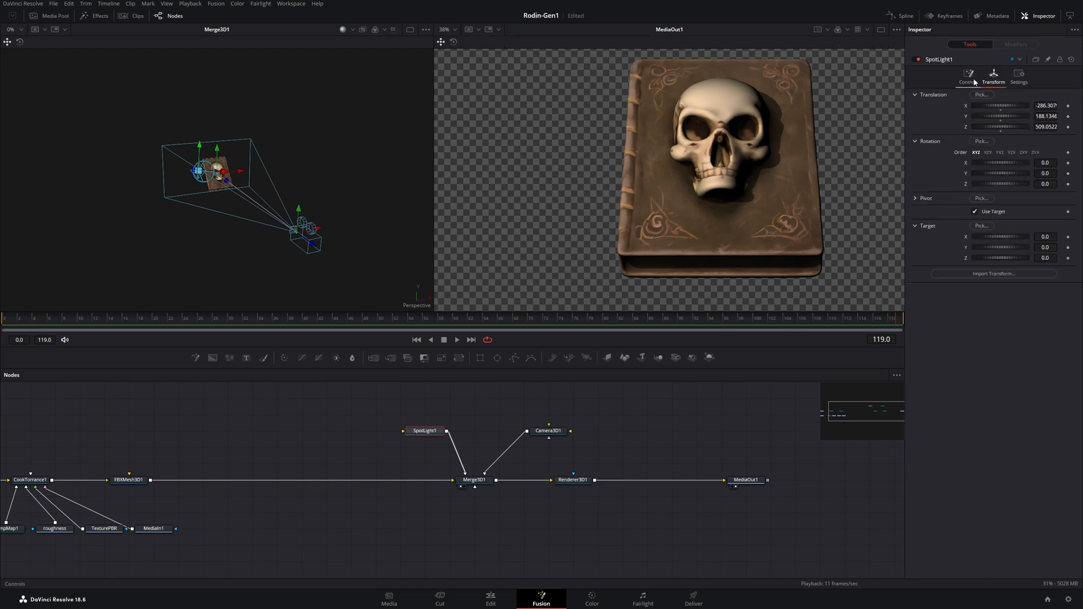
click(968, 74)
text(direc)
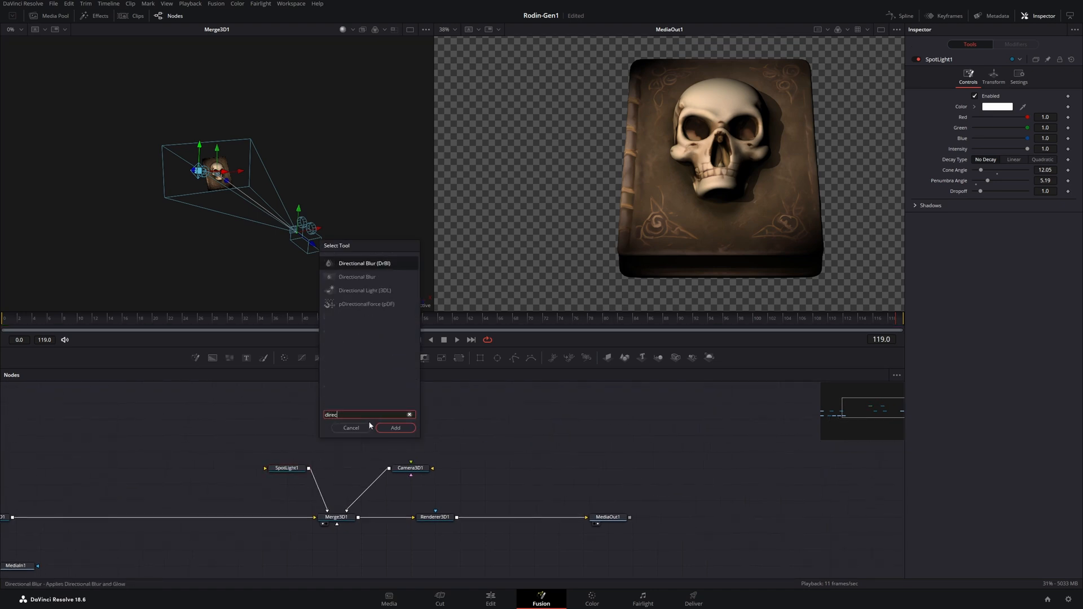
Add a Directional Light, wire it into Merge3D1 and drag it back and off to the side of the book.
click(395, 427)
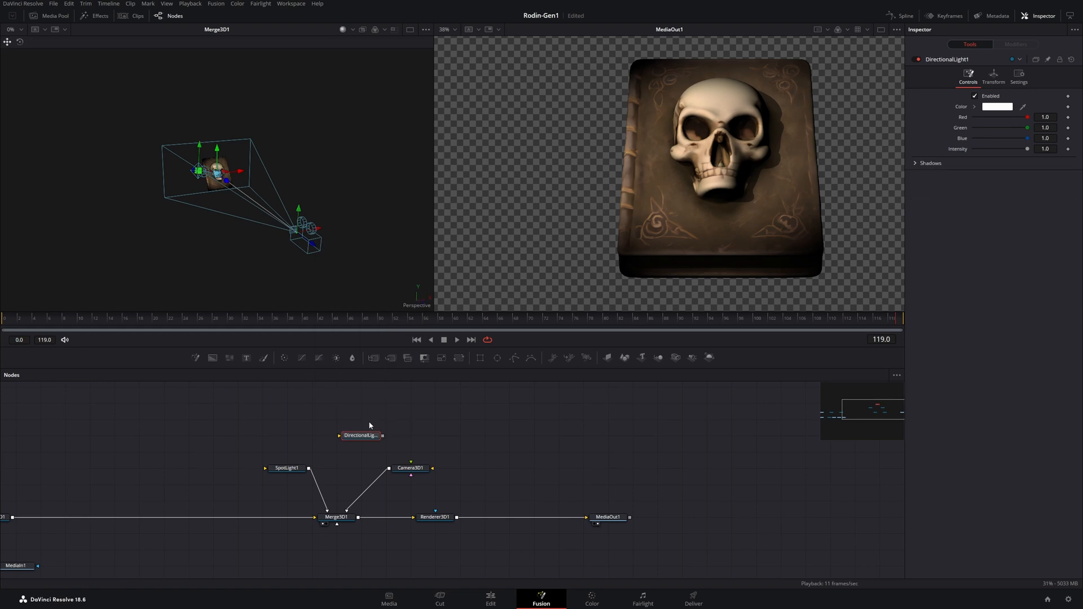
click(337, 517)
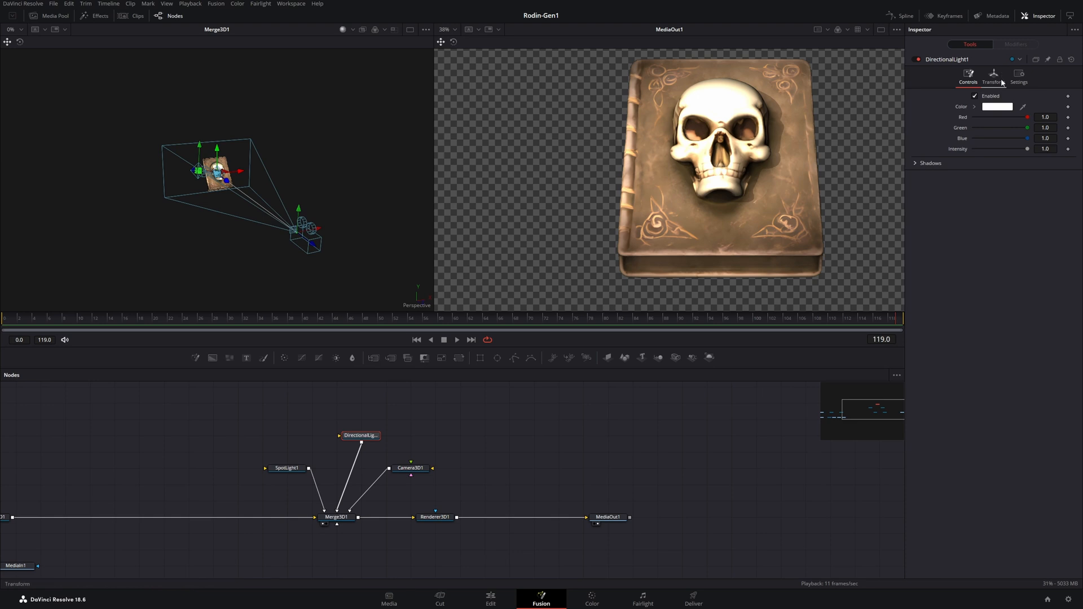
mouse_move(989, 78)
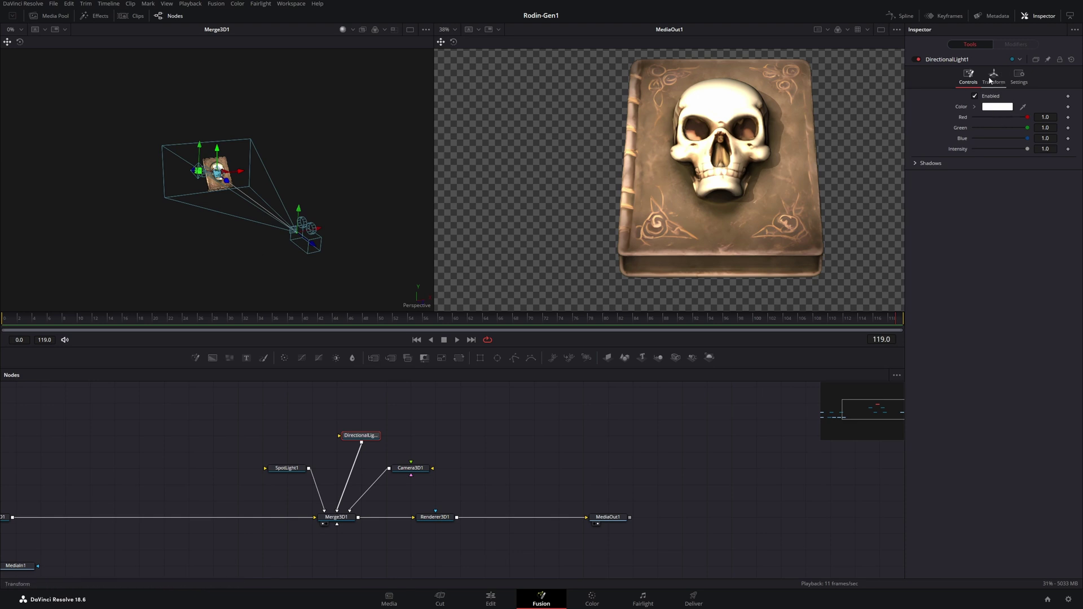
click(993, 75)
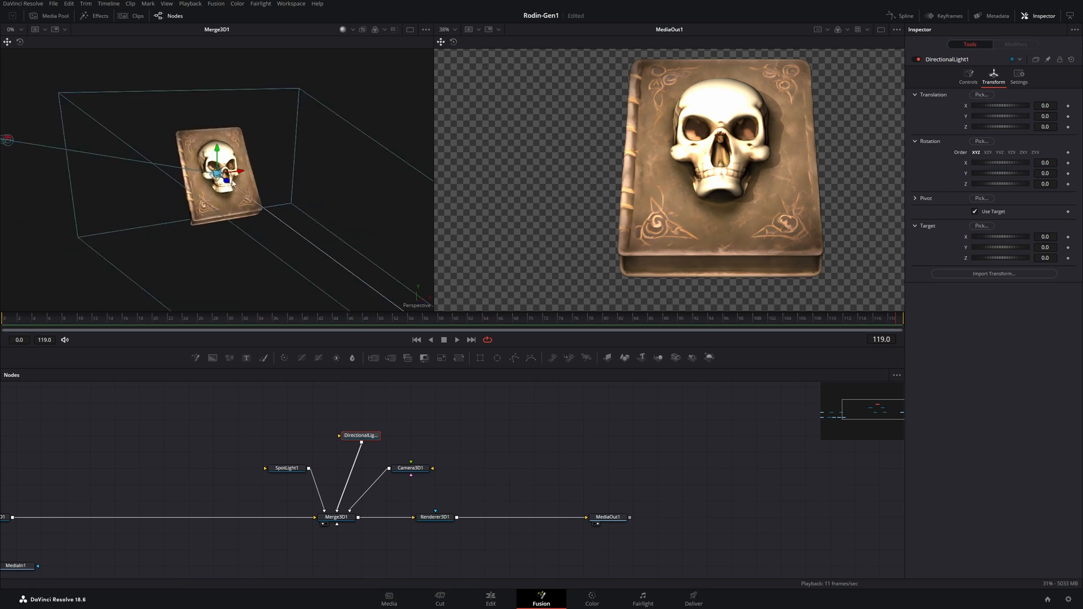
drag(222, 173, 125, 107)
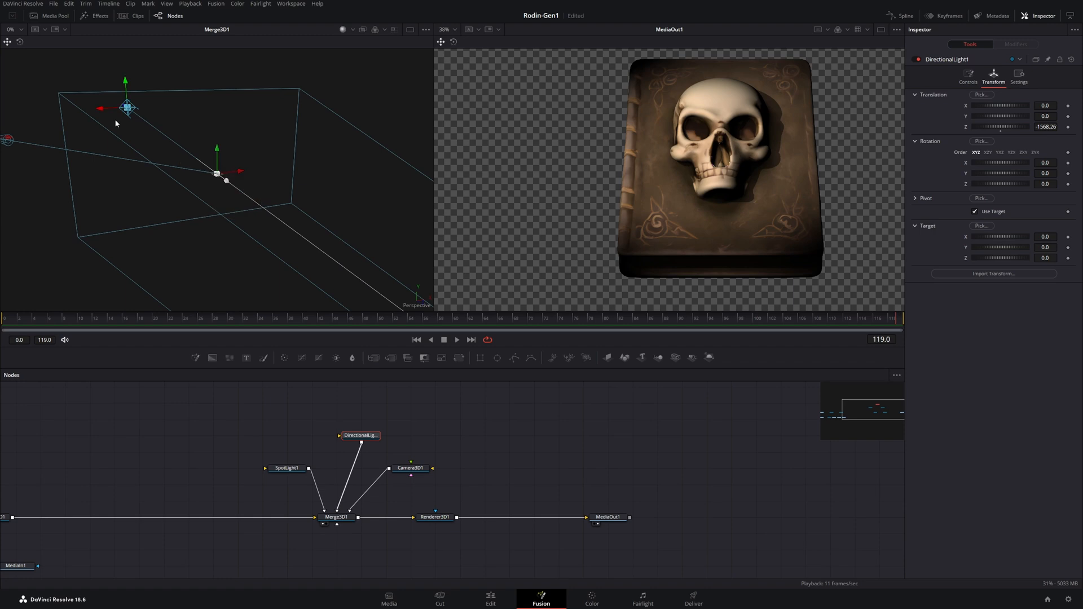
drag(126, 108, 239, 103)
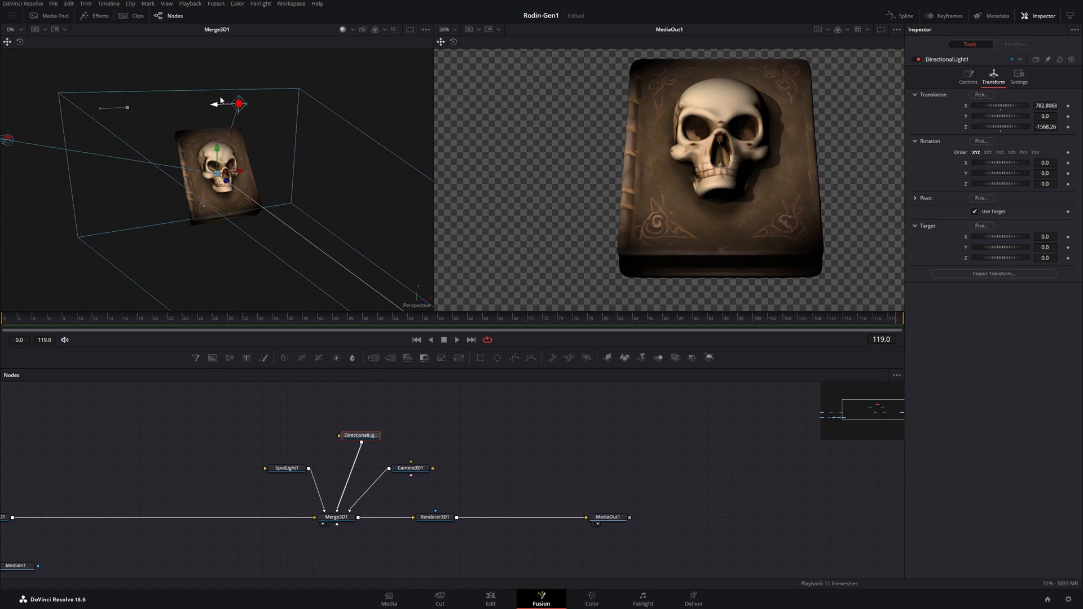
drag(239, 104, 276, 102)
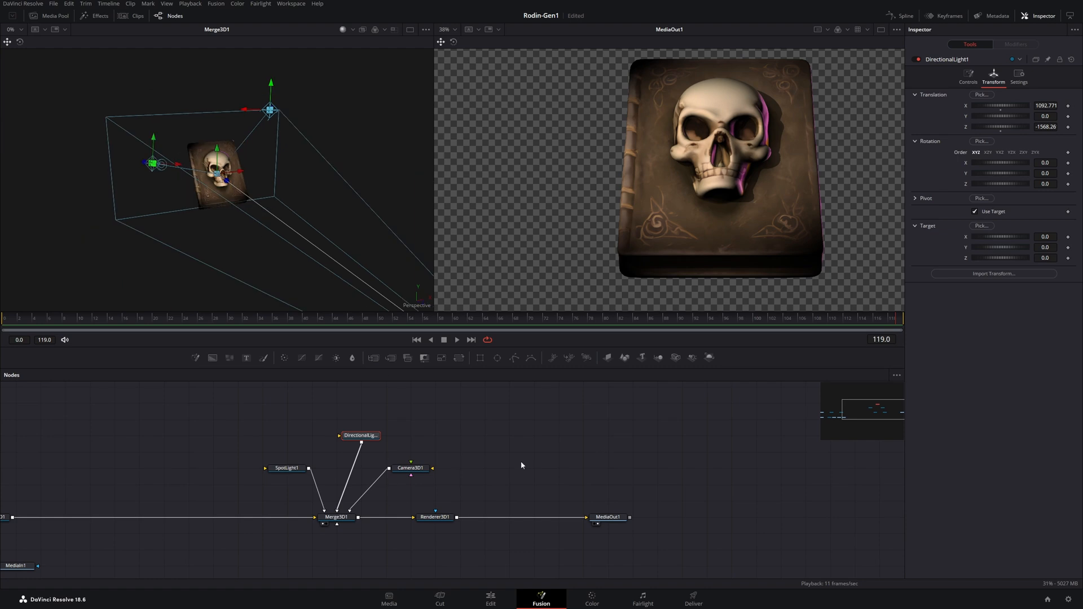
Set the directional light's colour to a warm orange (about R 0.99, G 0.74, B 0.23).
click(967, 75)
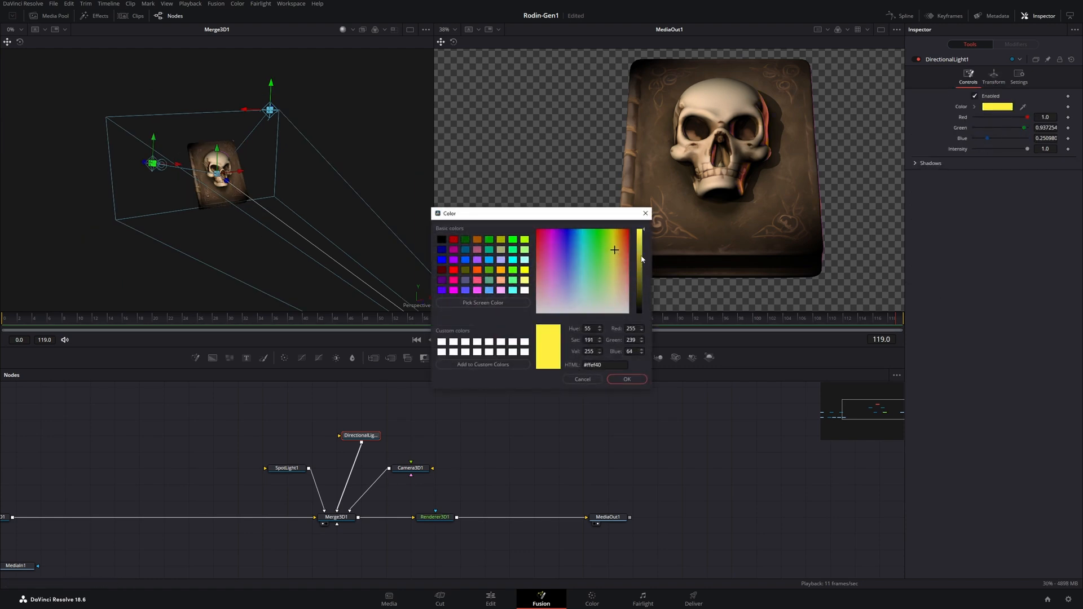
click(614, 247)
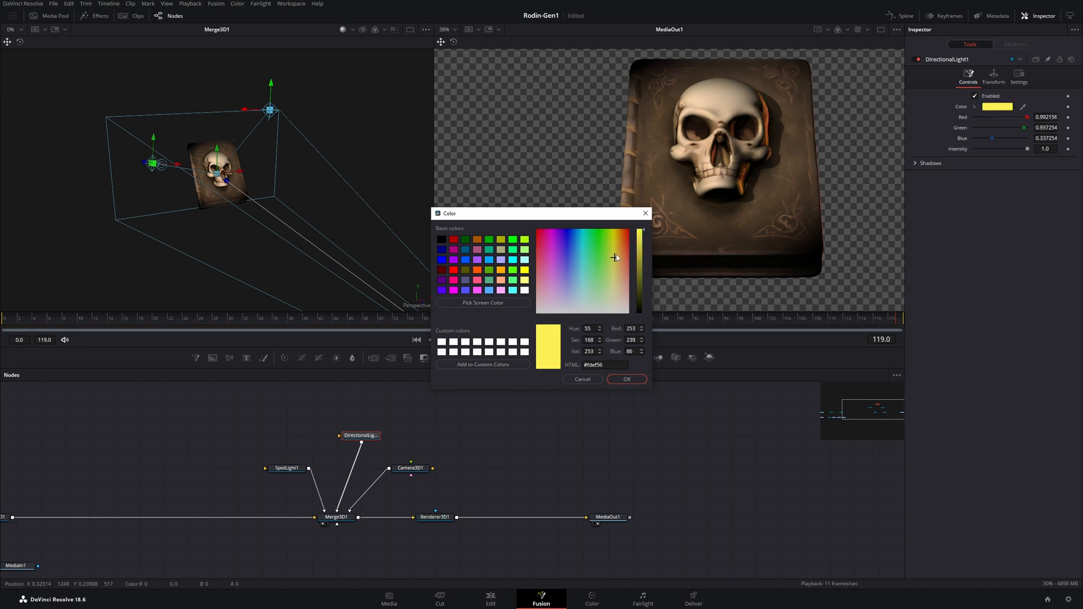
click(618, 248)
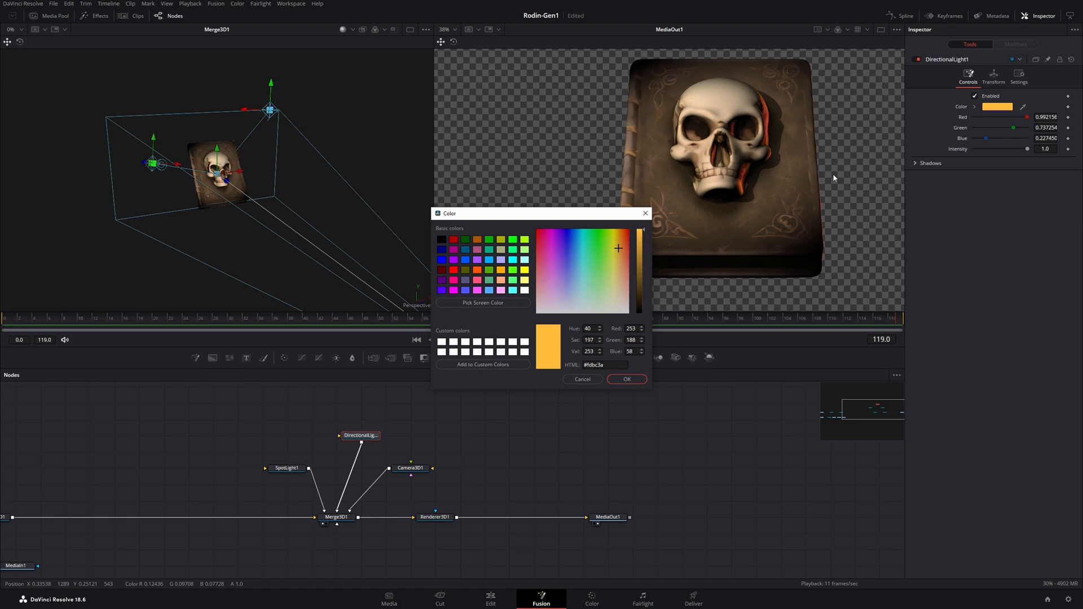
mouse_move(787, 209)
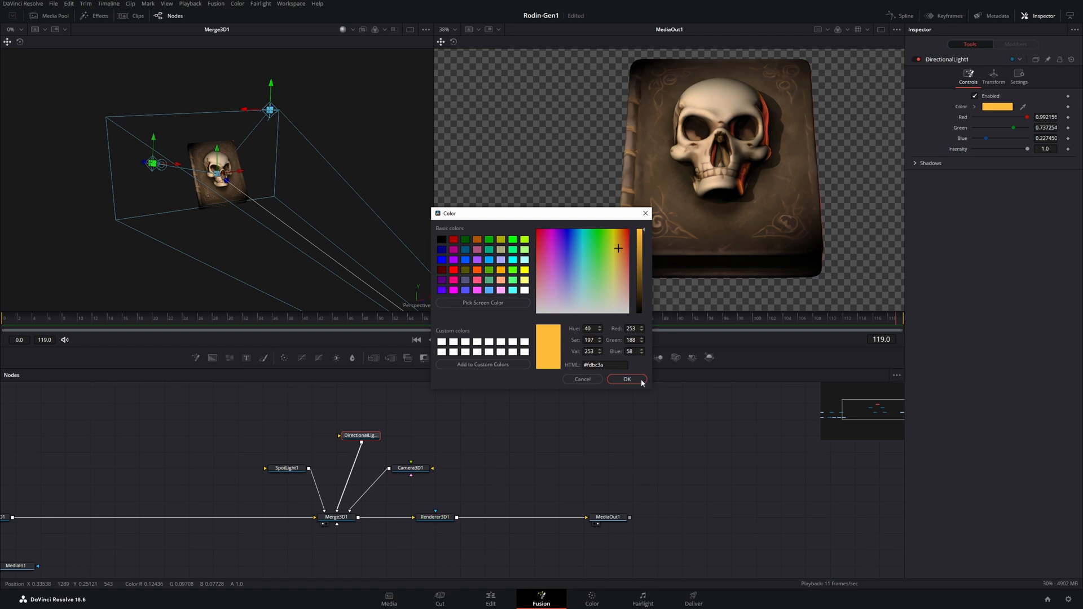
click(626, 379)
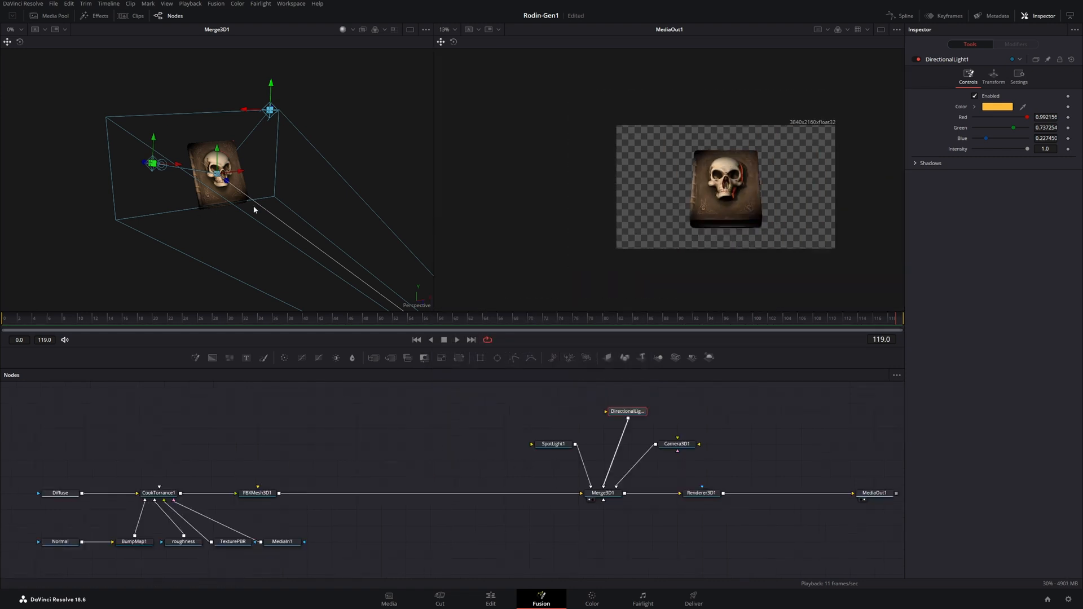
mouse_move(338, 193)
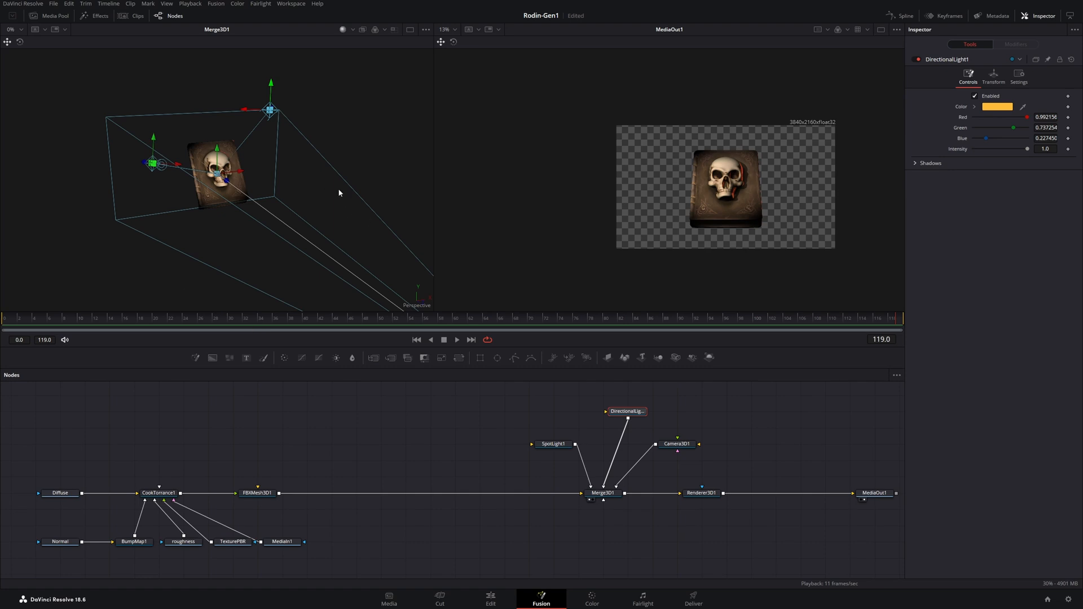
mouse_move(68, 186)
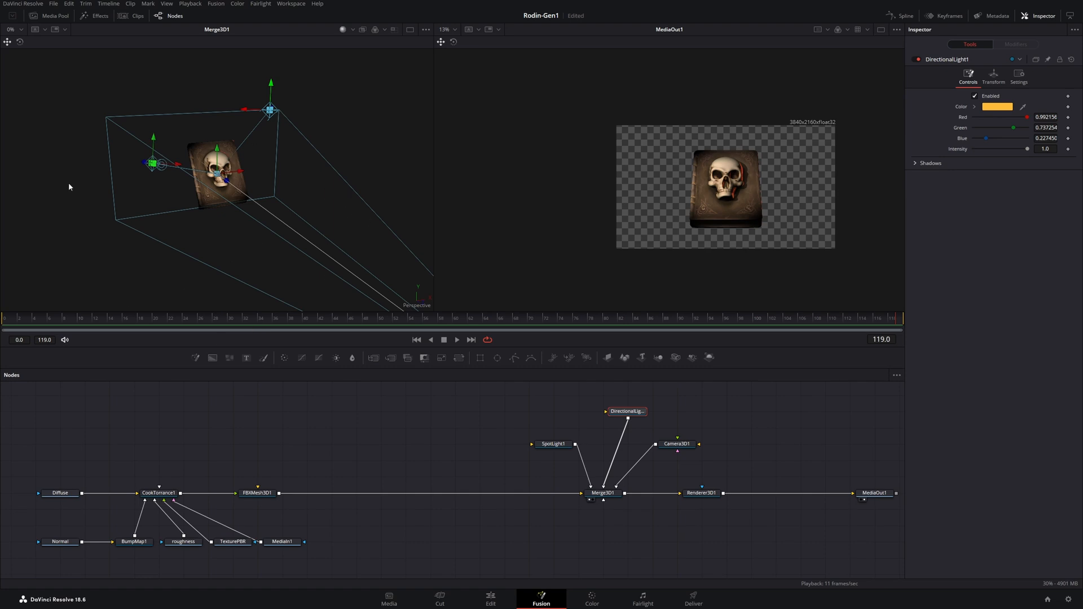
mouse_move(316, 413)
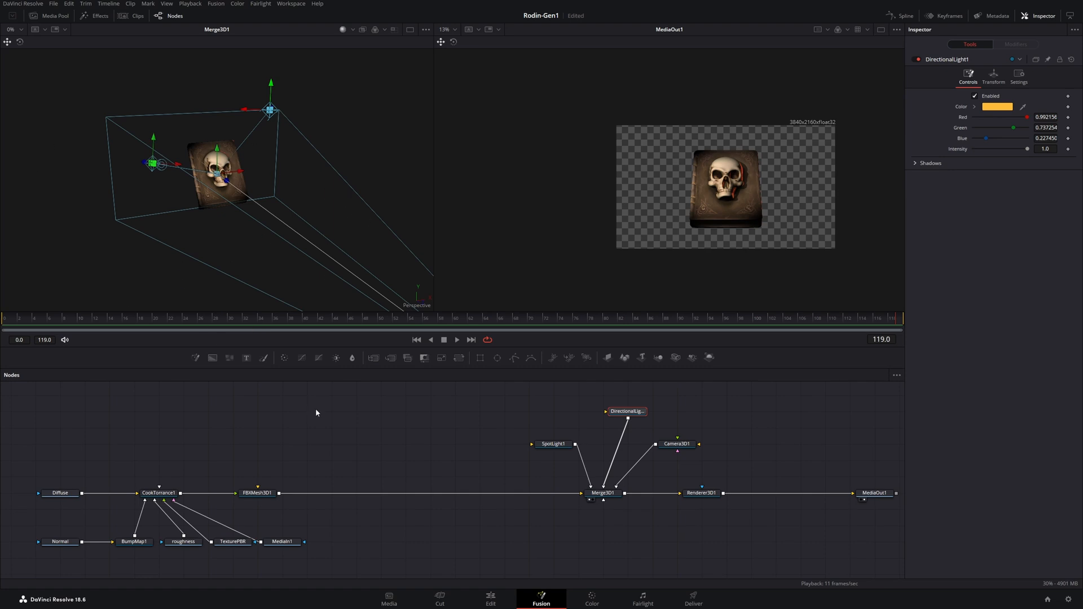
Keyframe Camera3D1's translation at frame 0 with its depth around 849.
click(676, 444)
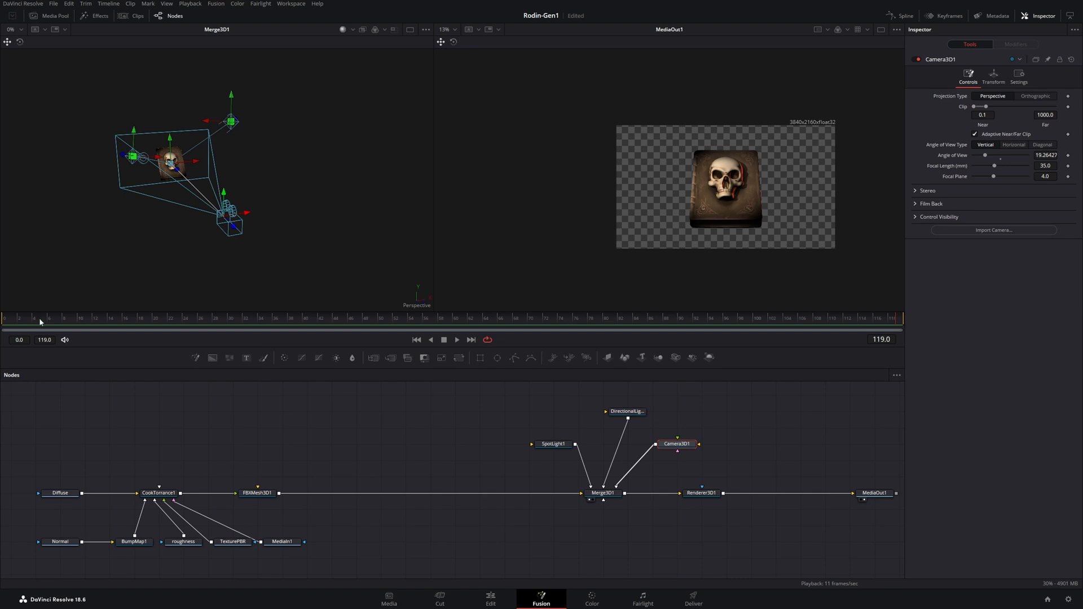
click(416, 339)
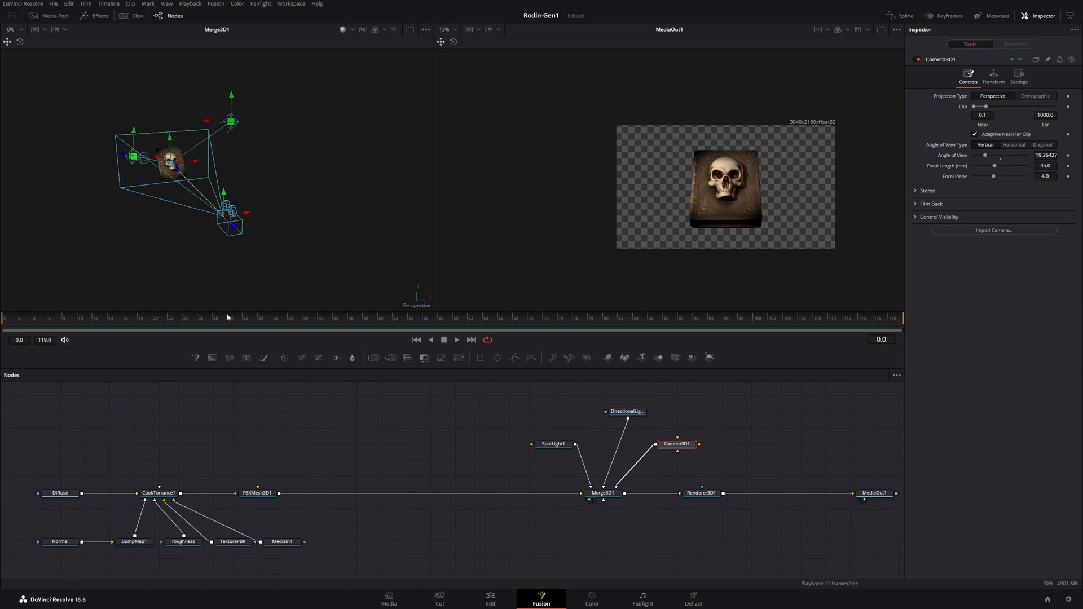
click(992, 76)
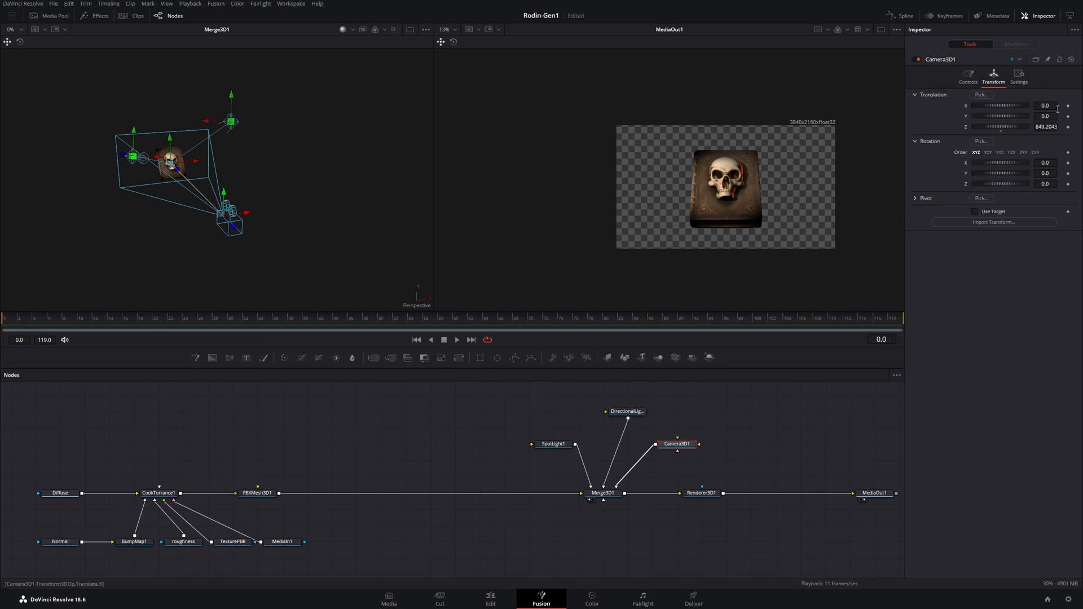
click(700, 493)
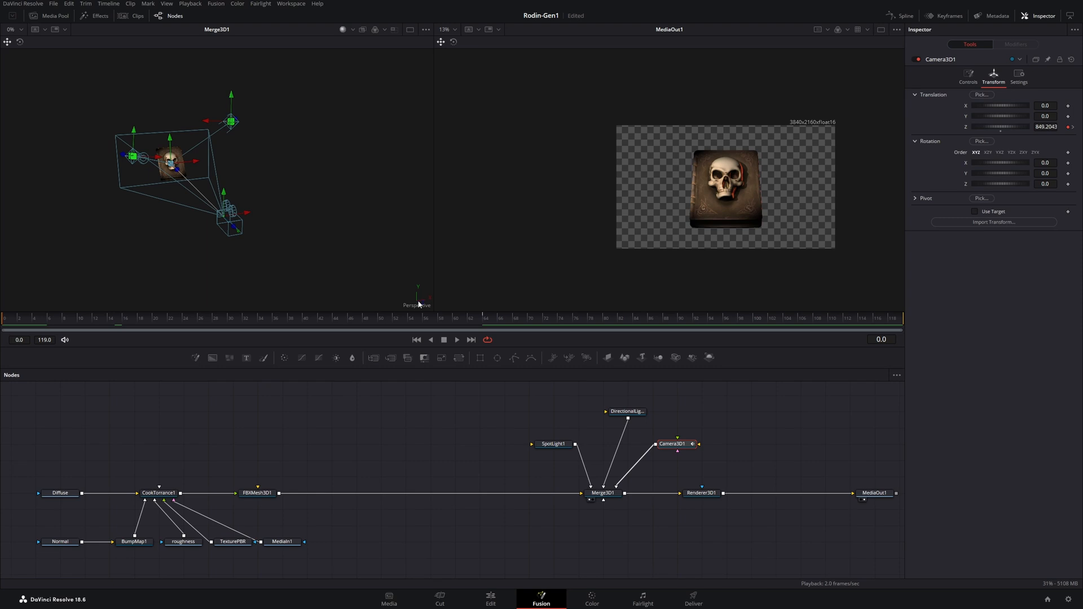
mouse_move(450, 347)
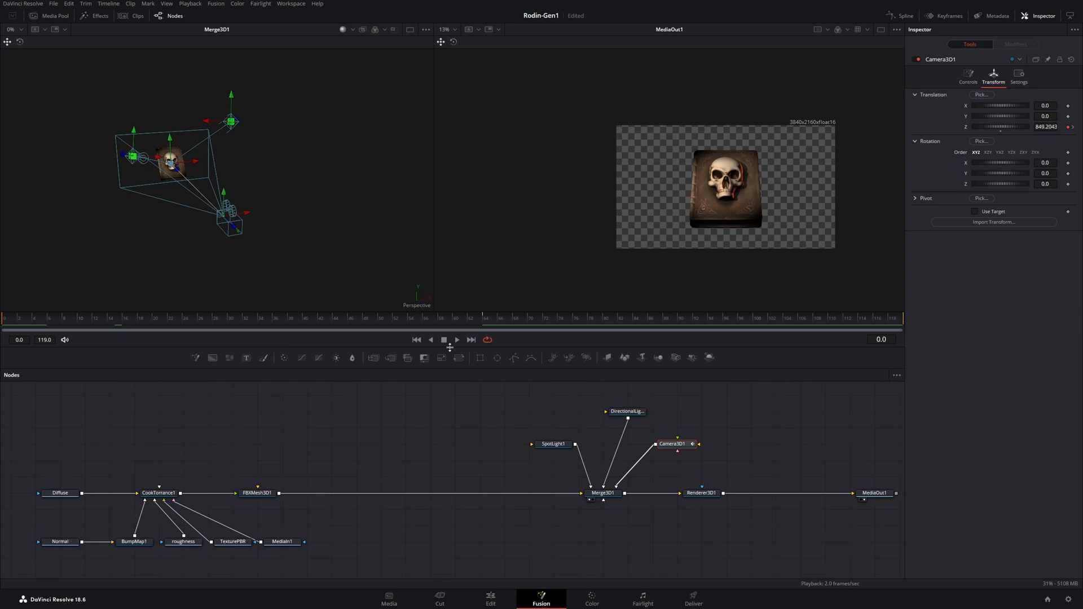
mouse_move(450, 348)
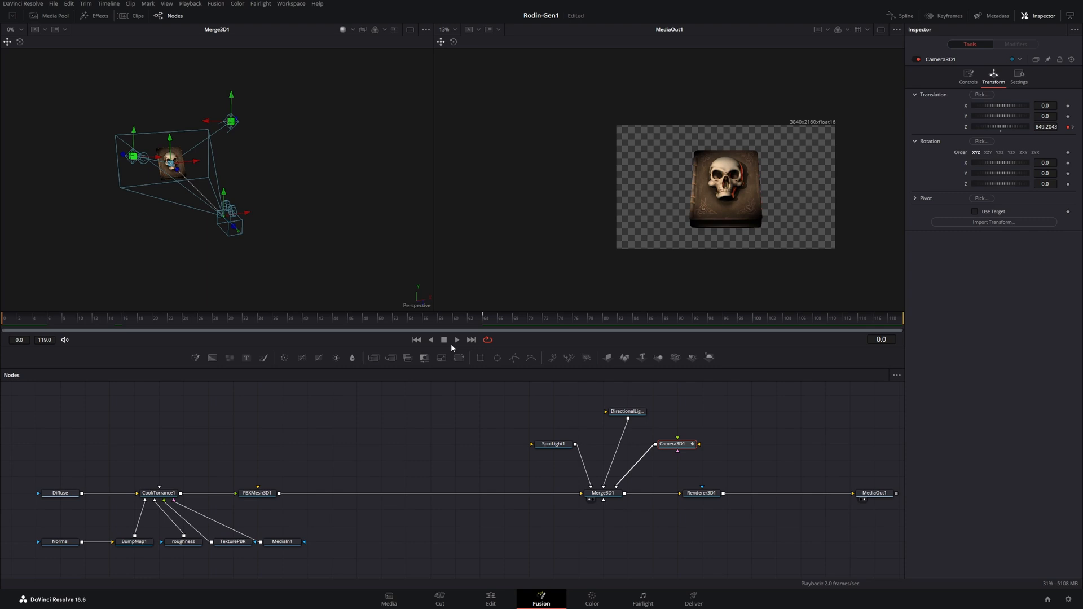